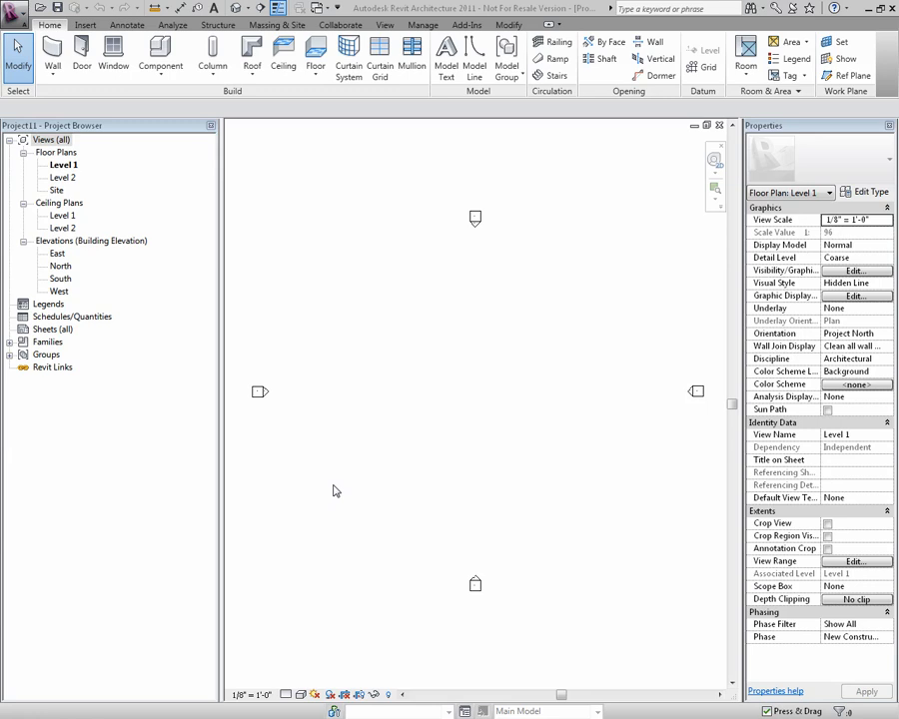
mouse_move(407, 406)
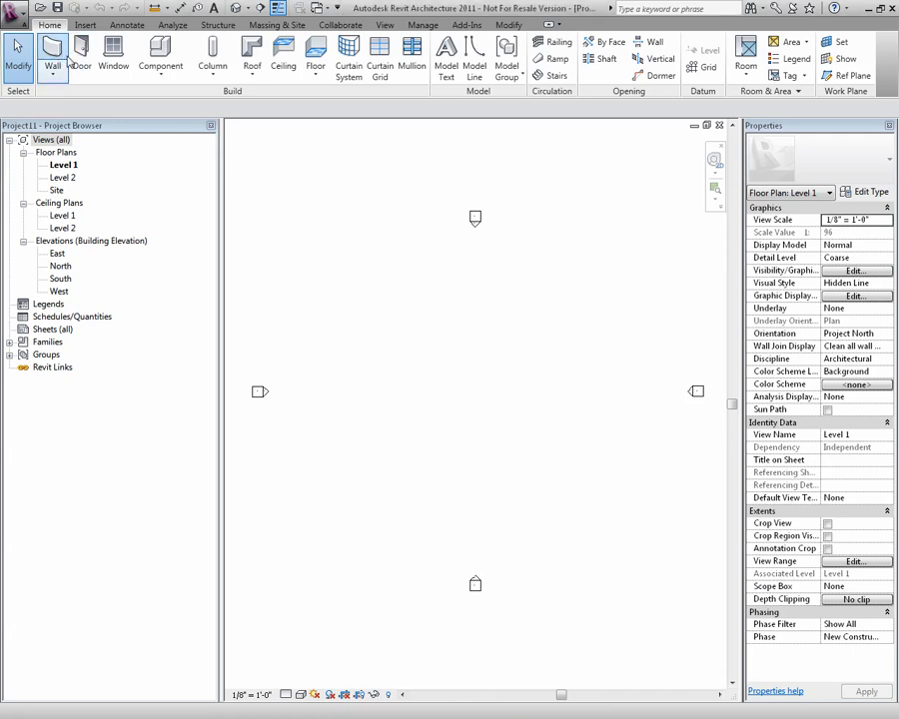
Start the Wall tool to draw the rectangular building walls on Level 1
left_click(52, 56)
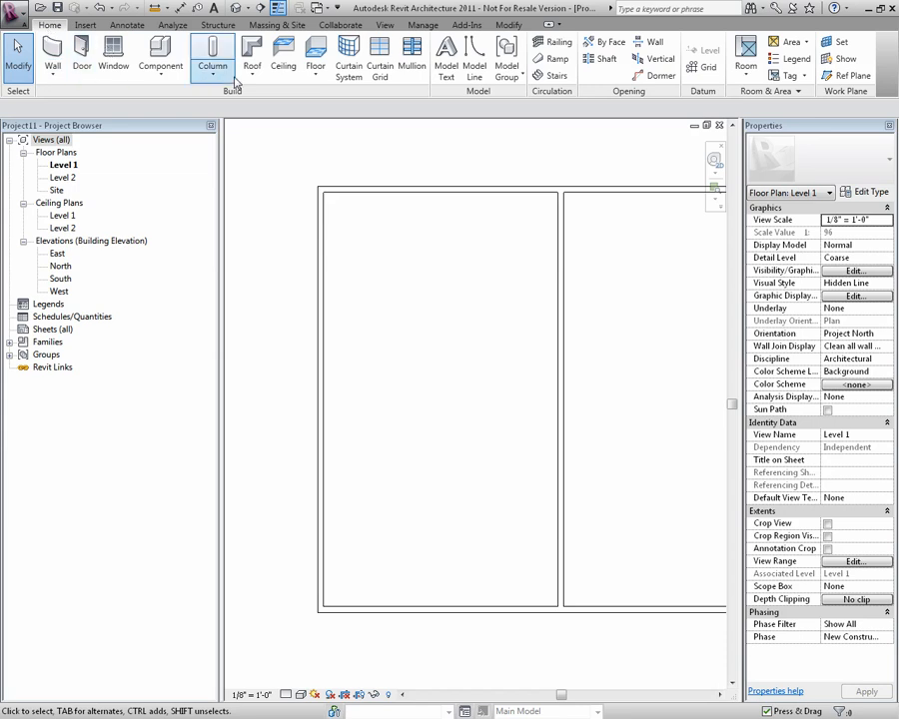
Start a roof soffit kept on Level 1 with a 10' 0" height offset
left_click(252, 56)
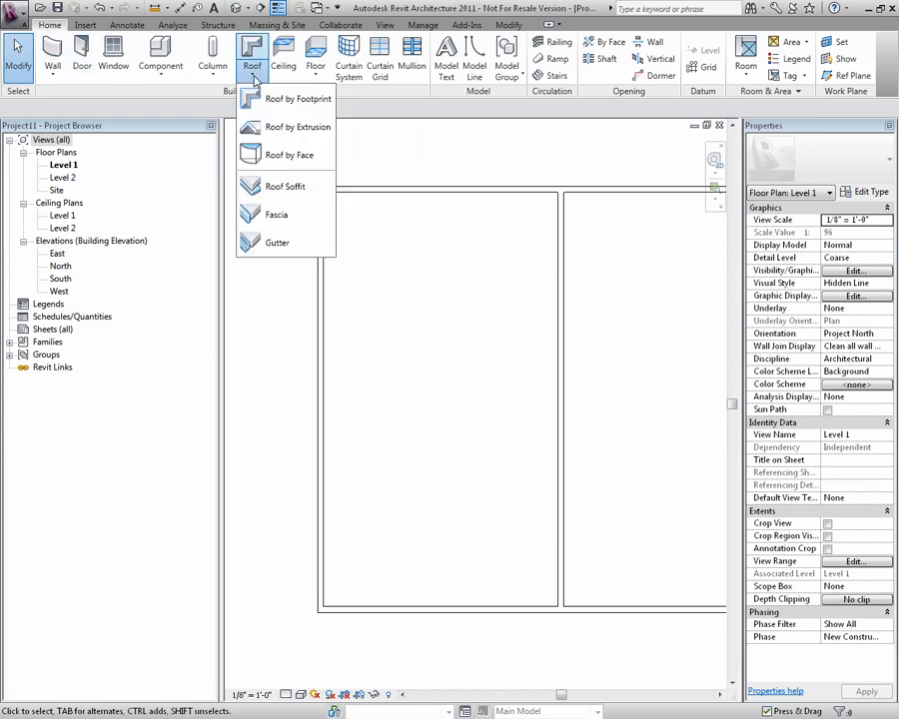
mouse_move(283, 188)
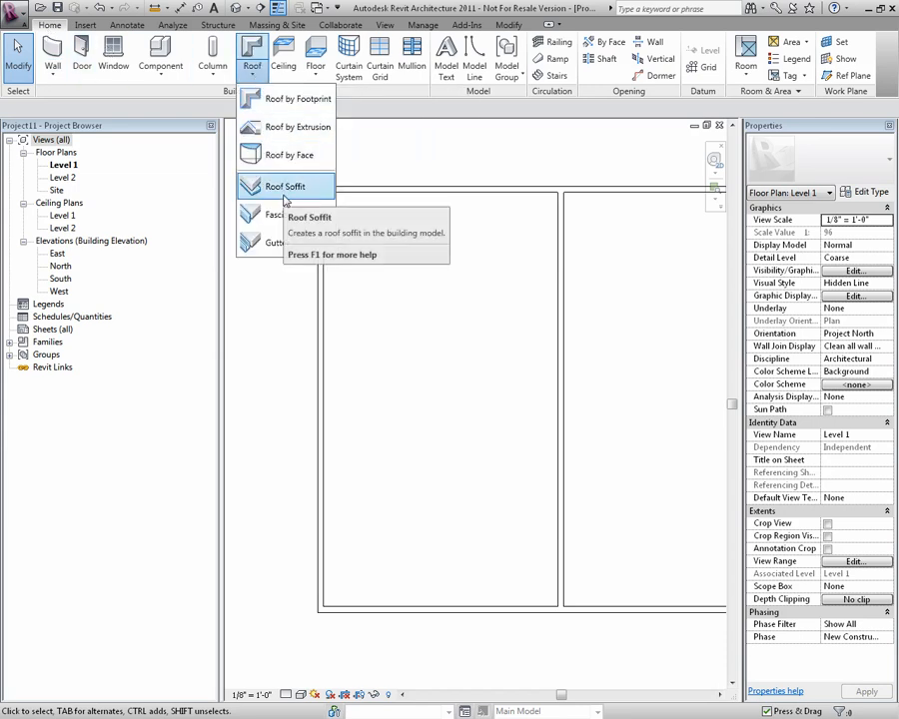
left_click(284, 187)
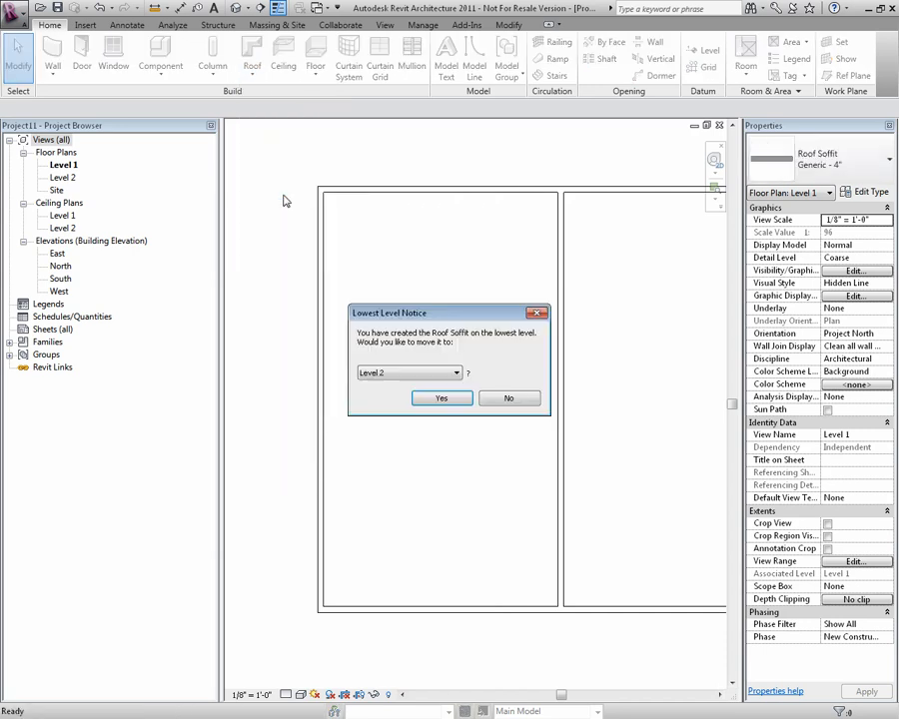
left_click(455, 373)
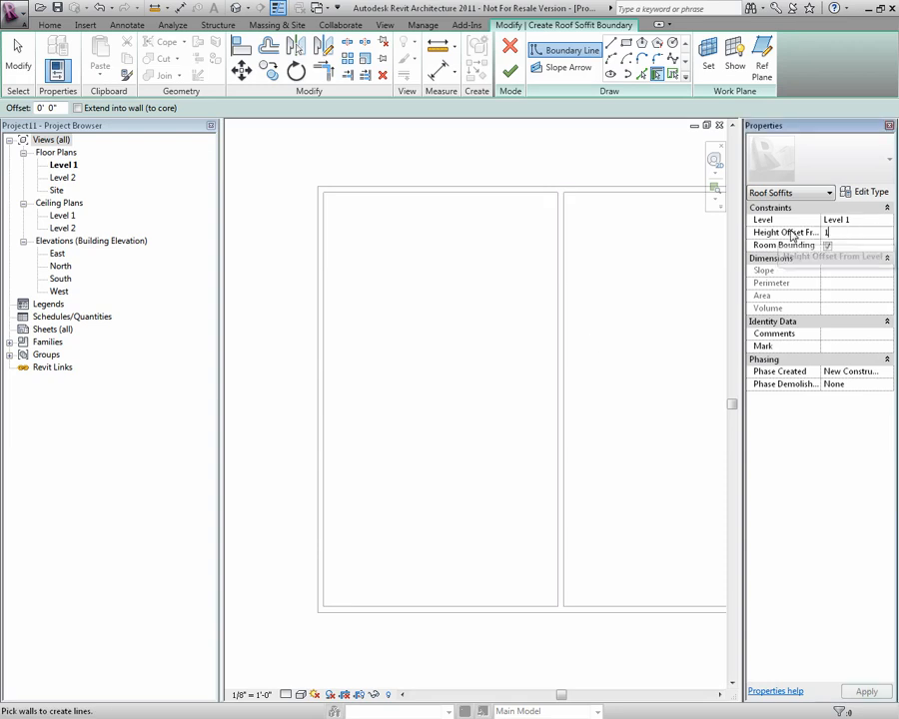
type("10' 0\"")
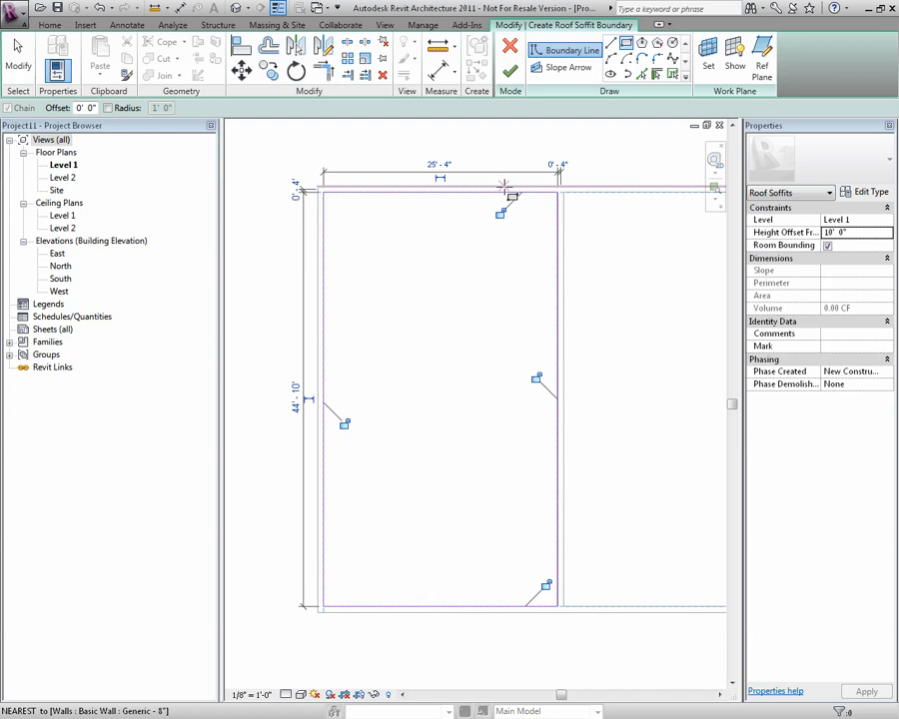
mouse_move(324, 71)
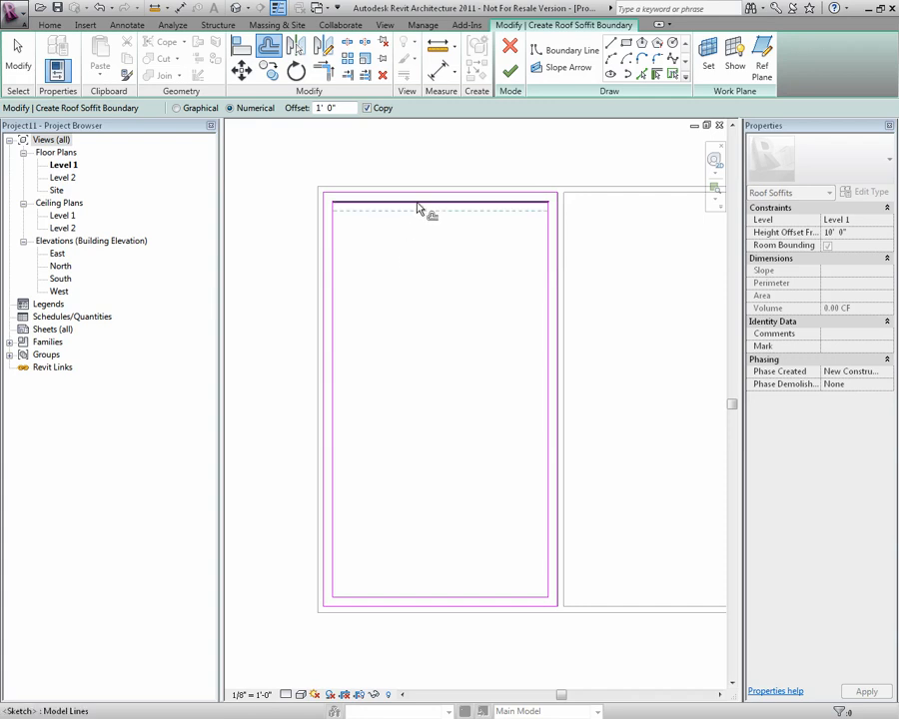
mouse_move(512, 71)
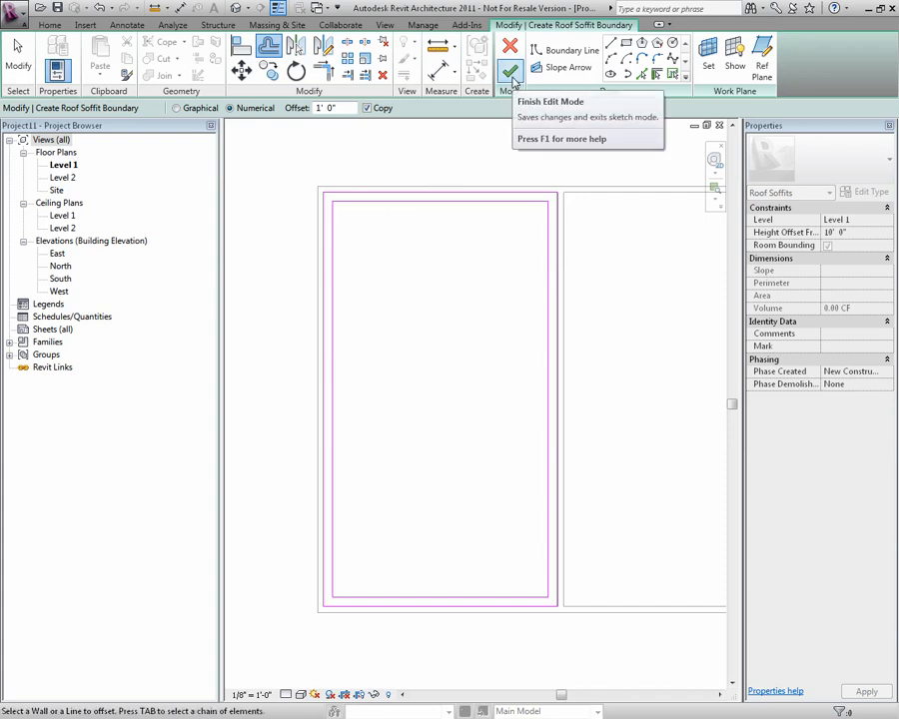
Finish the soffit sketch and review the available soffit types in 3D
left_click(511, 72)
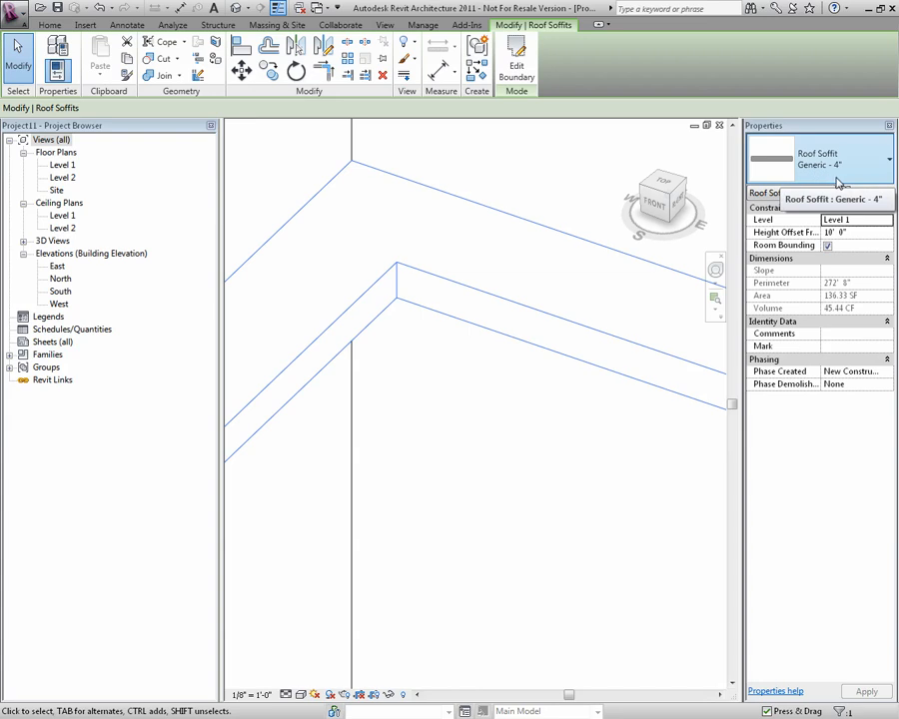
left_click(887, 160)
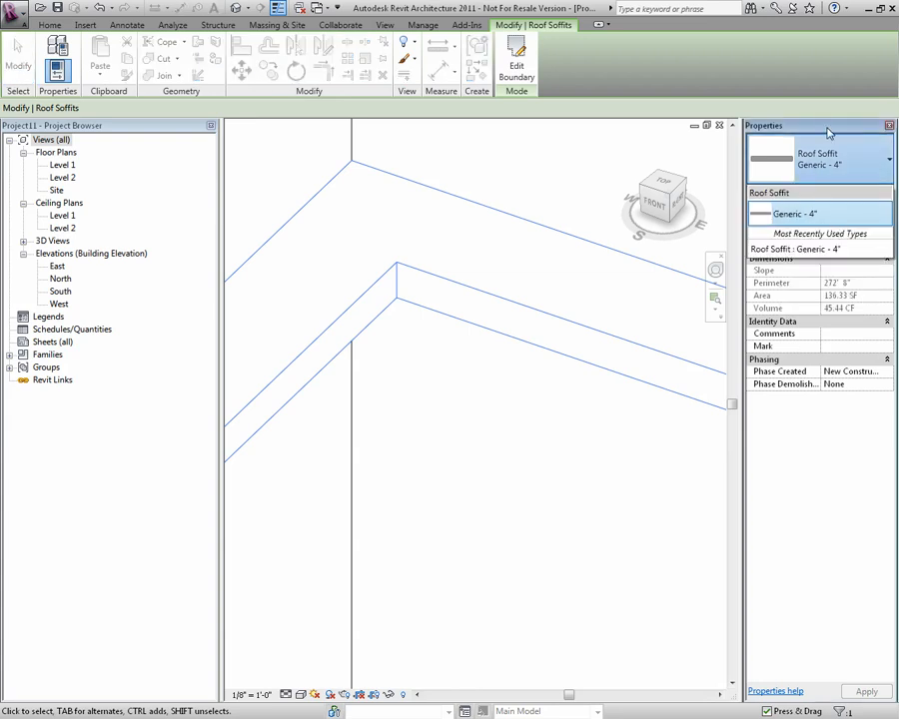
mouse_move(863, 192)
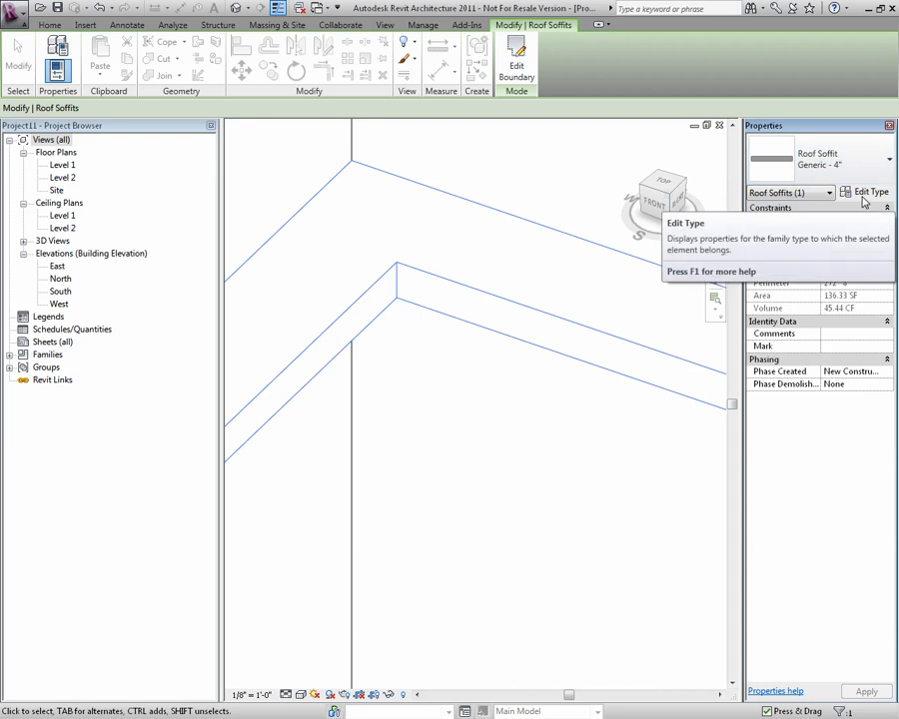
Duplicate the soffit type as a new type named Generic - 3/4"
left_click(871, 192)
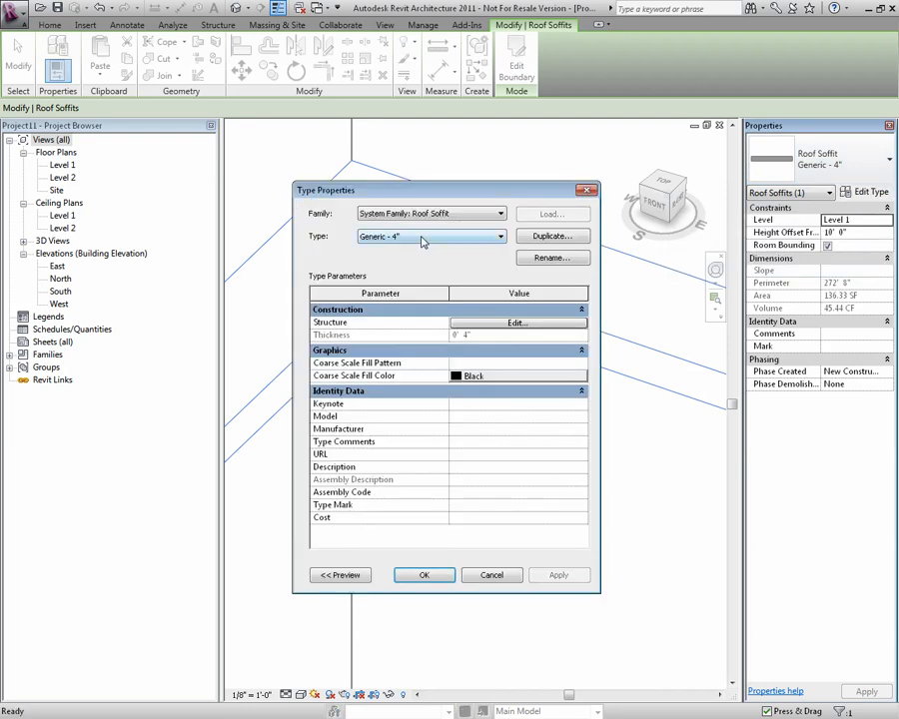
left_click(552, 257)
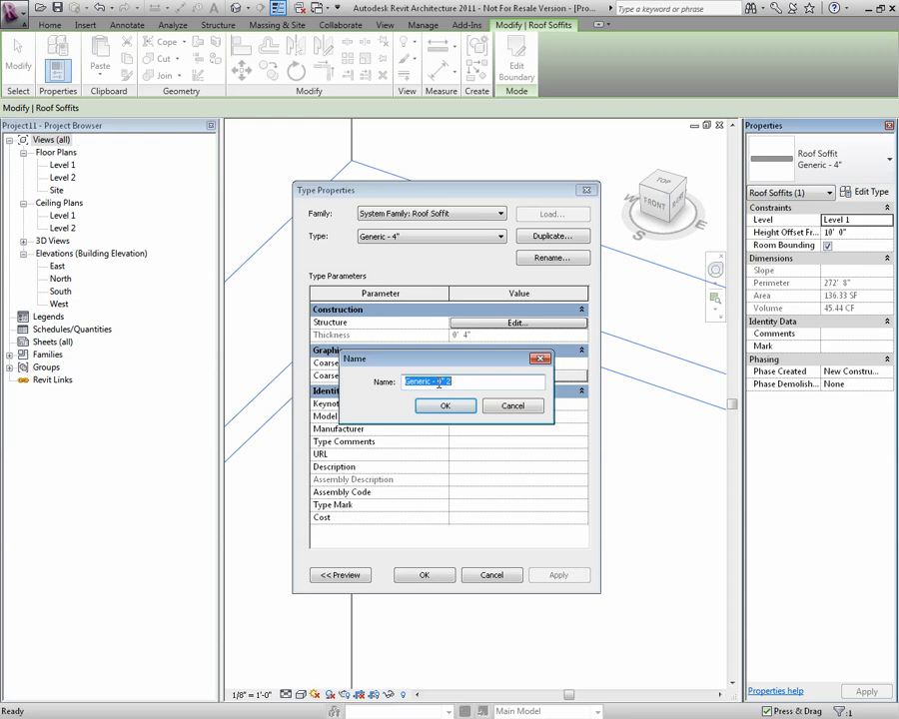
type("Generic - 3")
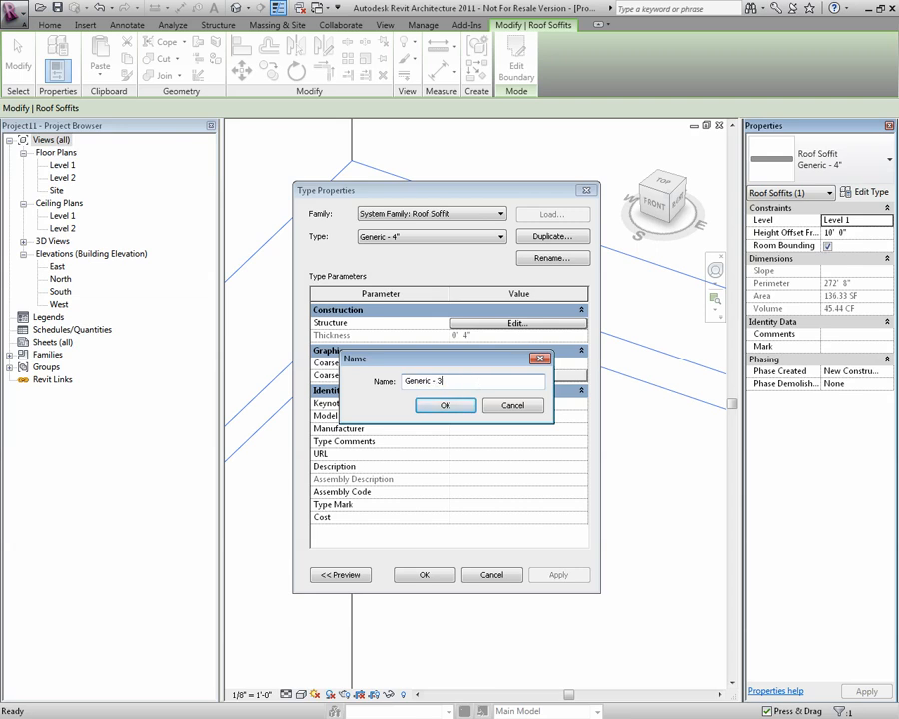
type("/4\"")
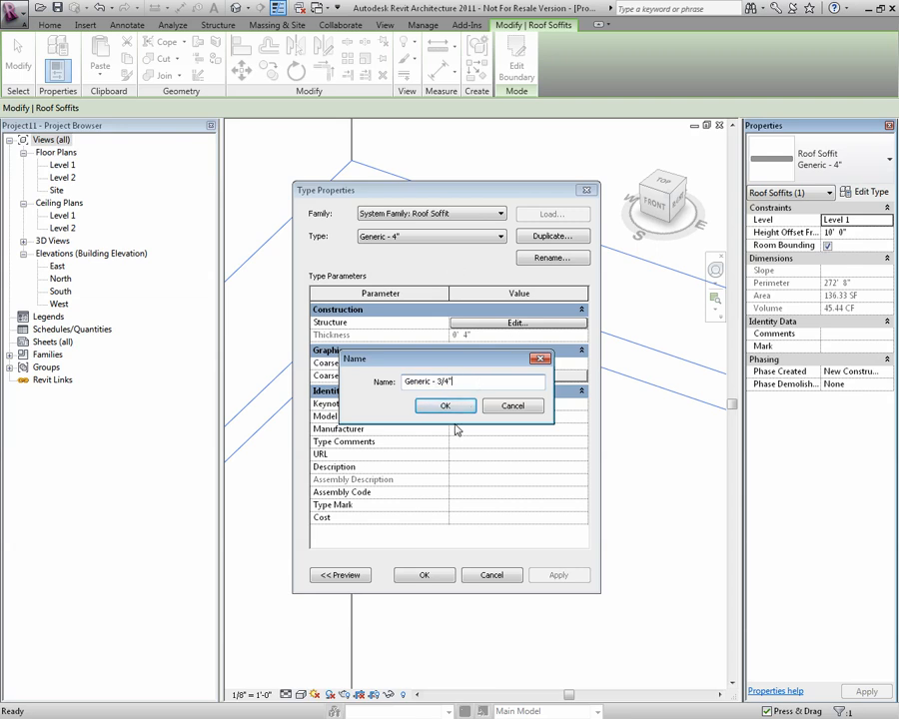
left_click(446, 406)
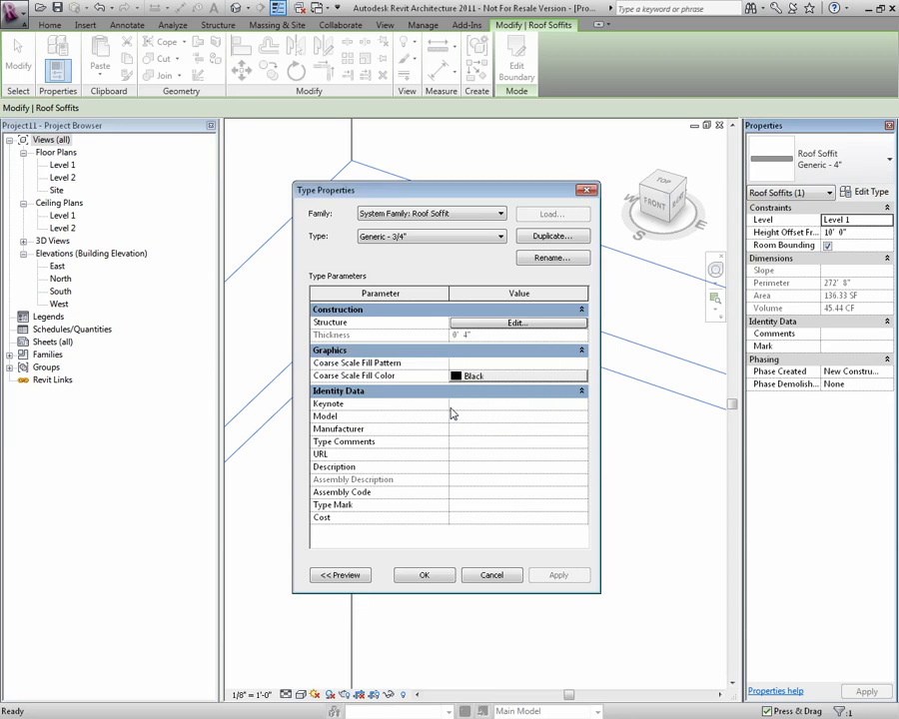
Give the new type a 3/4"-thick structure layer and apply it to the soffit
left_click(516, 321)
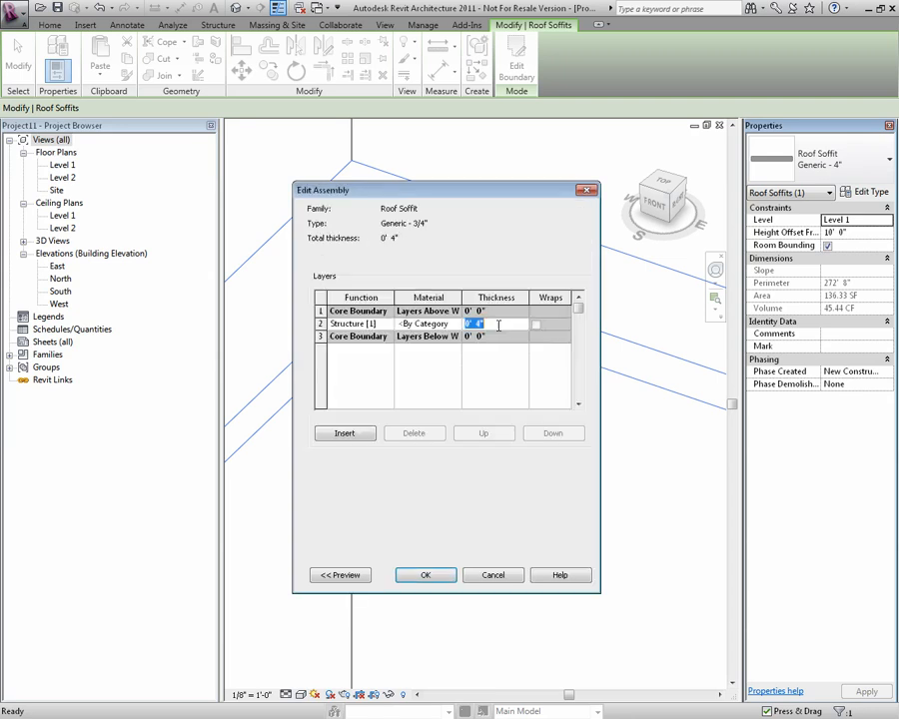
left_click(480, 323)
type("3/")
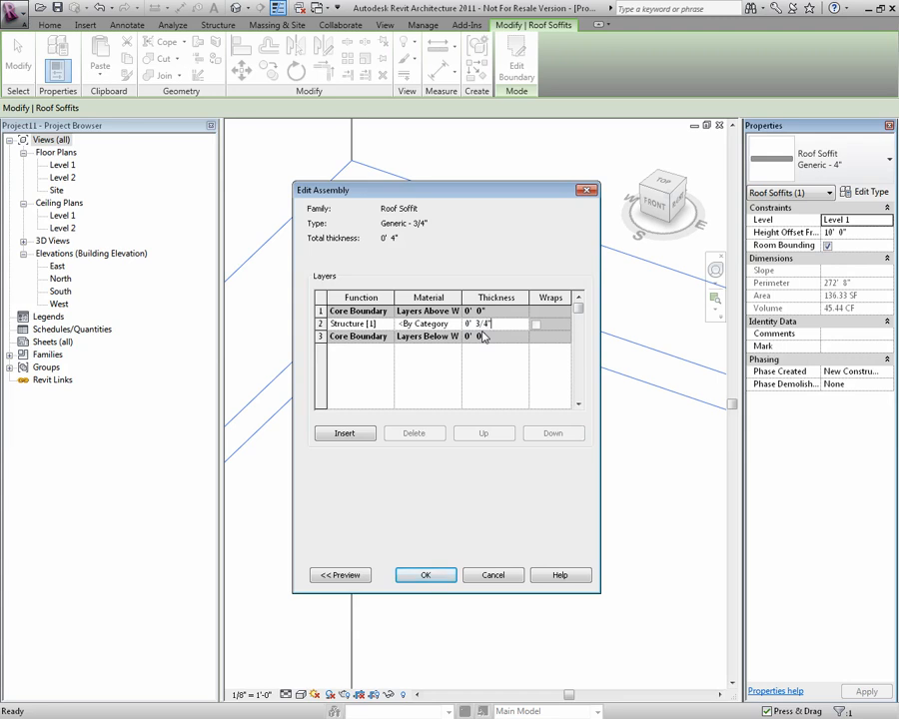
left_click(425, 576)
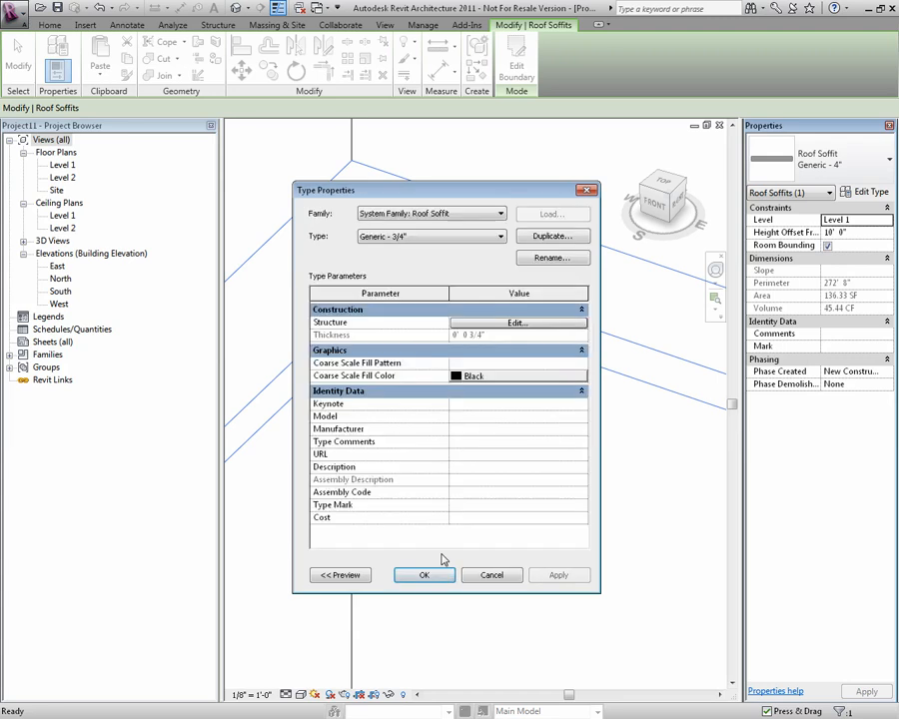
left_click(424, 575)
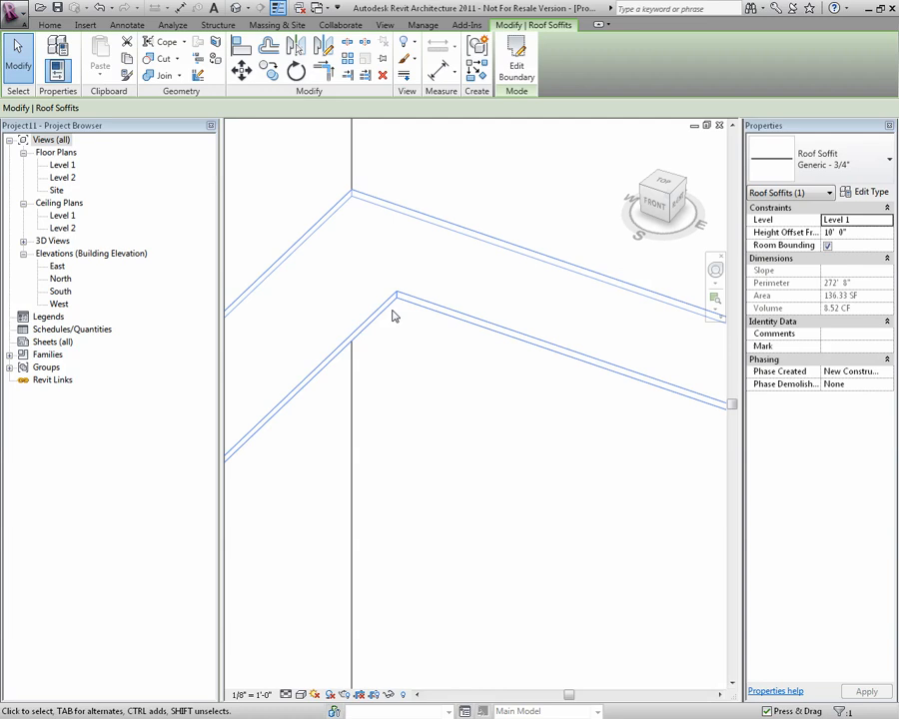
mouse_move(445, 376)
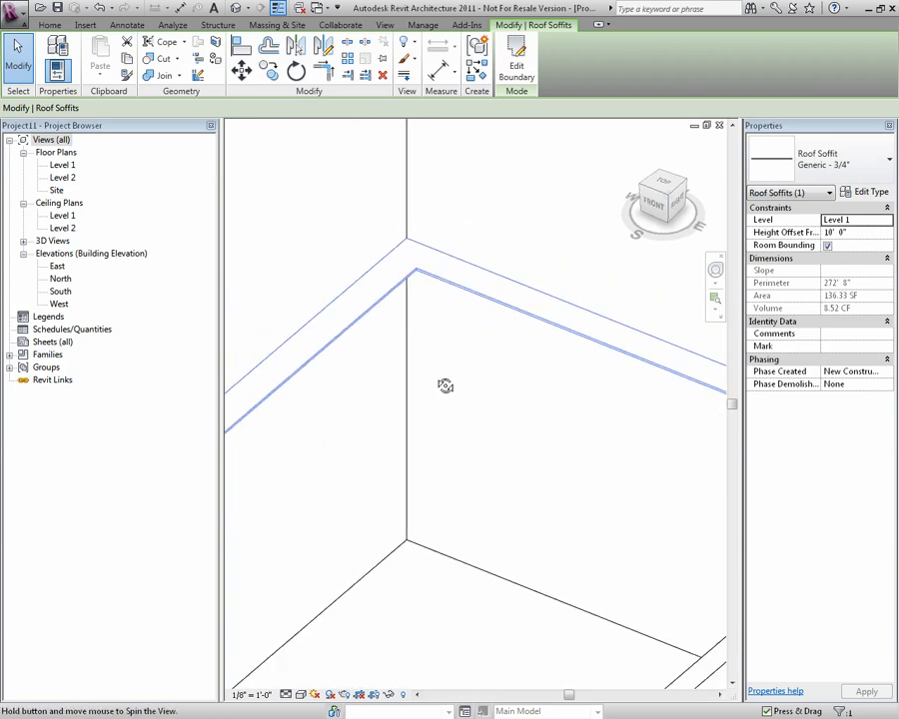
Review the soffit corner in 3D and start placing a fascia with the flat 1x12 type
left_click_drag(444, 388, 497, 384)
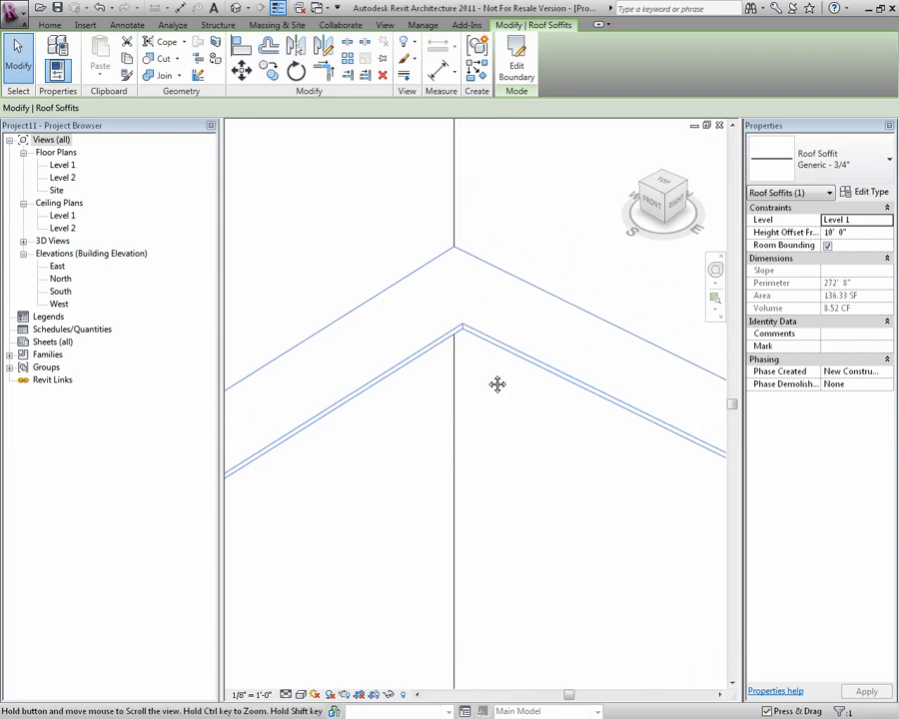
left_click(48, 24)
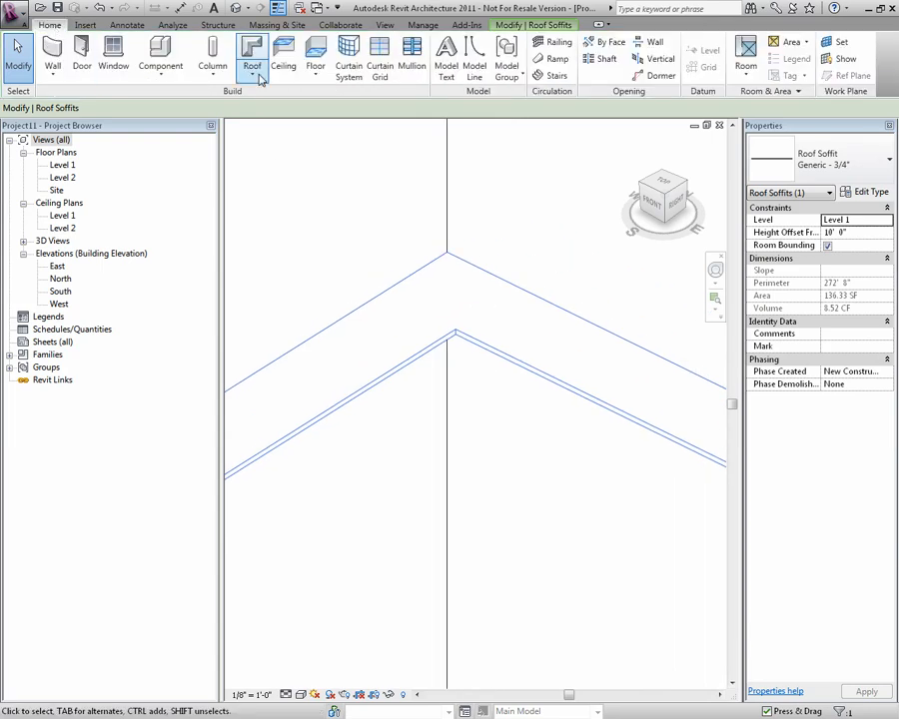
left_click(252, 52)
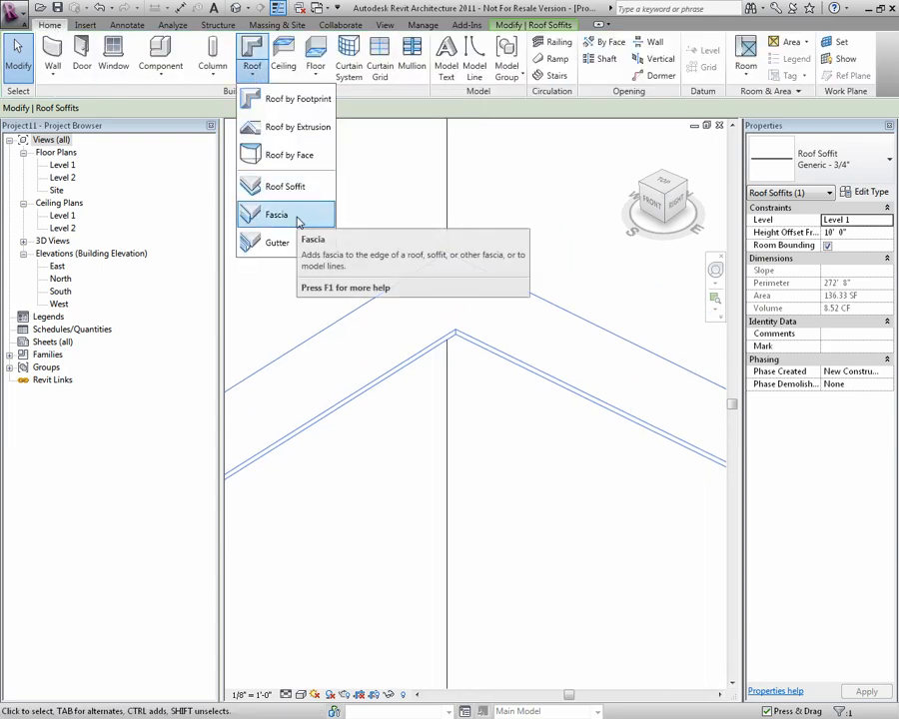
mouse_move(276, 214)
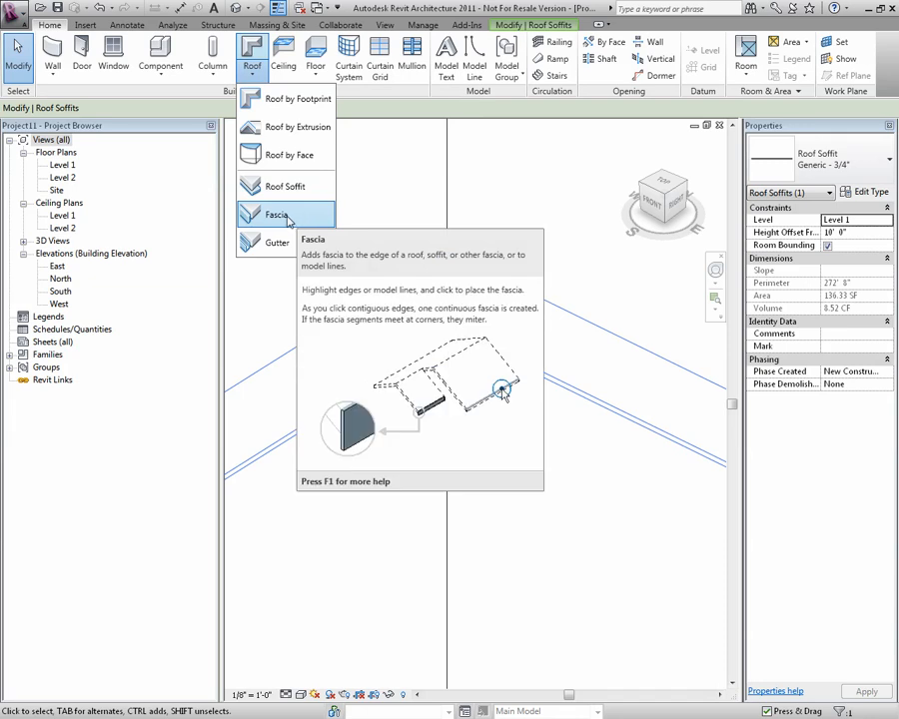
left_click(278, 216)
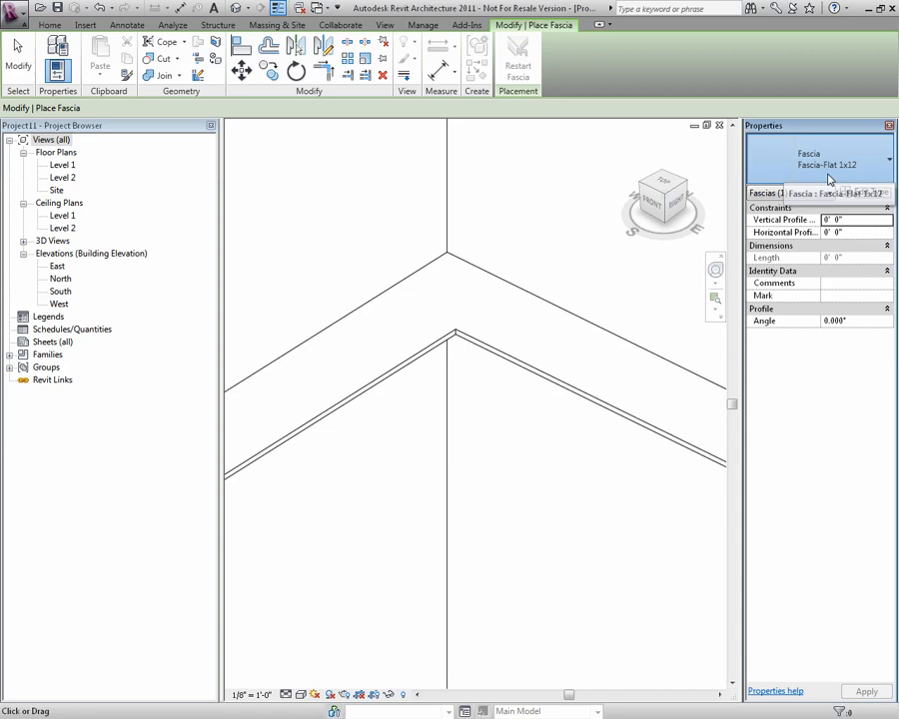
left_click(887, 160)
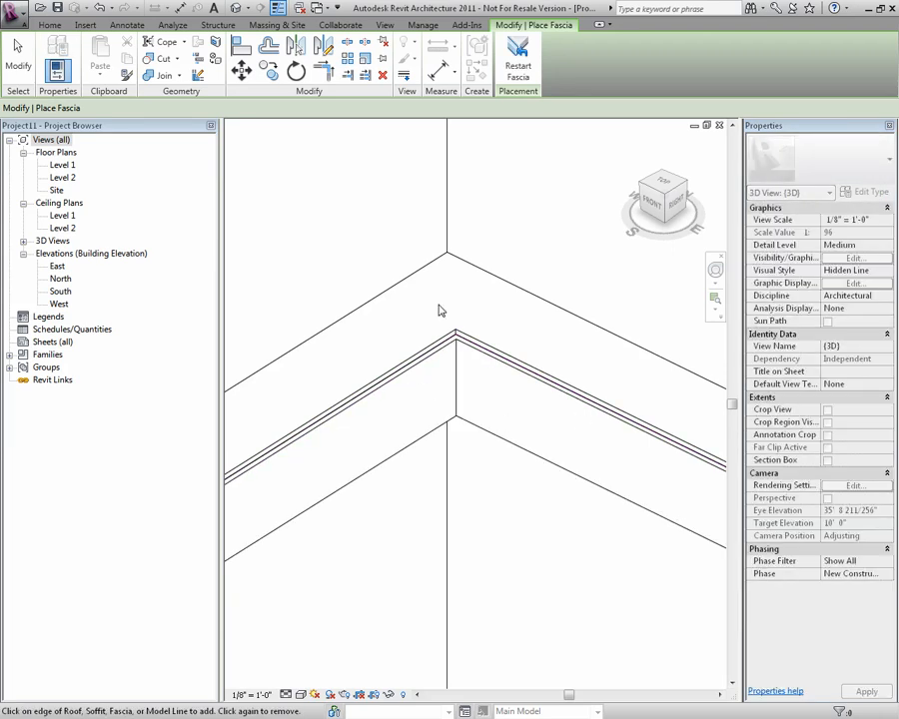
mouse_move(475, 429)
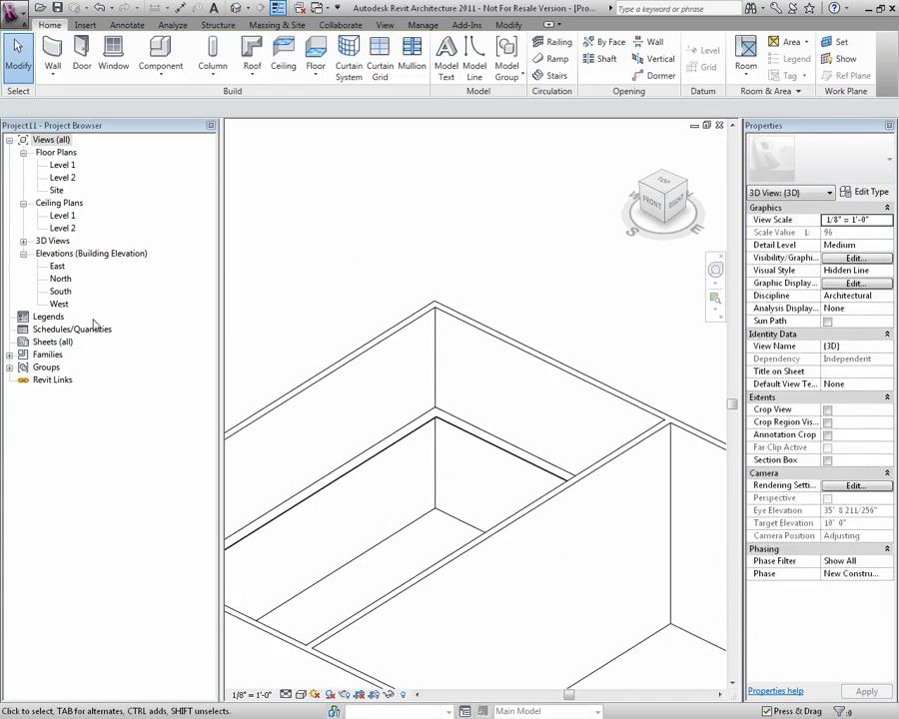
Inspect the Fascia-Flat profile family's 1x12 type dimensions in the Project Browser
left_click(10, 356)
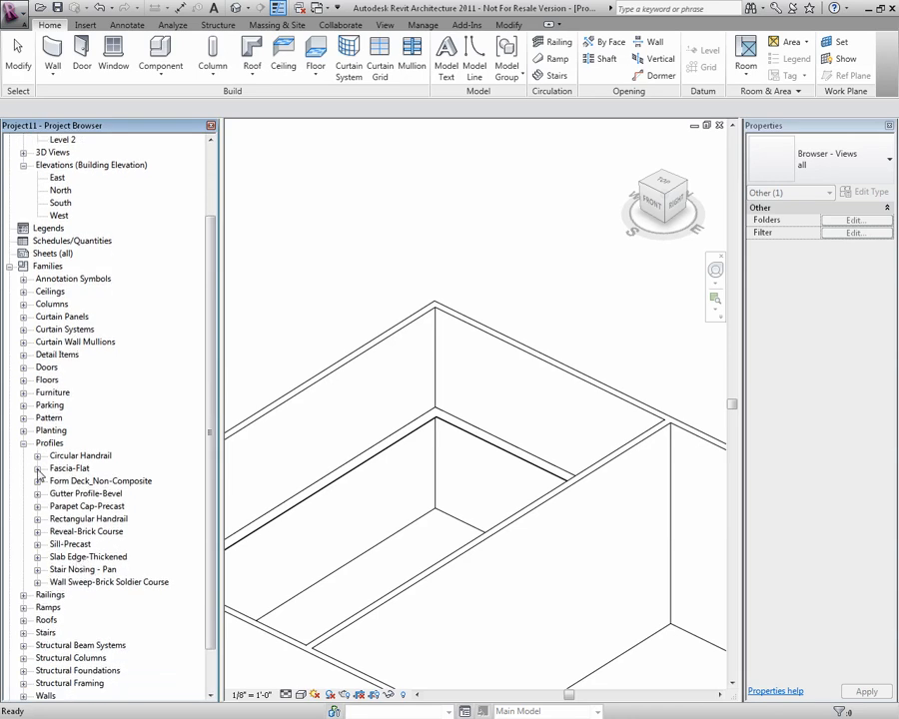
left_click(36, 468)
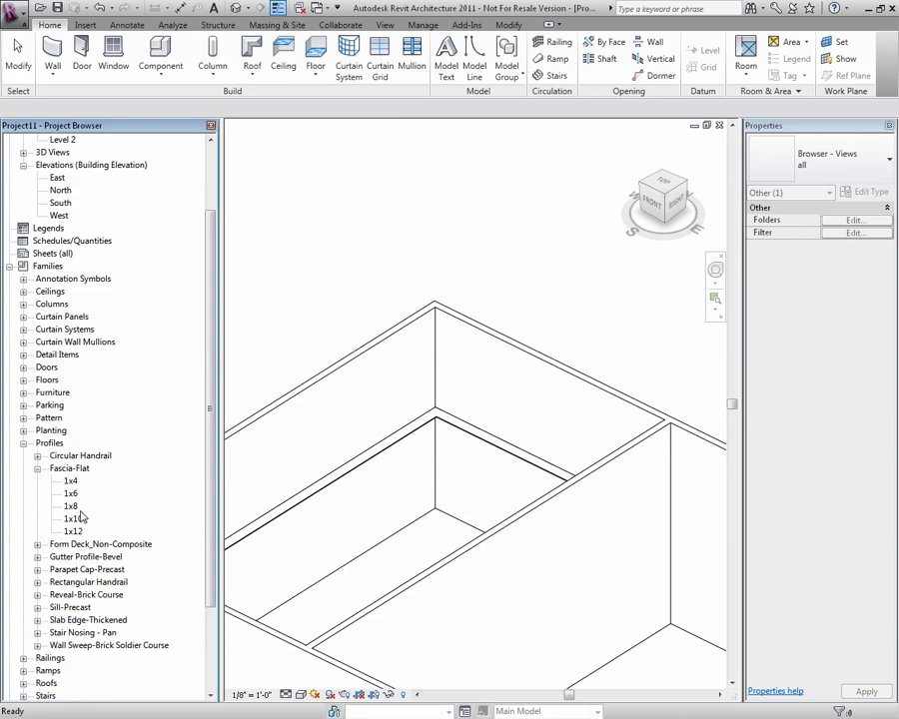
left_click(72, 532)
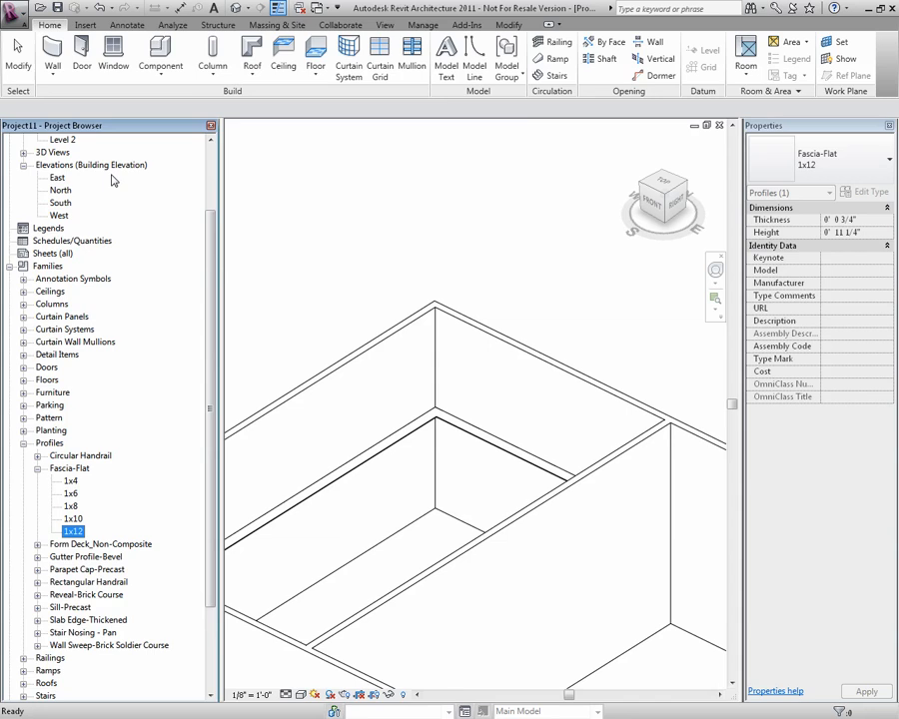
left_click(12, 24)
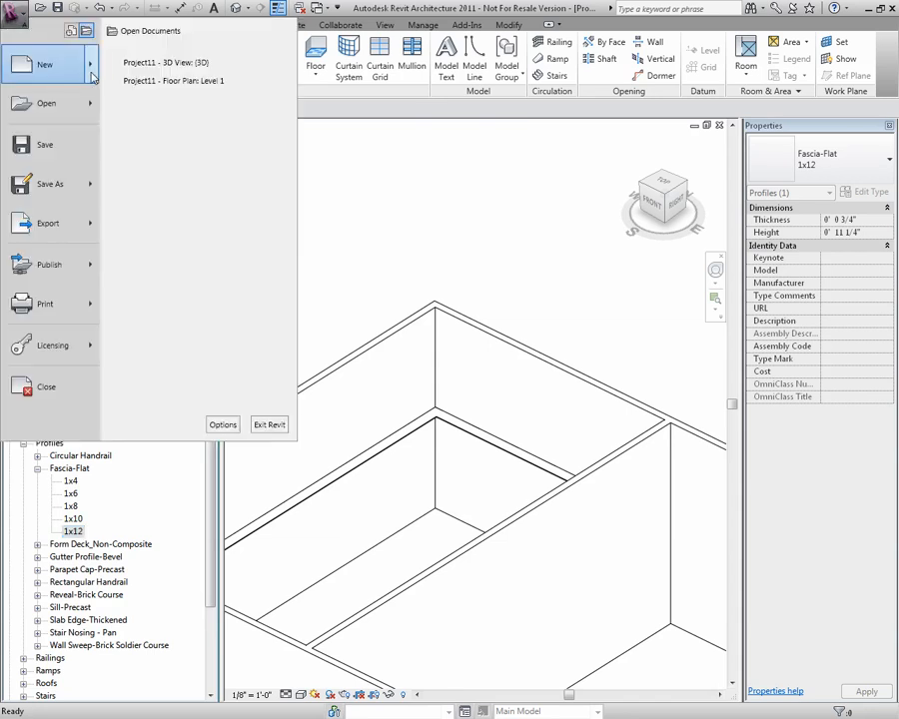
Create a new family from the Profile.rft template
left_click(44, 64)
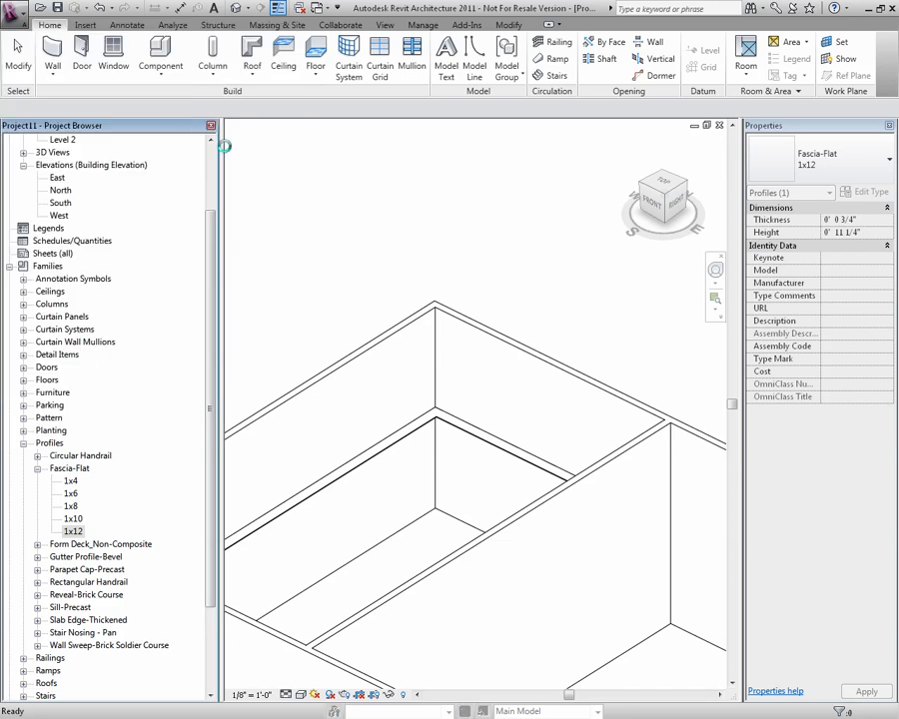
left_click(84, 24)
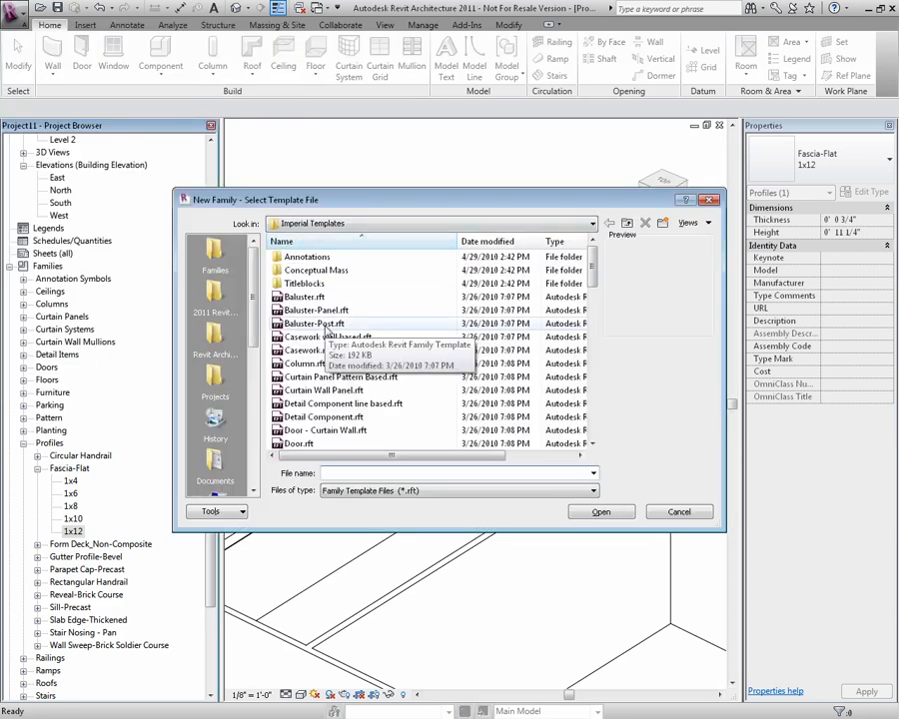
scroll("down", 3)
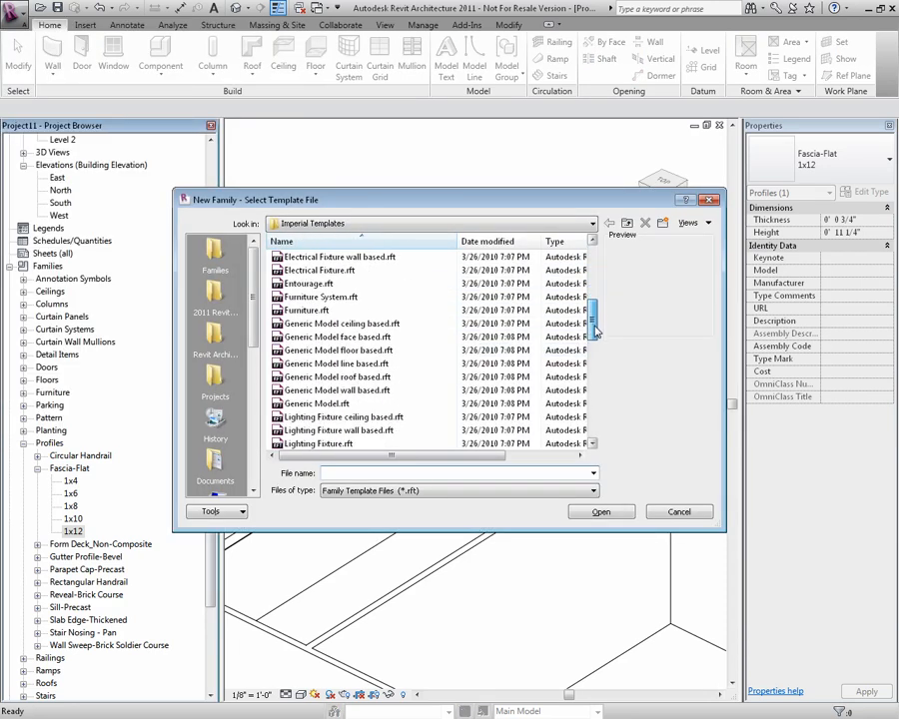
scroll("down", 3)
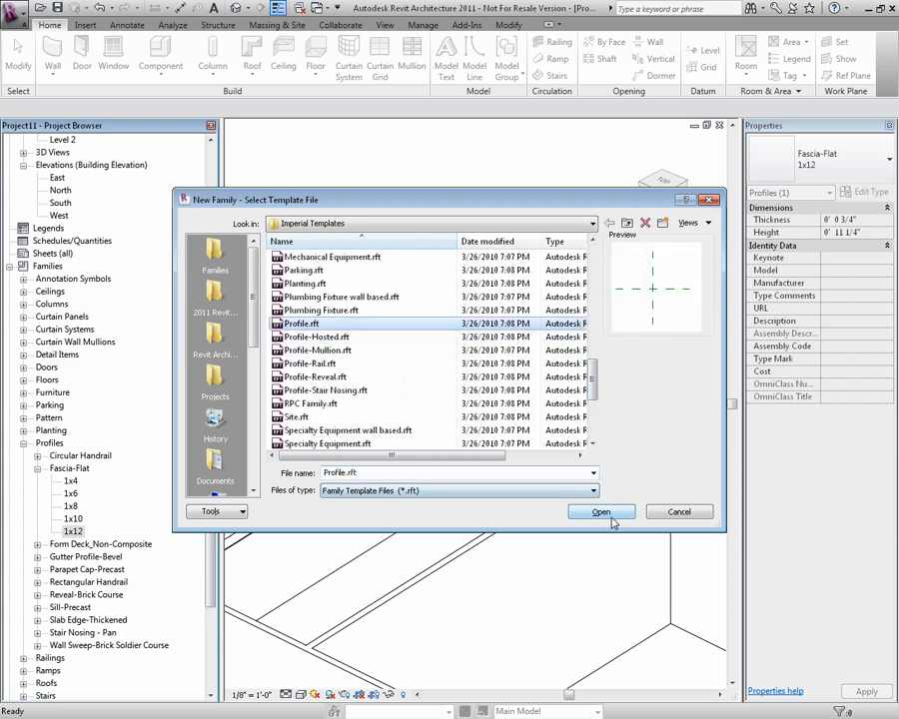
left_click(600, 512)
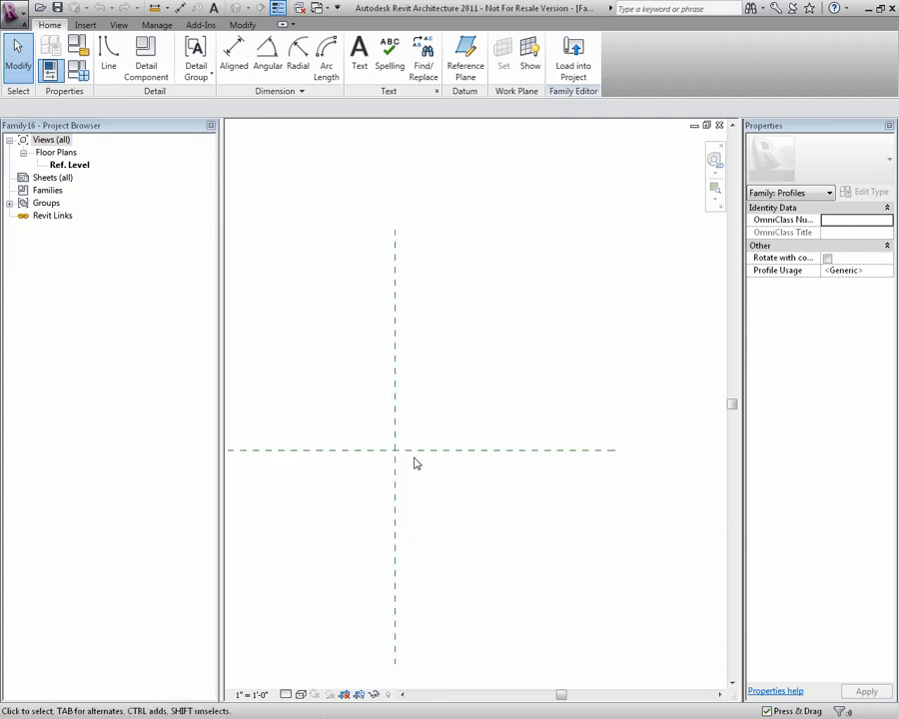
Sketch a tall rectangle in the upper right quadrant and add reference planes around it
left_click(108, 56)
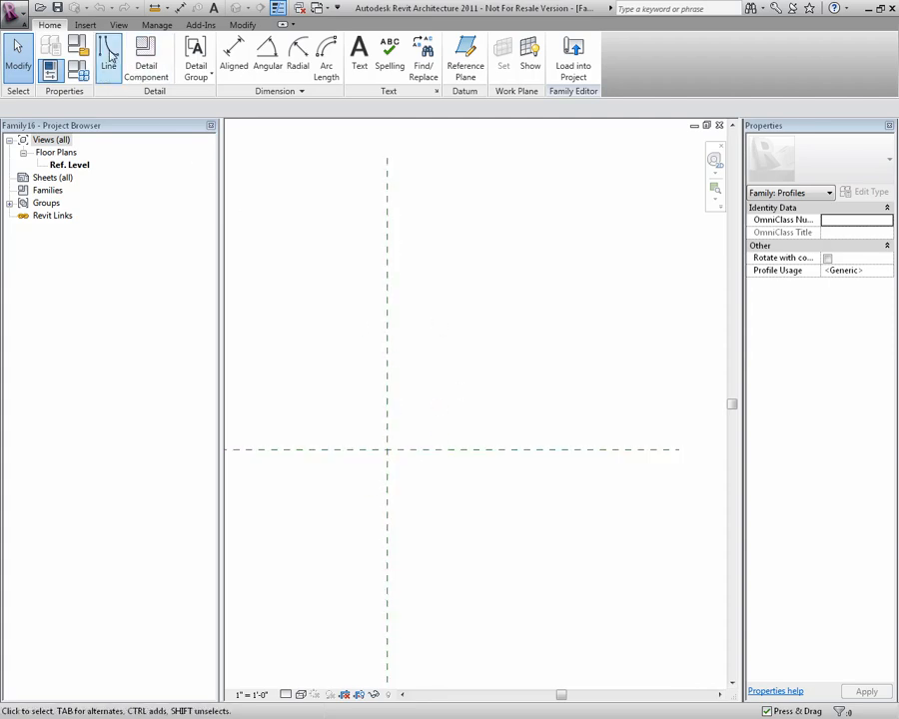
left_click(108, 50)
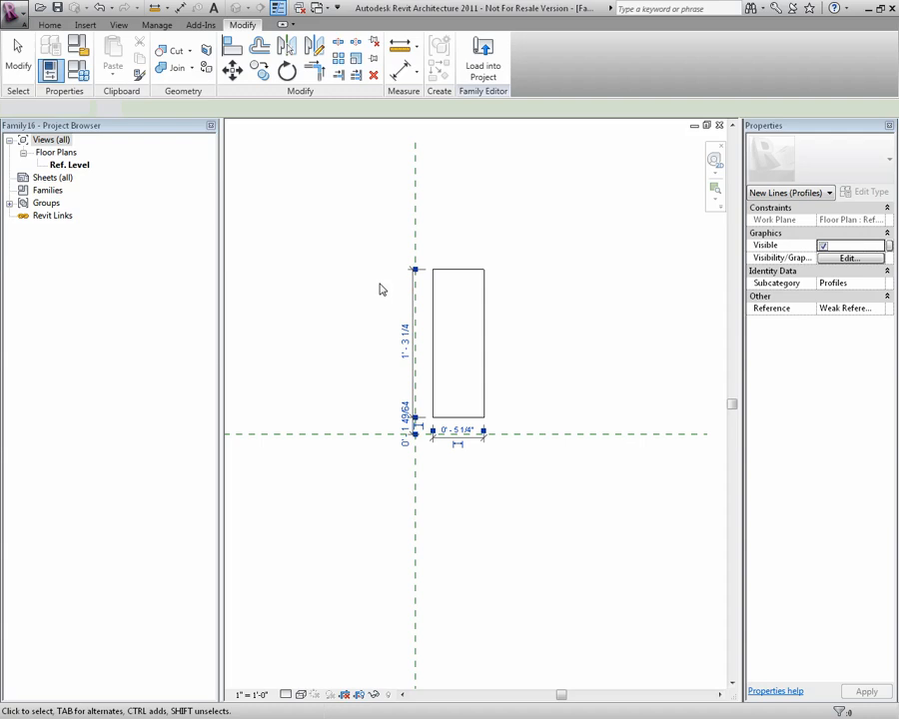
left_click(398, 324)
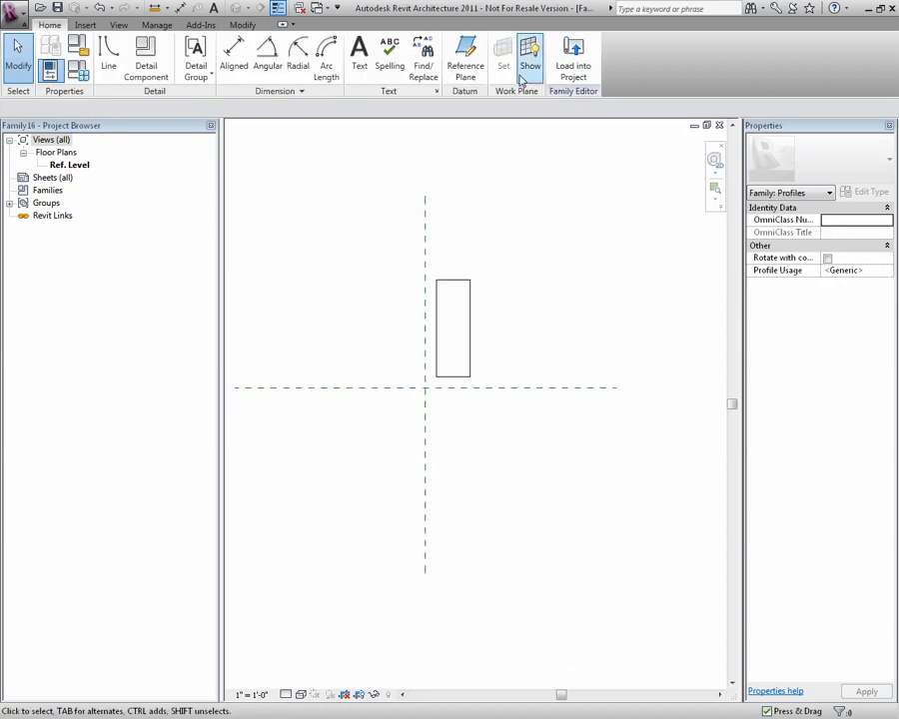
left_click(466, 56)
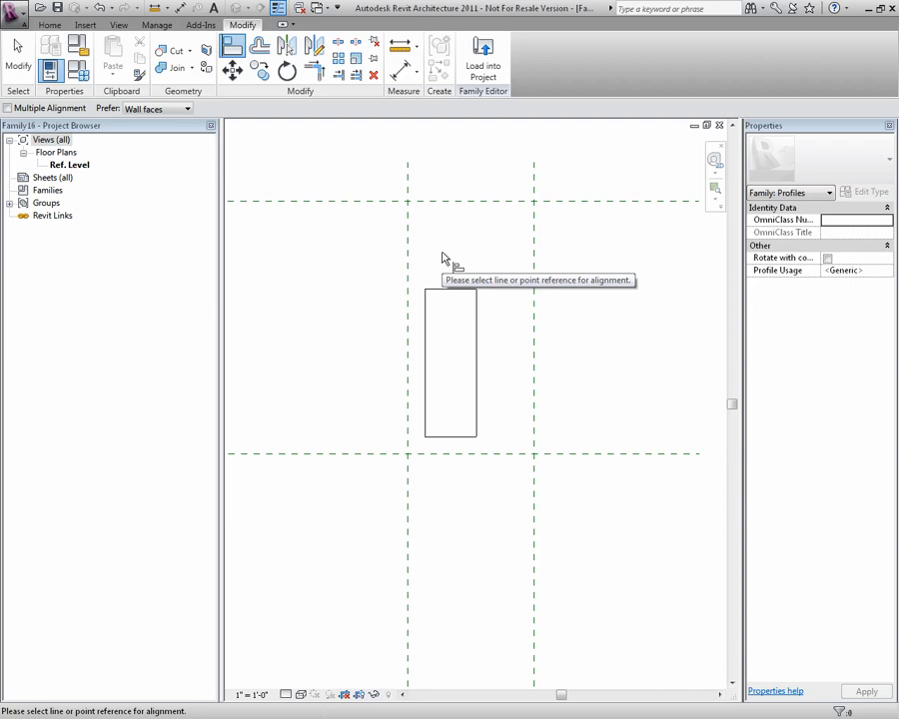
mouse_move(232, 43)
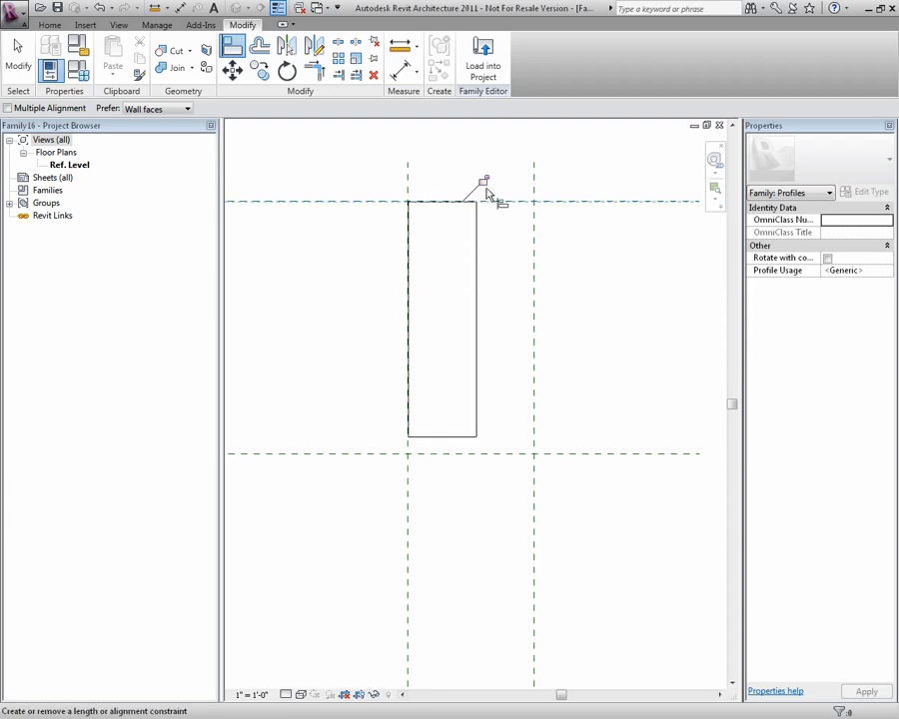
Align the rectangle's top, right and bottom edges to reference planes and lock the alignments
left_click(477, 329)
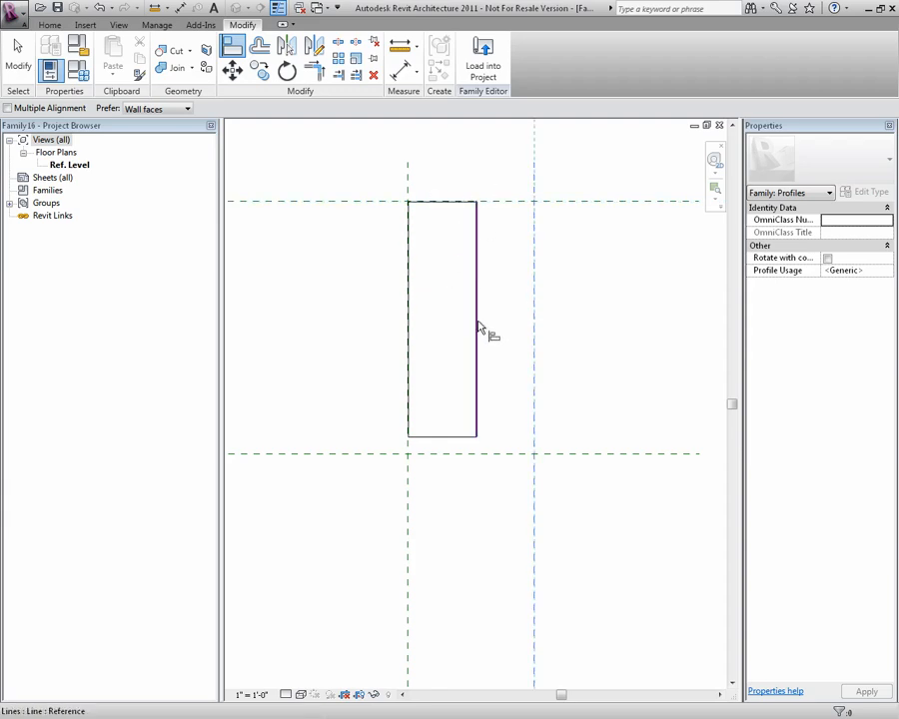
left_click(489, 455)
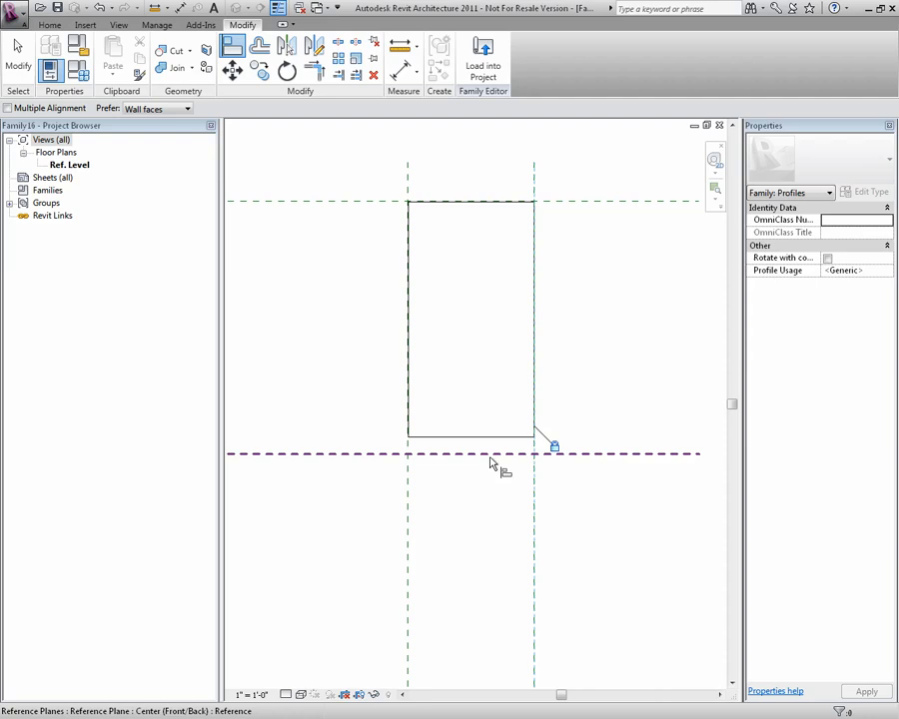
left_click(490, 456)
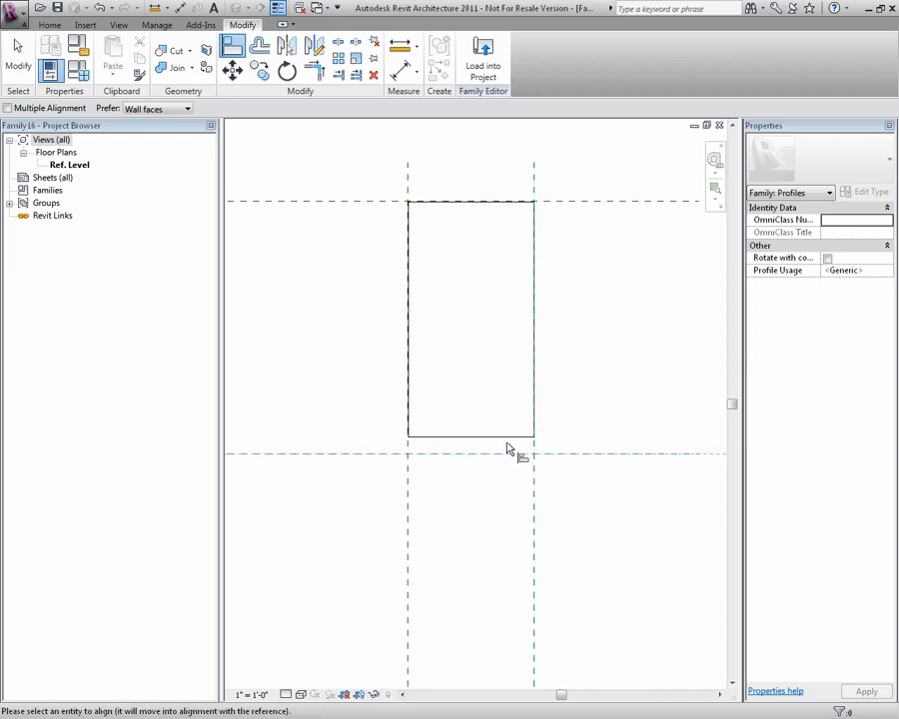
left_click(469, 451)
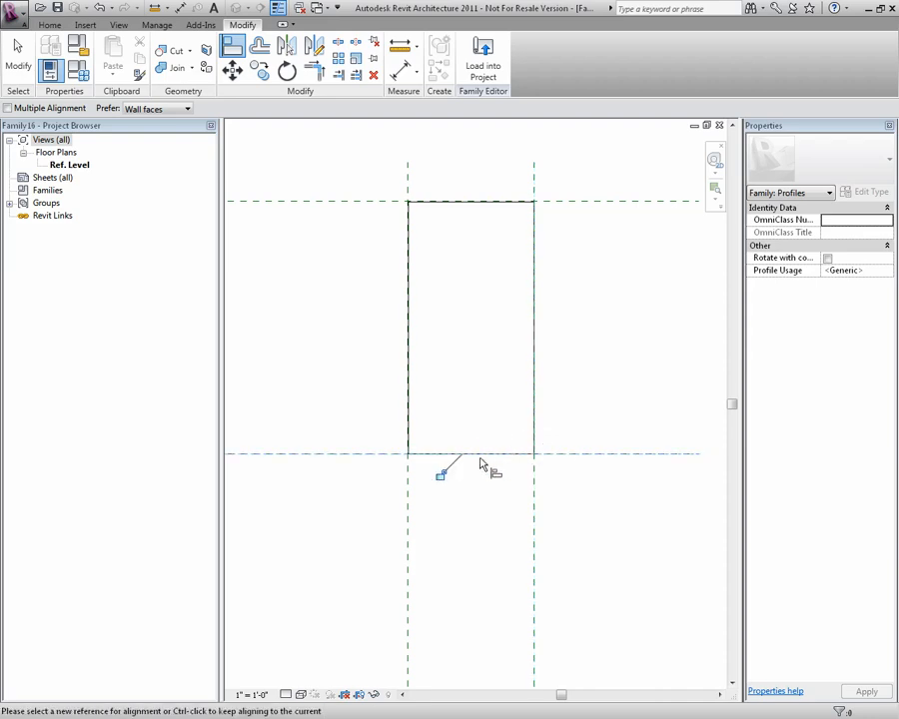
mouse_move(482, 442)
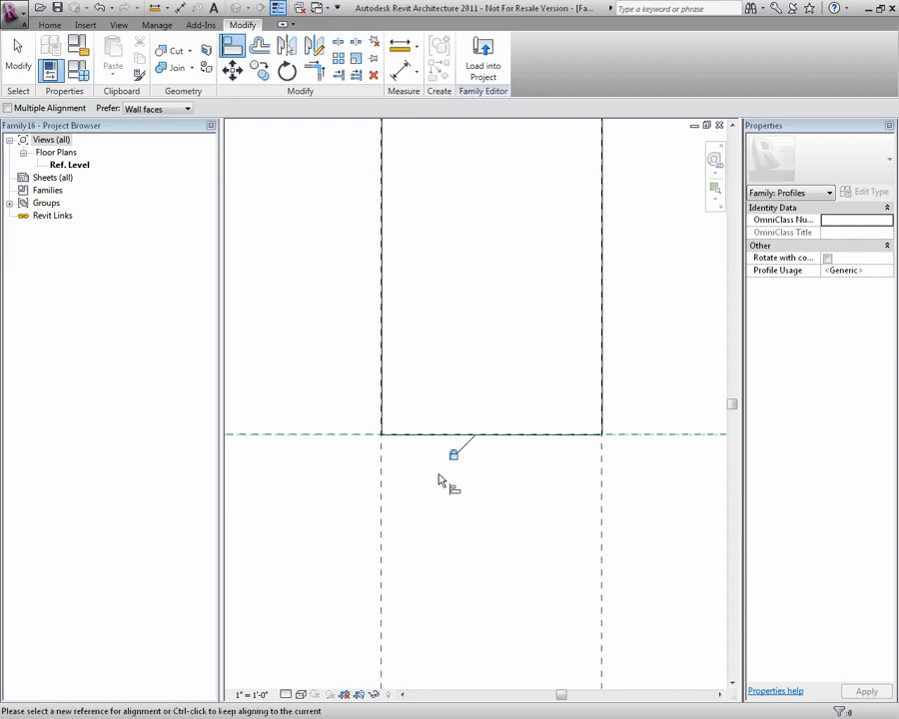
left_click(524, 436)
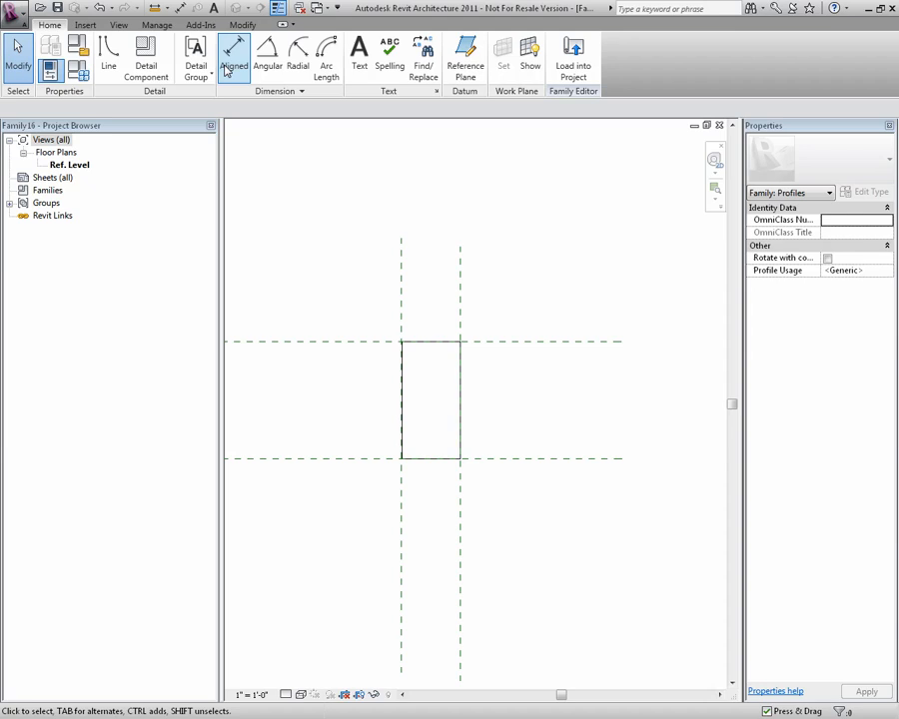
Place an aligned 0'-8" dimension between the vertical planes, then begin the height dimension
left_click(232, 56)
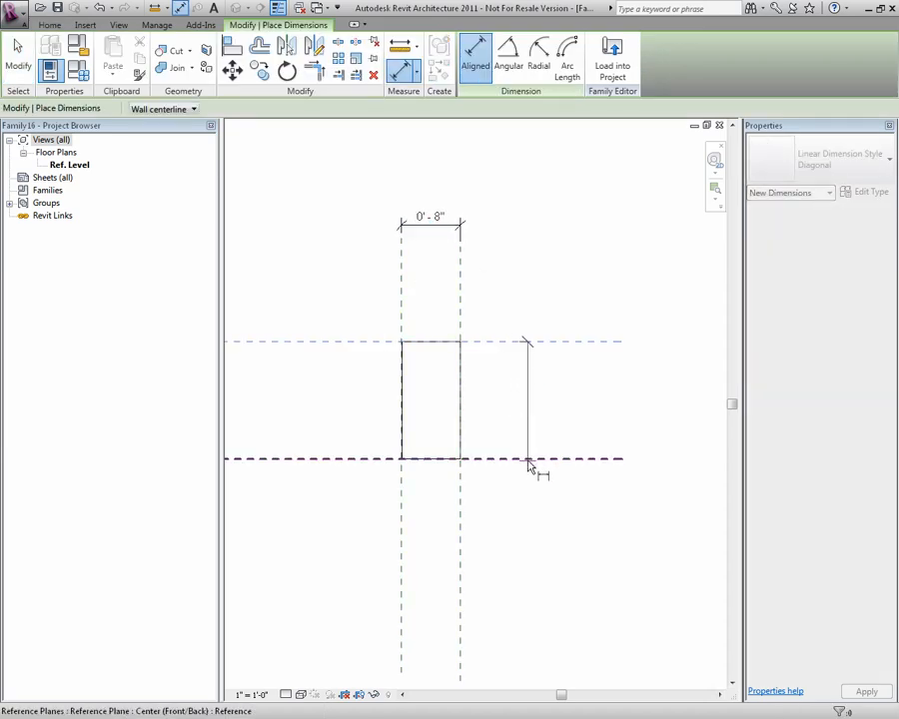
left_click(469, 343)
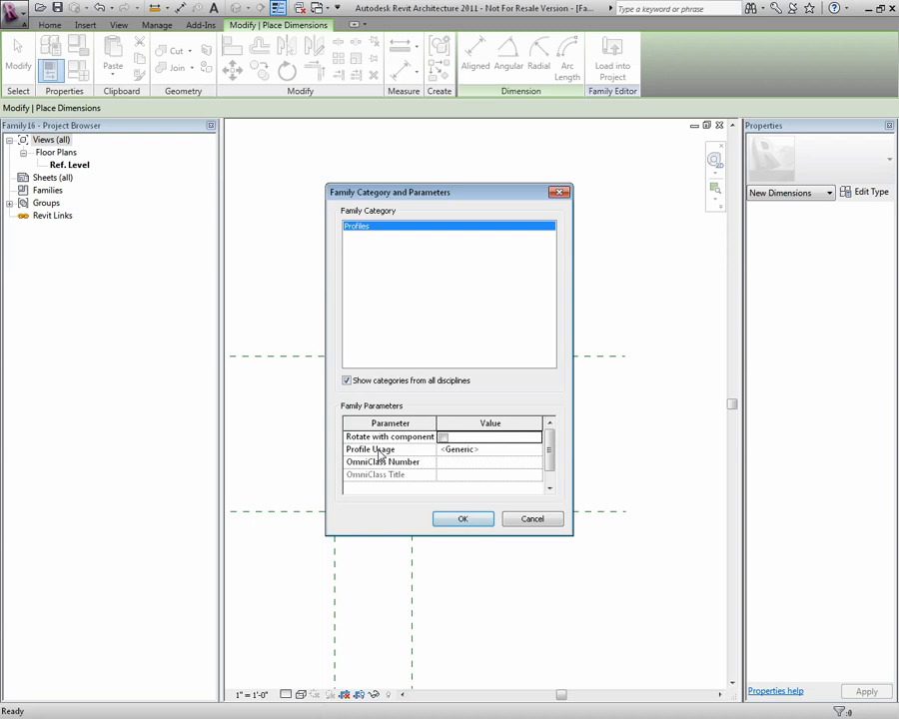
Set Profile Usage from Generic to Fascia in Family Category and Parameters and confirm
left_click(489, 448)
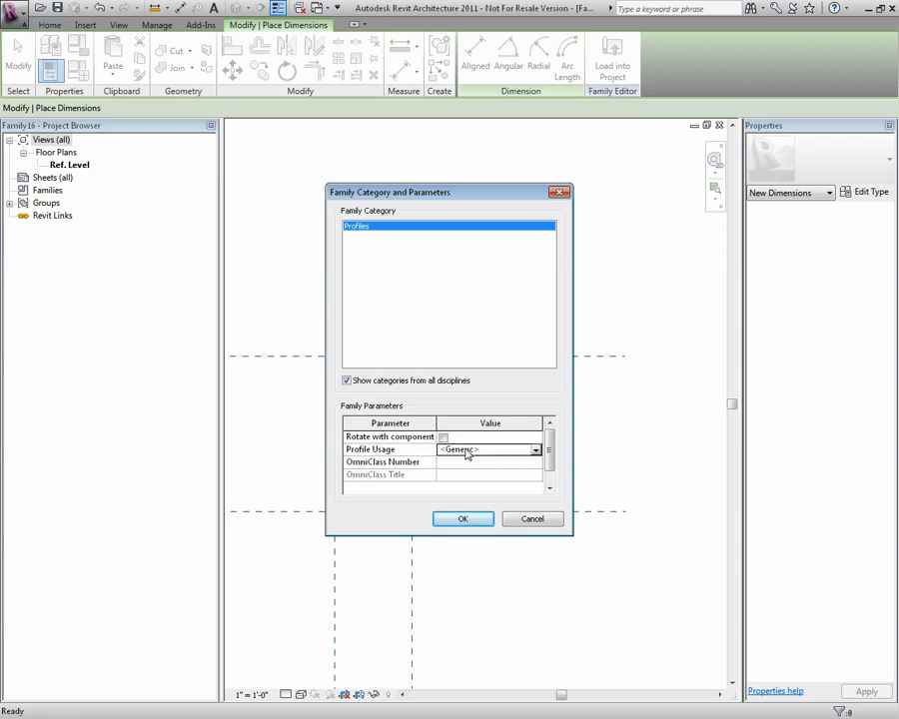
left_click(536, 449)
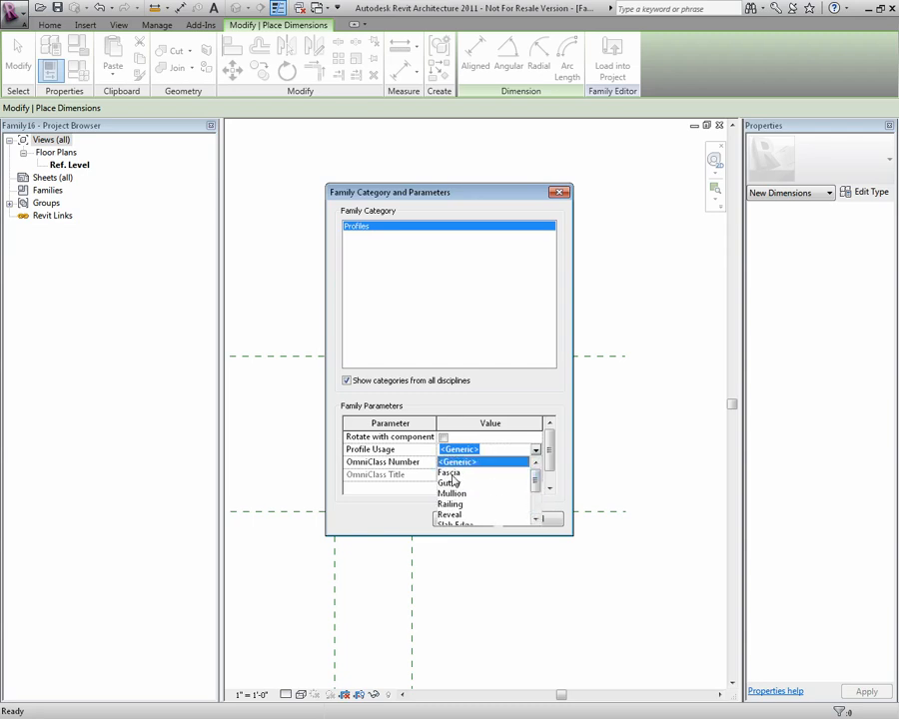
left_click(448, 471)
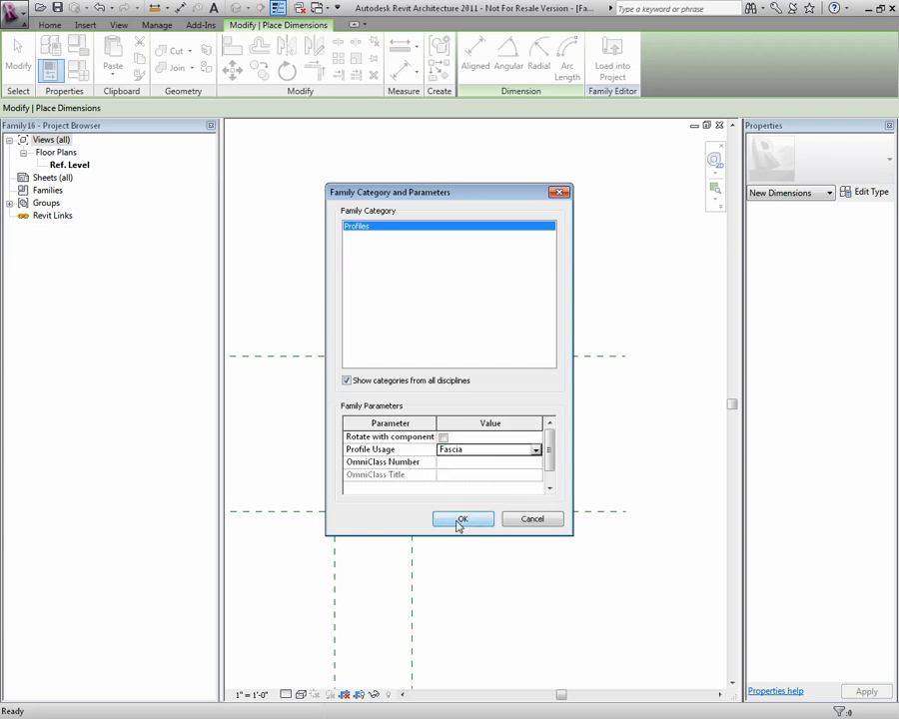
left_click(464, 519)
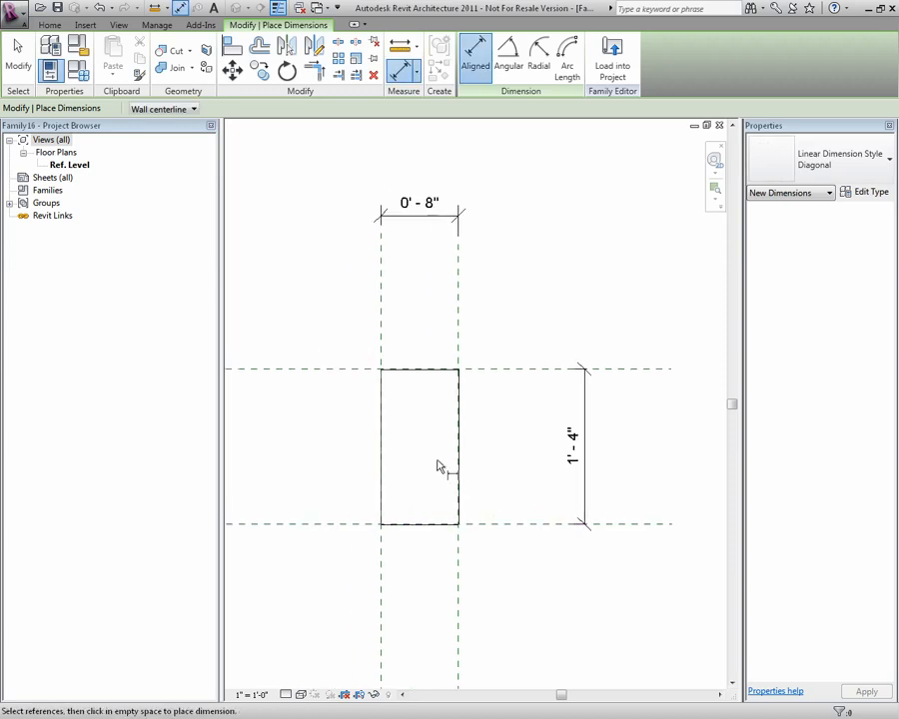
mouse_move(340, 304)
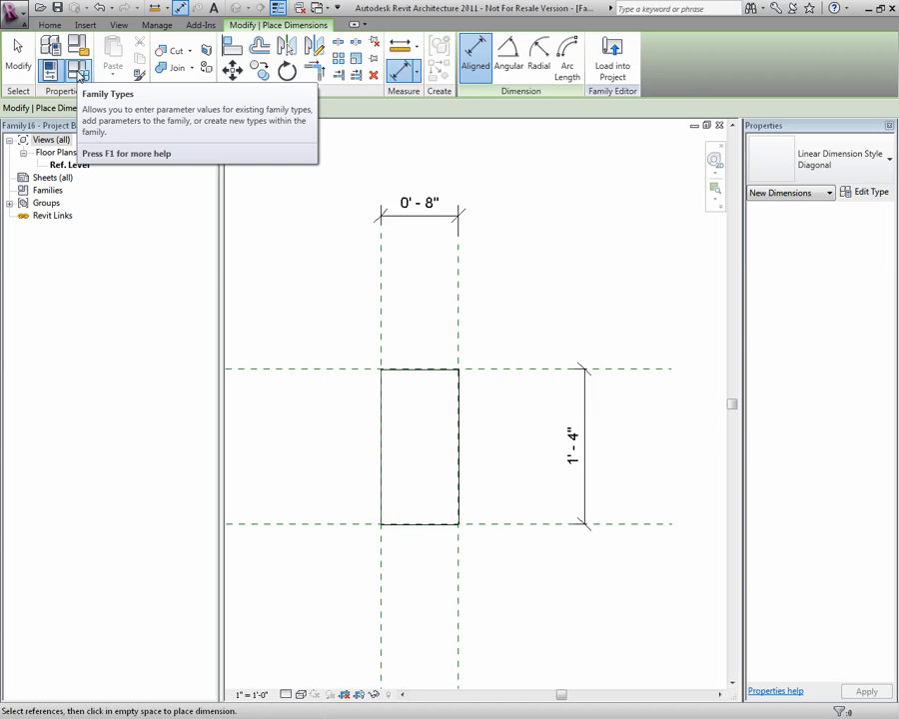
Create a new family type in Family Types and accept the name Type 1
left_click(80, 72)
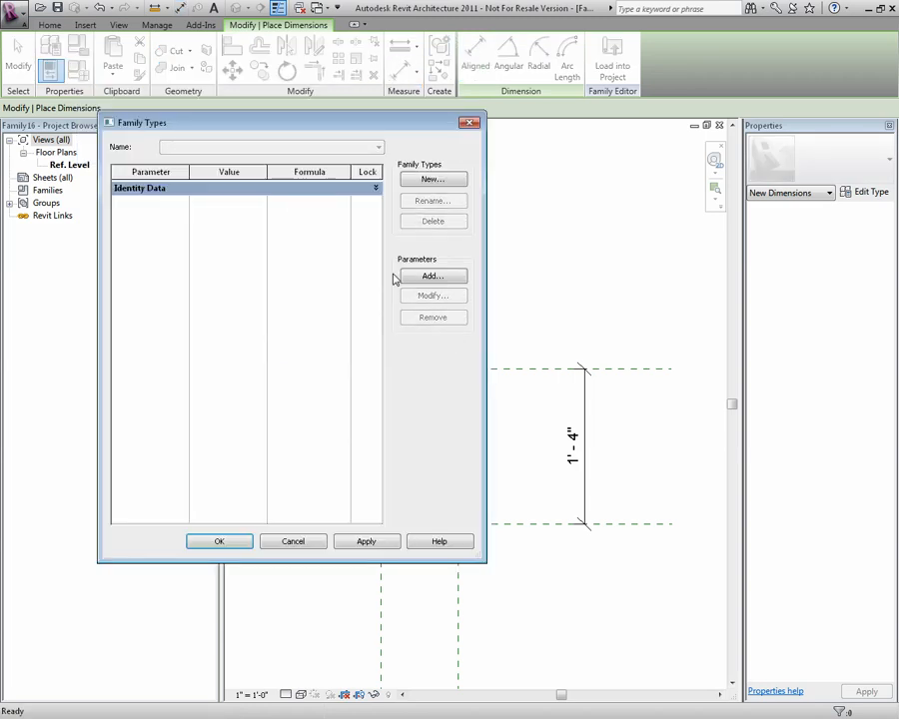
left_click(432, 179)
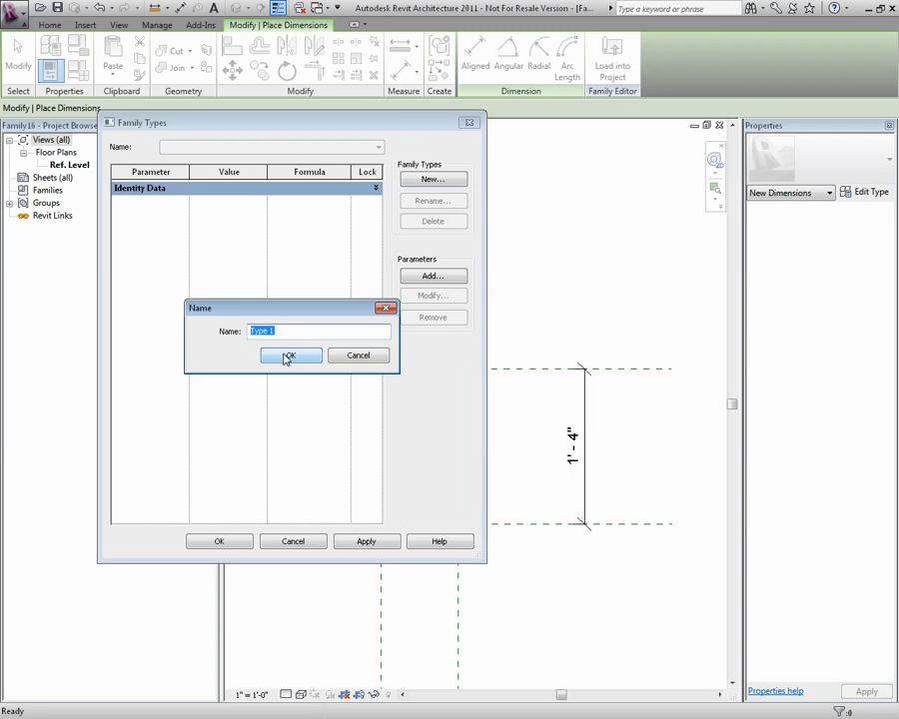
left_click(290, 356)
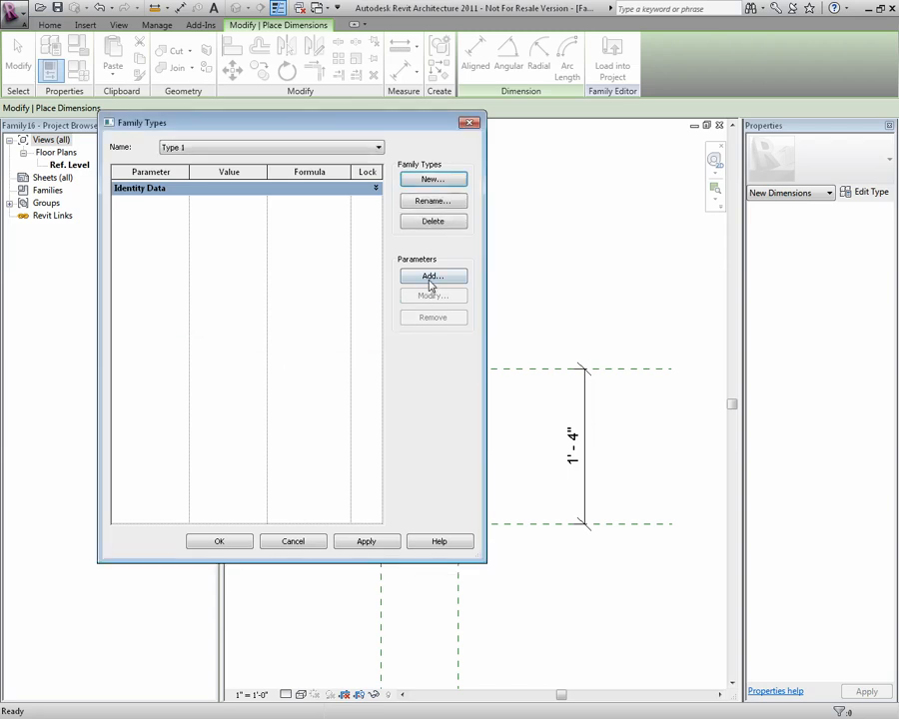
mouse_move(280, 388)
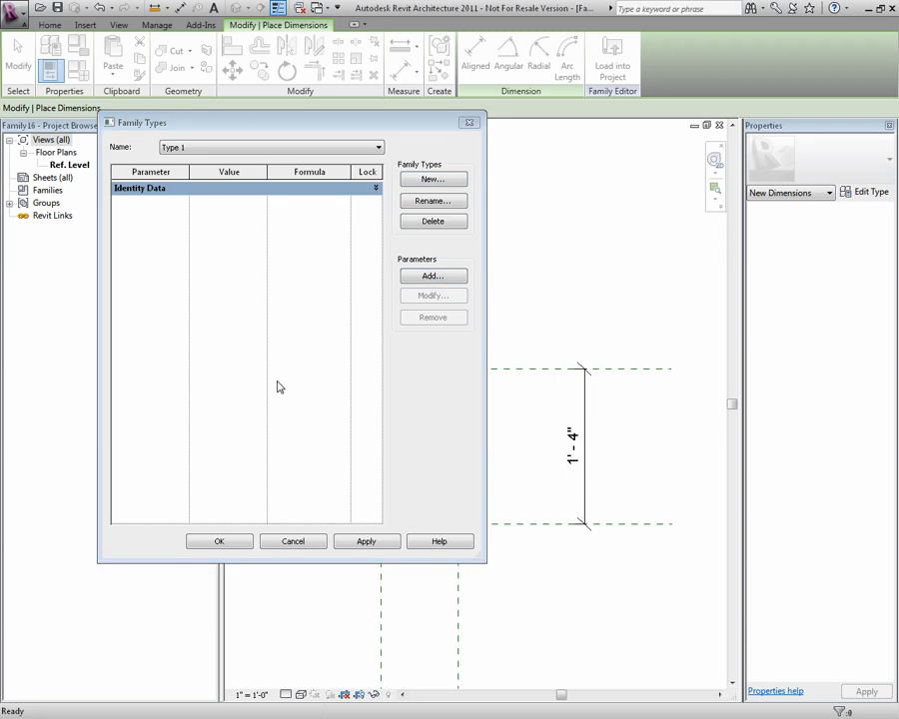
Add Height and Width as type-based Length parameters and apply them
left_click(432, 276)
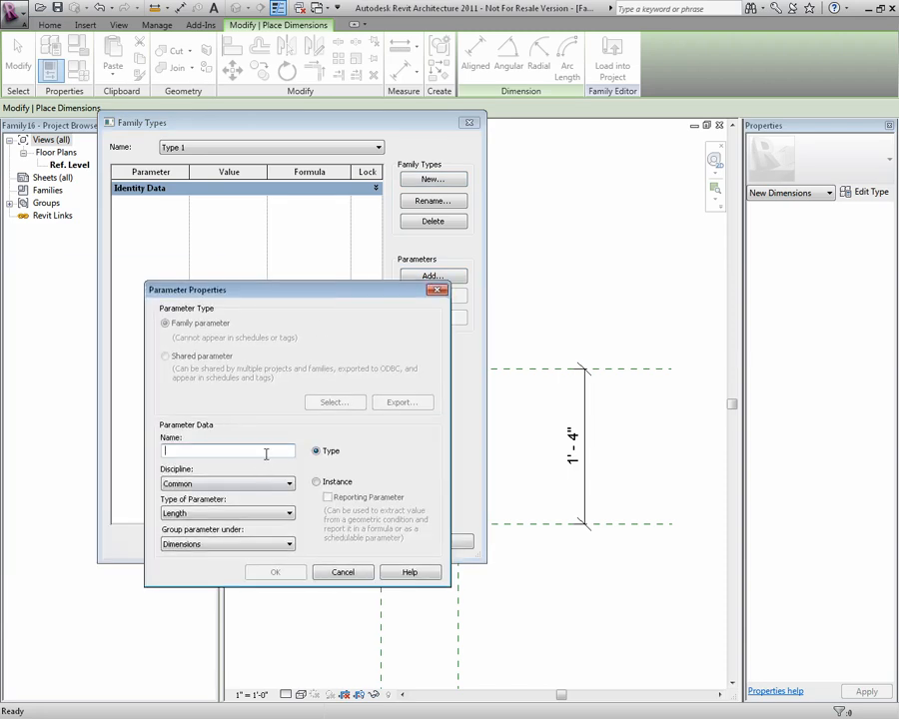
type("Height")
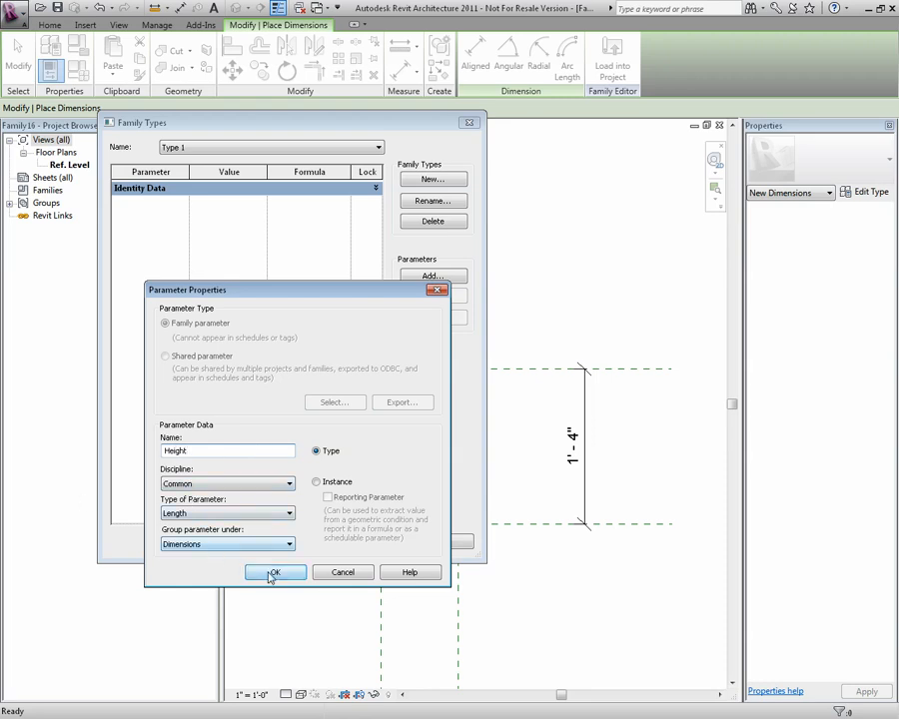
left_click(276, 571)
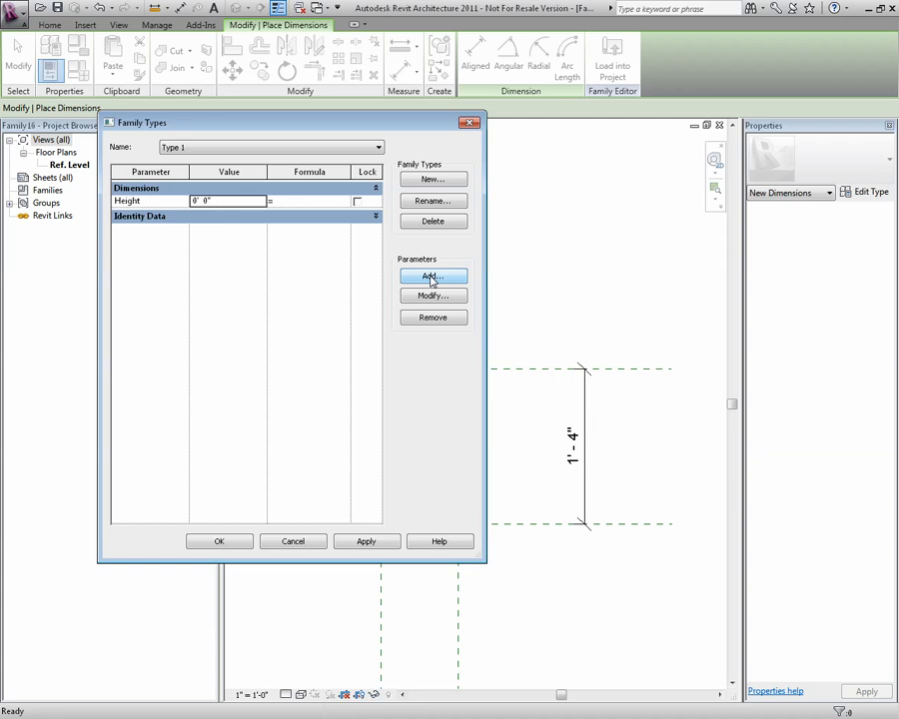
left_click(431, 276)
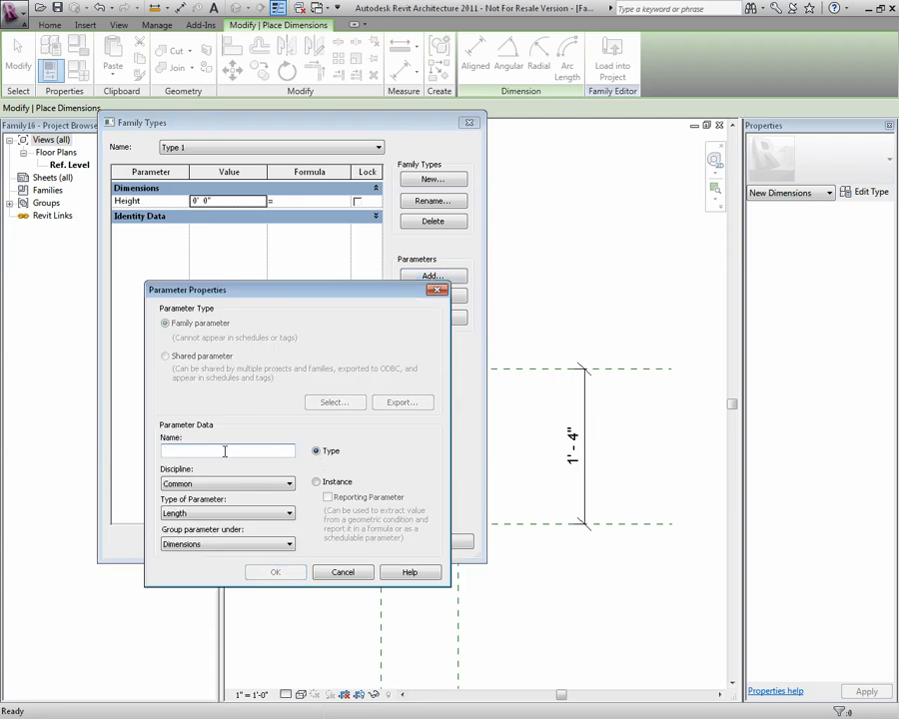
type("wi")
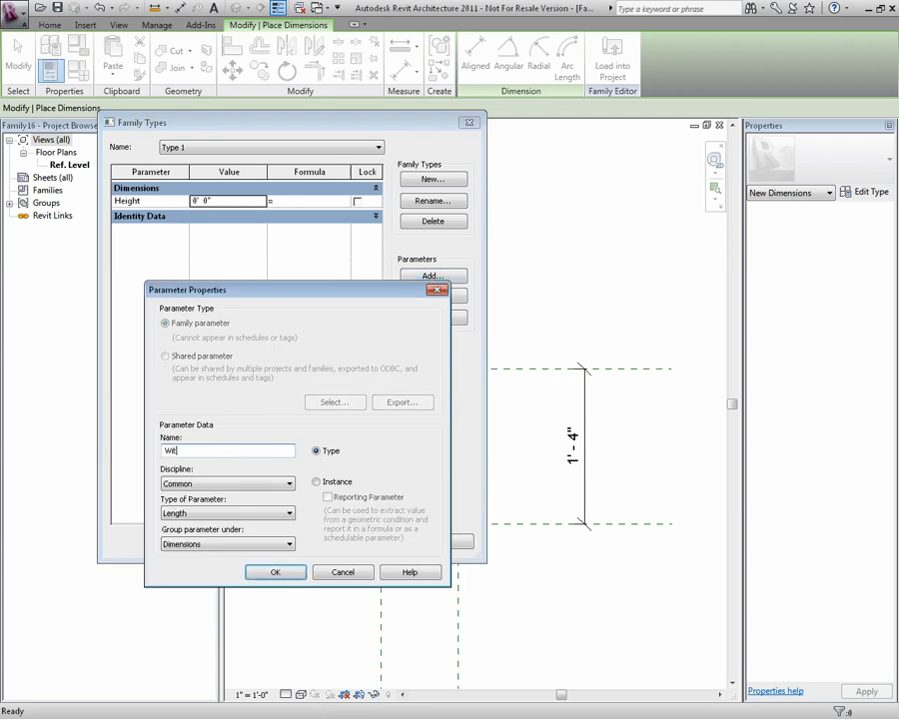
type("Width")
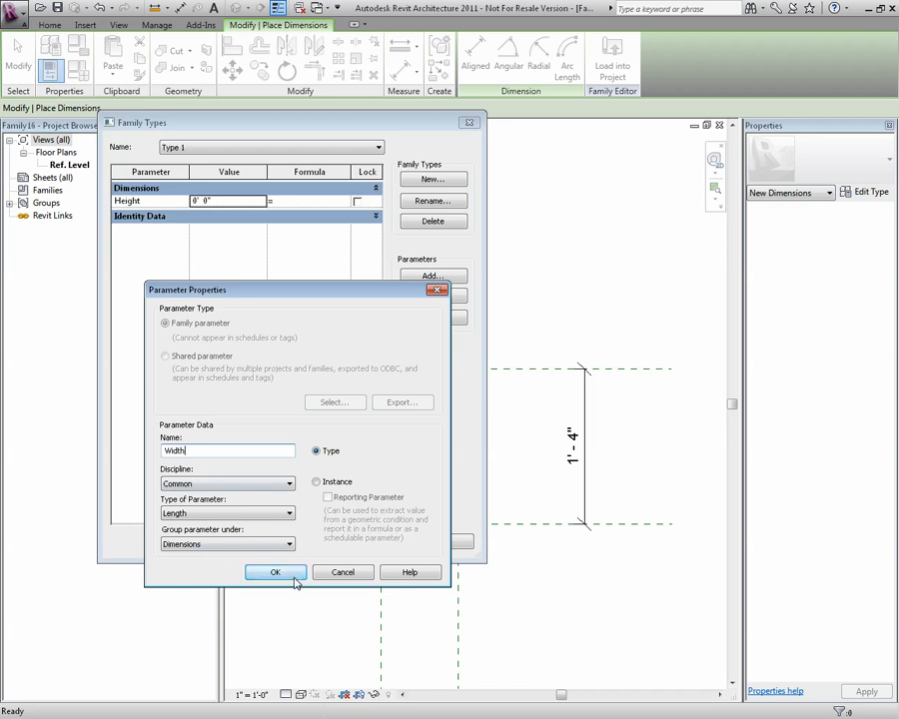
left_click(276, 572)
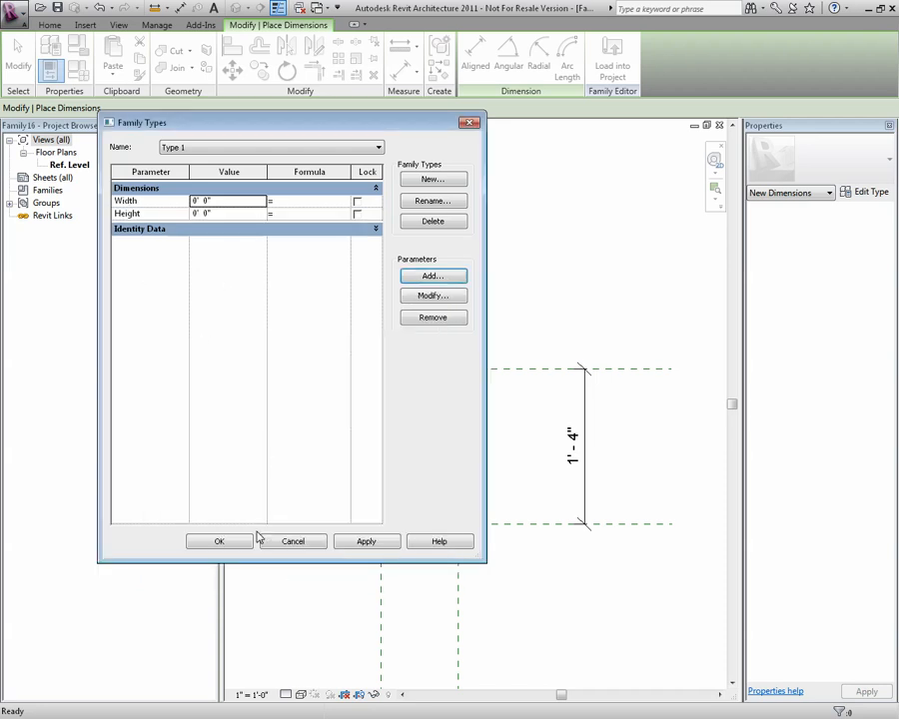
left_click(220, 539)
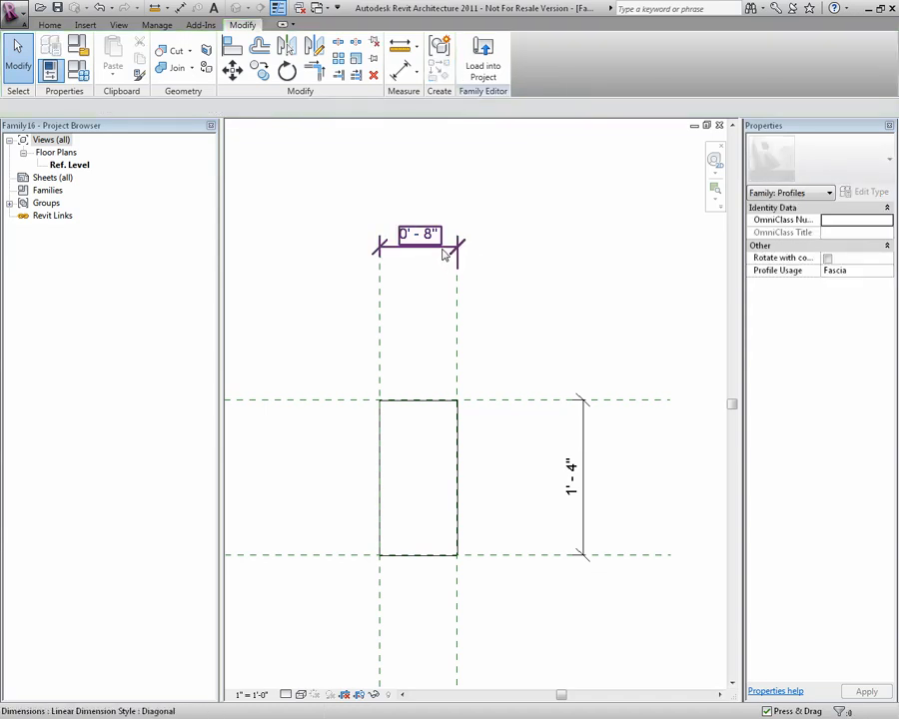
Label the top dimension Width and the vertical dimension Height
left_click(420, 240)
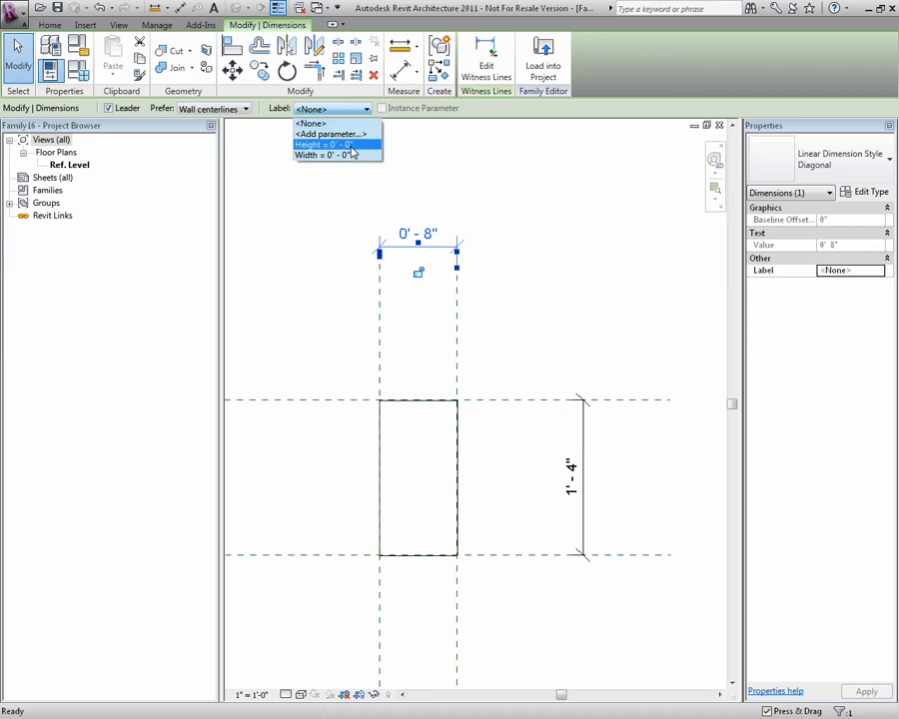
left_click(328, 156)
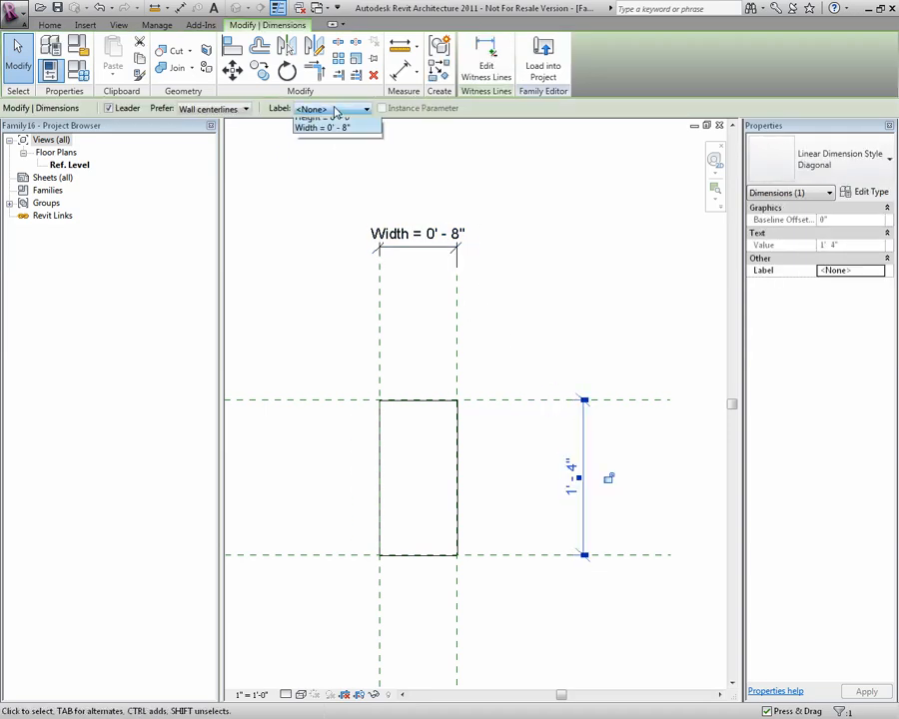
left_click(320, 116)
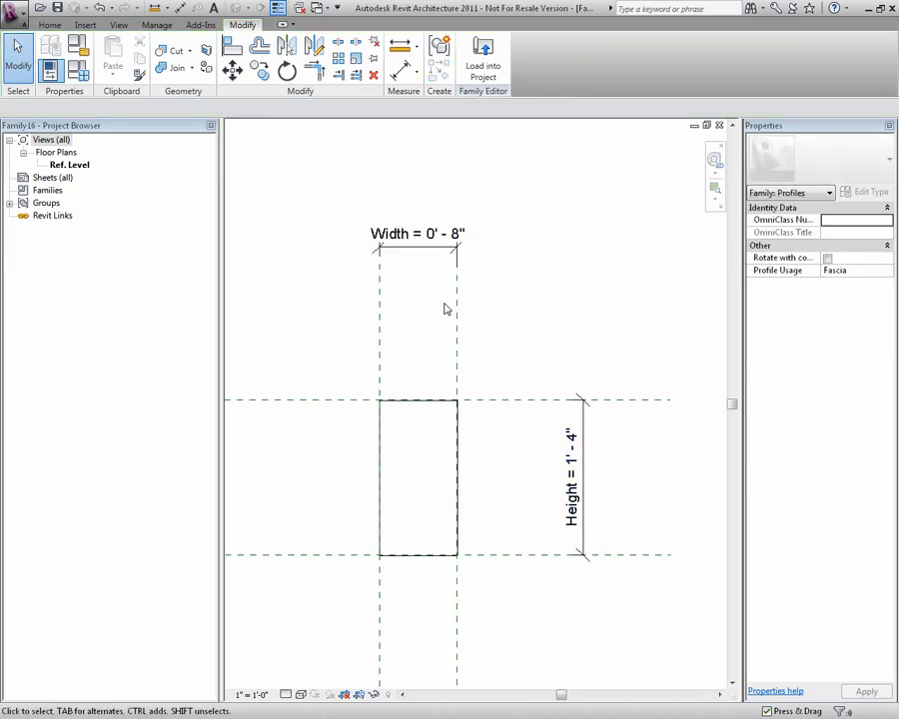
Adjust the parameter values so the rectangle resizes to 0'-0 3/4" by 0'-6"
left_click(417, 233)
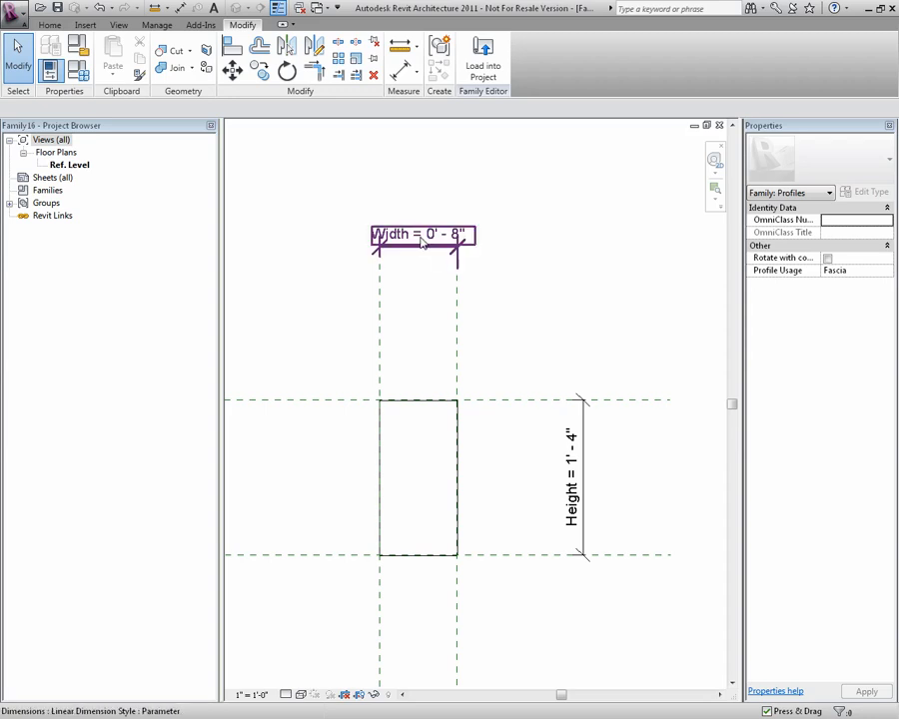
left_click(466, 314)
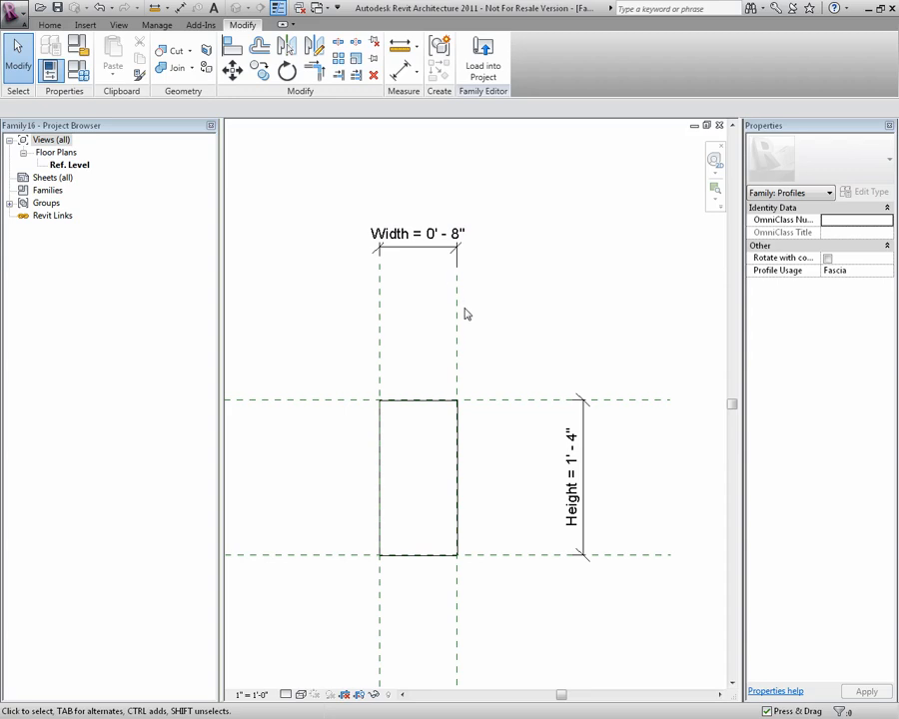
mouse_move(475, 340)
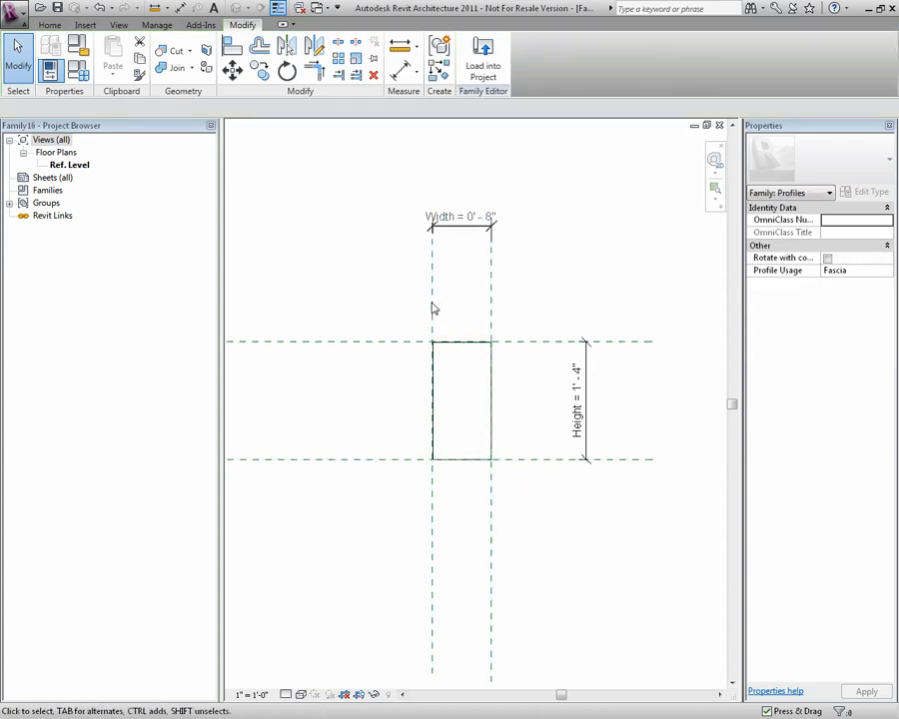
left_click(432, 300)
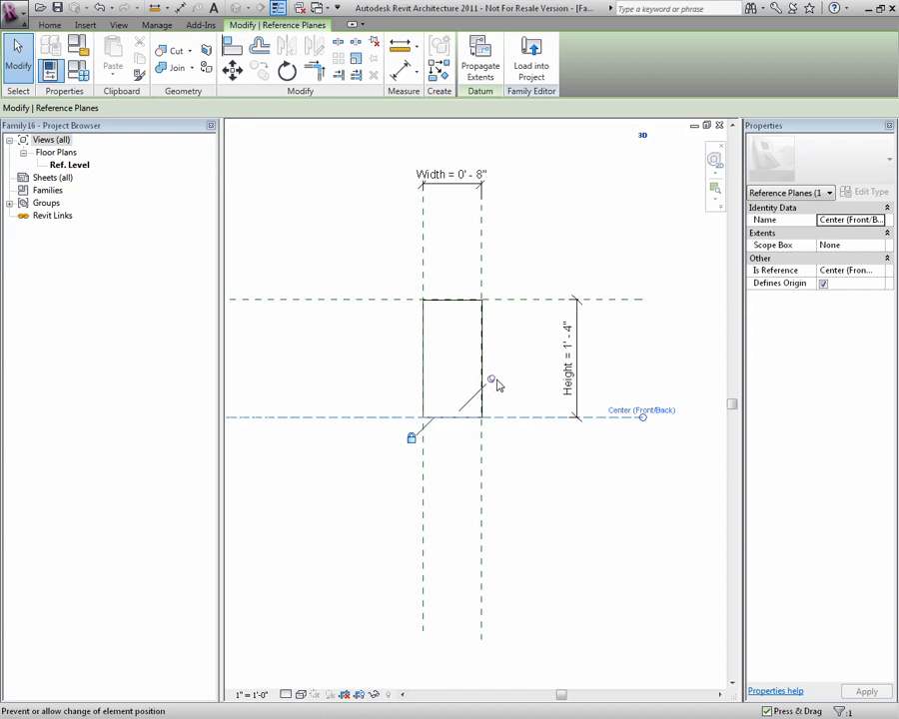
mouse_move(375, 64)
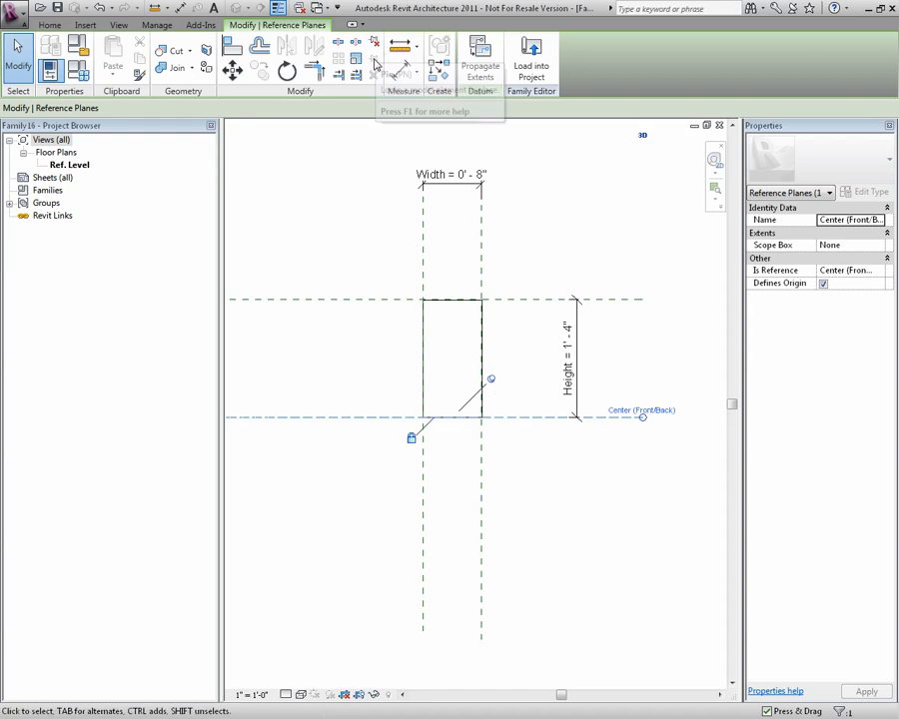
mouse_move(388, 72)
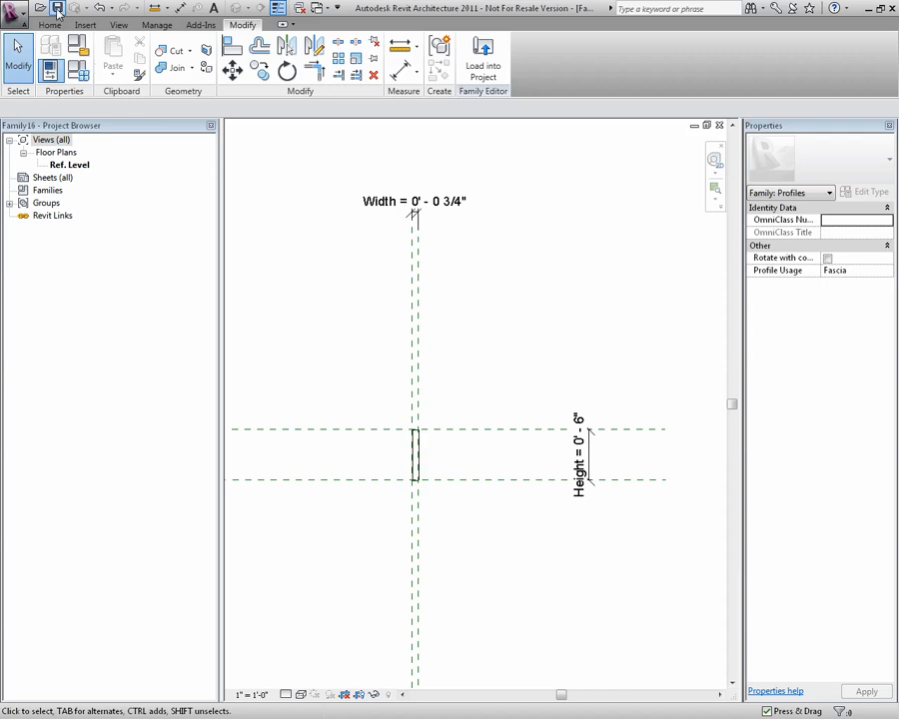
Save the family under the new name Fascia Profile.rfa
left_click(57, 8)
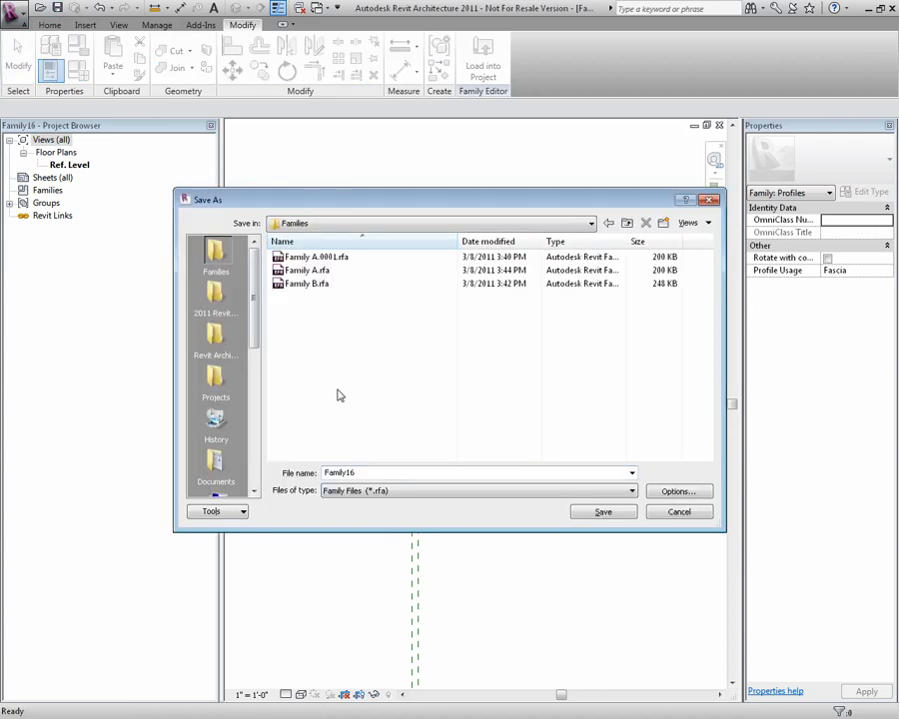
triple_click(476, 471)
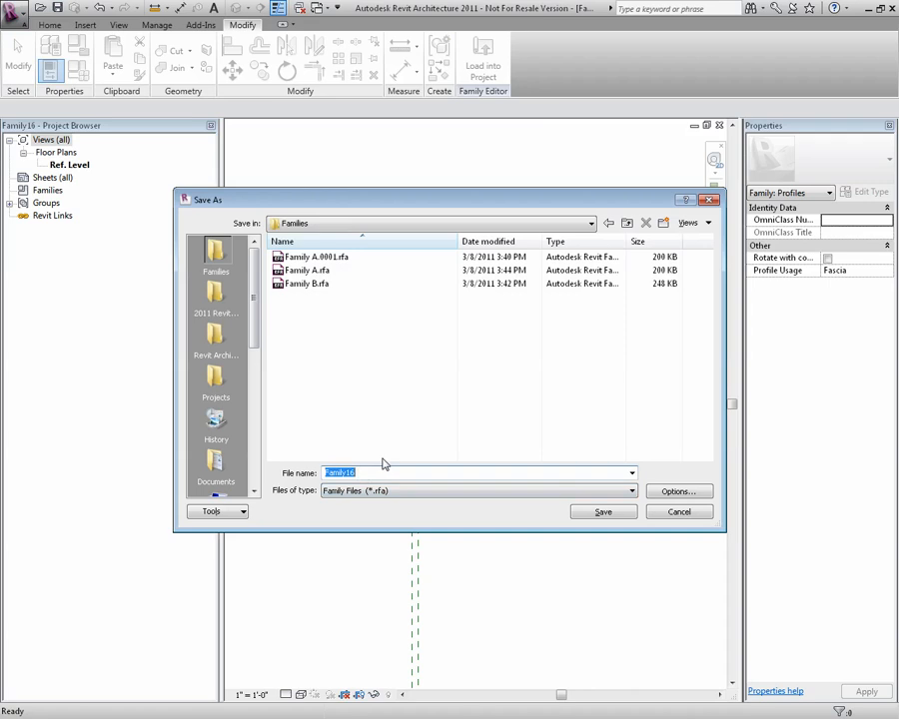
type("Fasc")
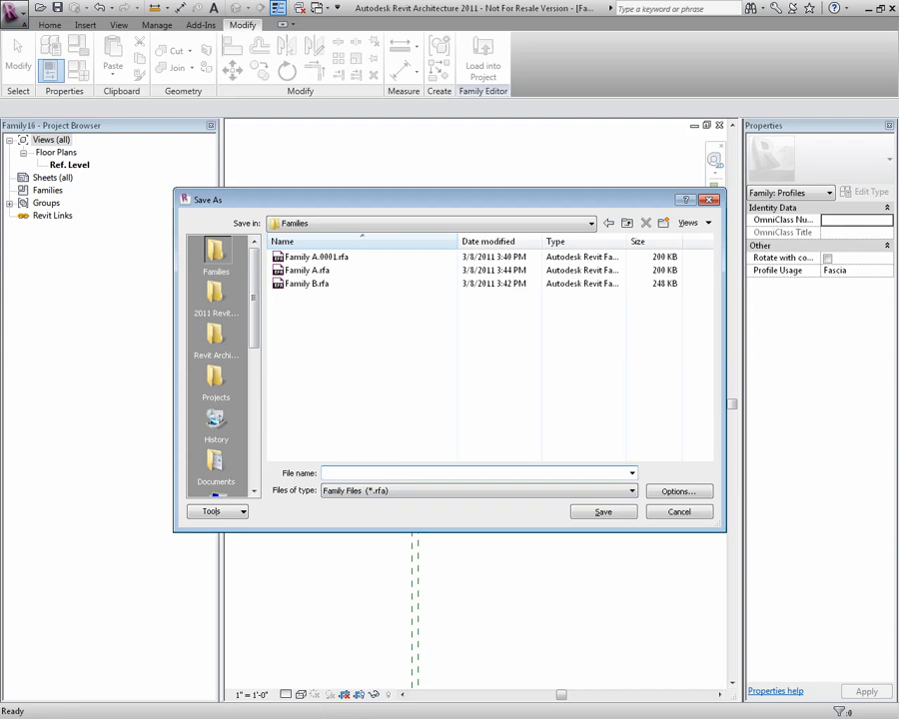
type("Profile")
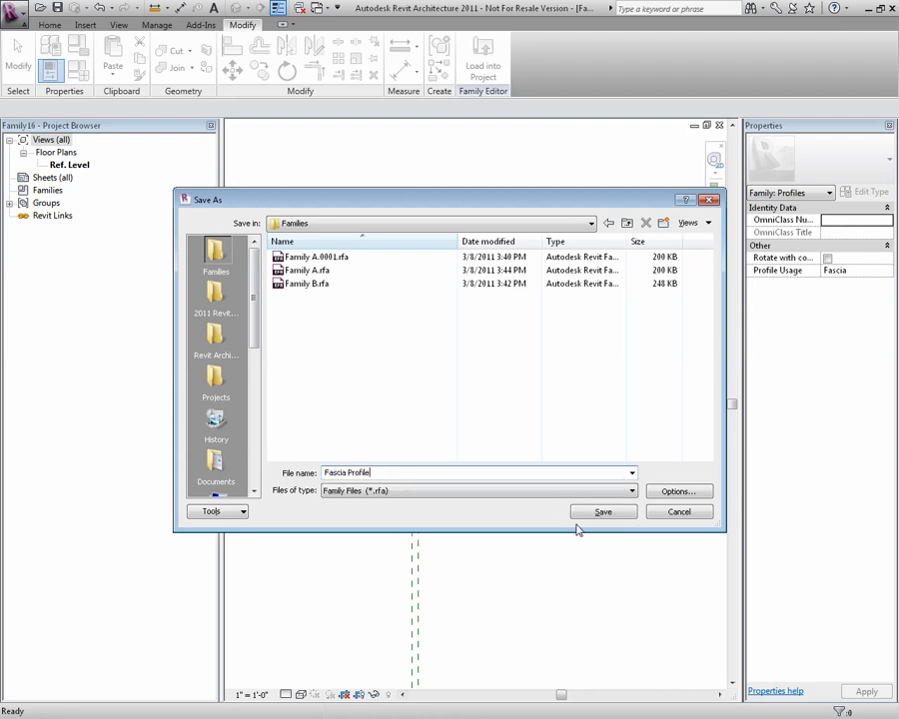
left_click(604, 512)
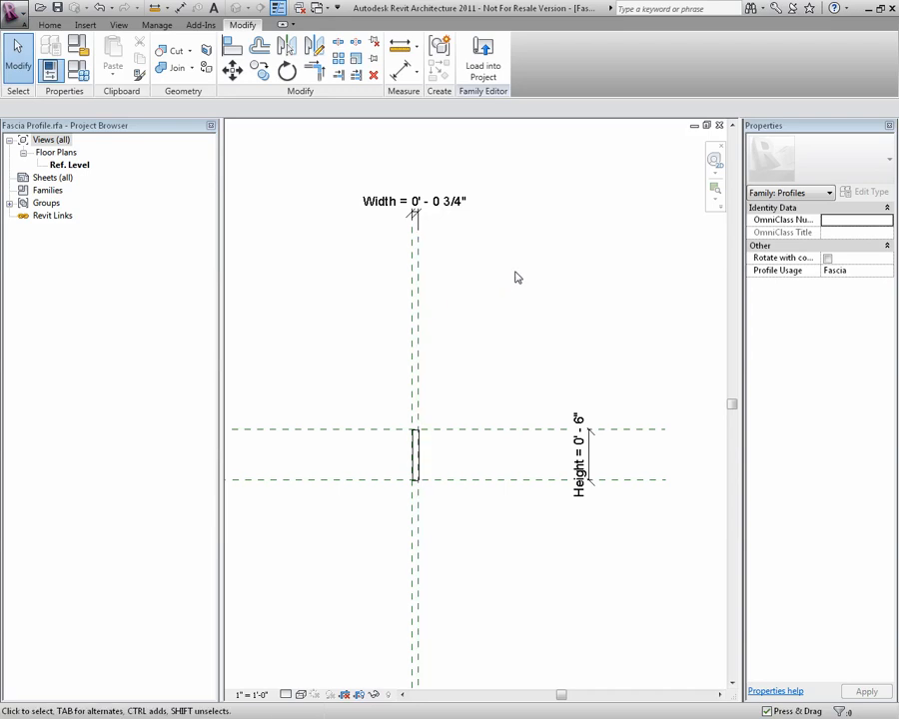
mouse_move(482, 58)
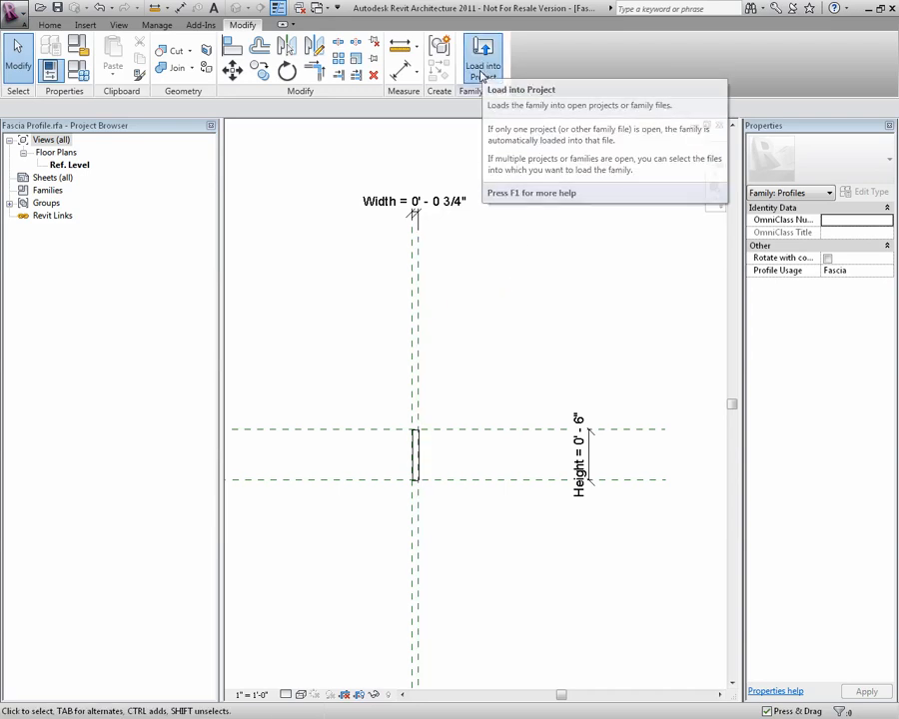
Load the profile into the project and start a Roof > Fascia to list the fascia types
left_click(481, 56)
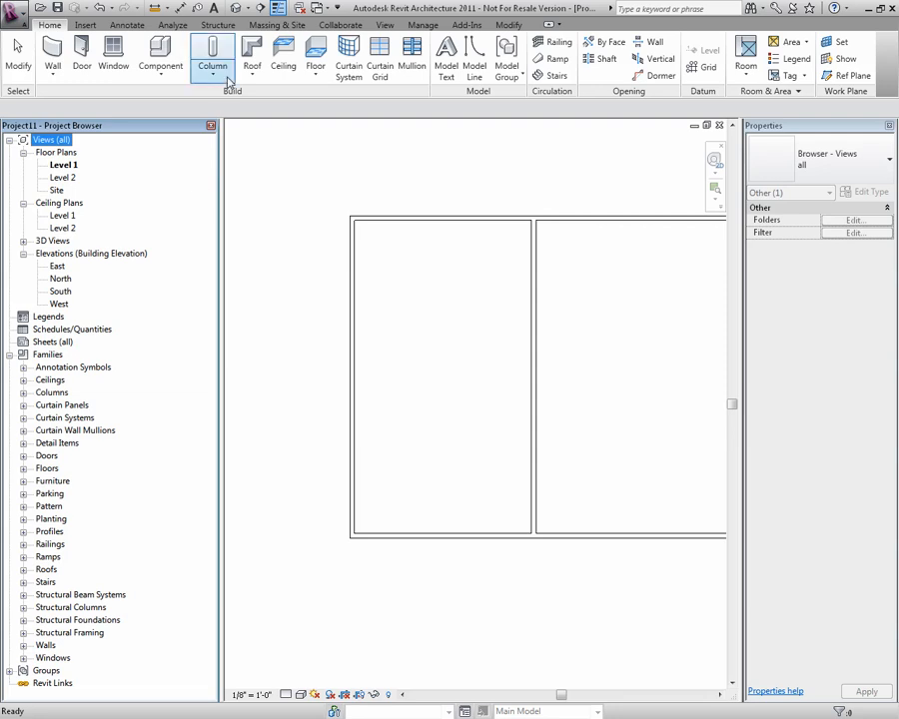
left_click(252, 56)
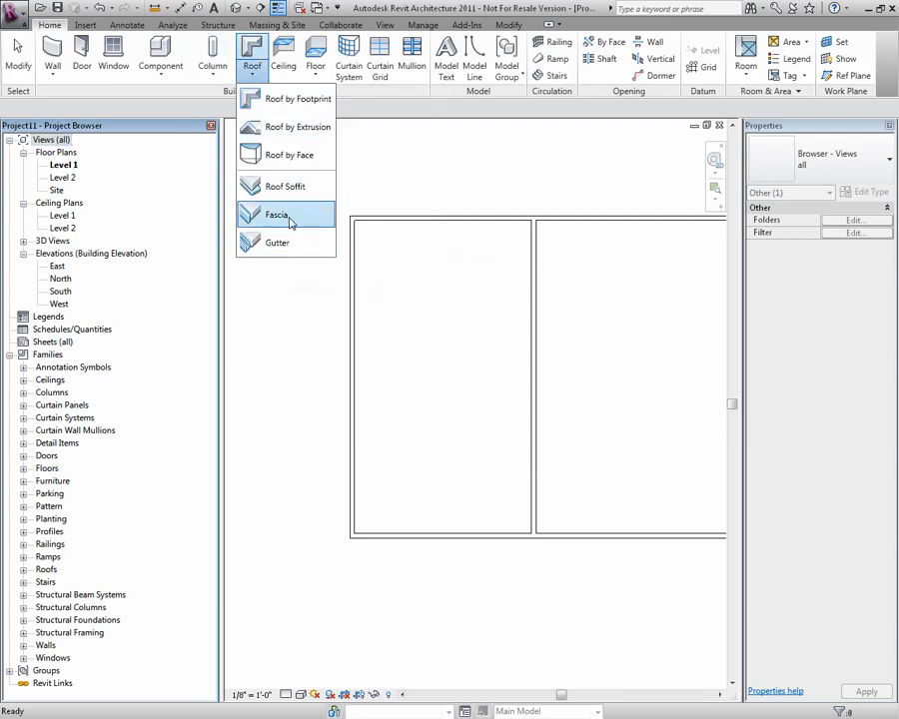
left_click(277, 216)
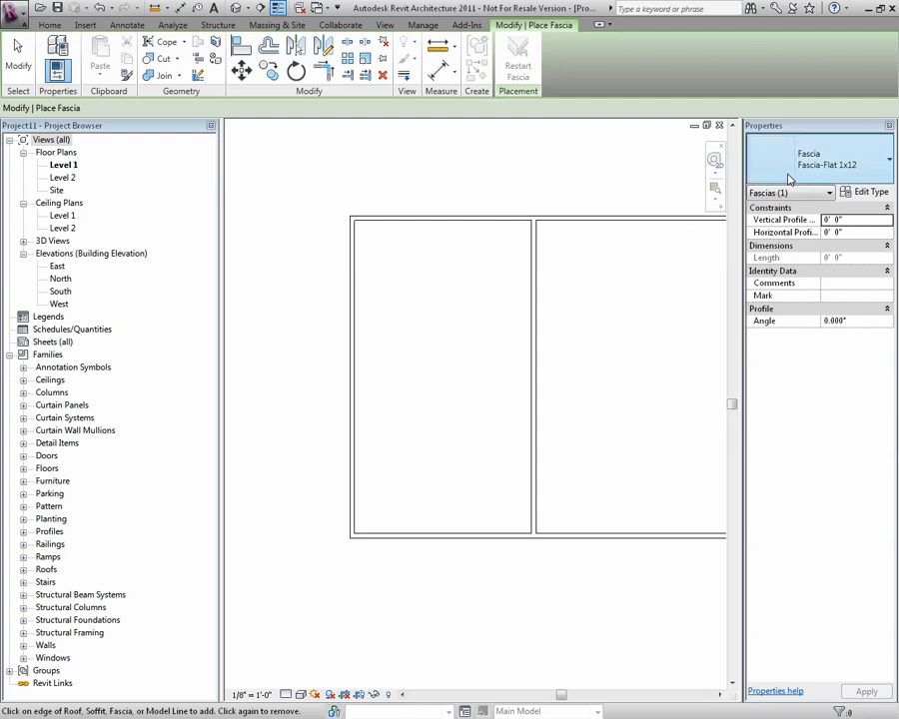
left_click(888, 164)
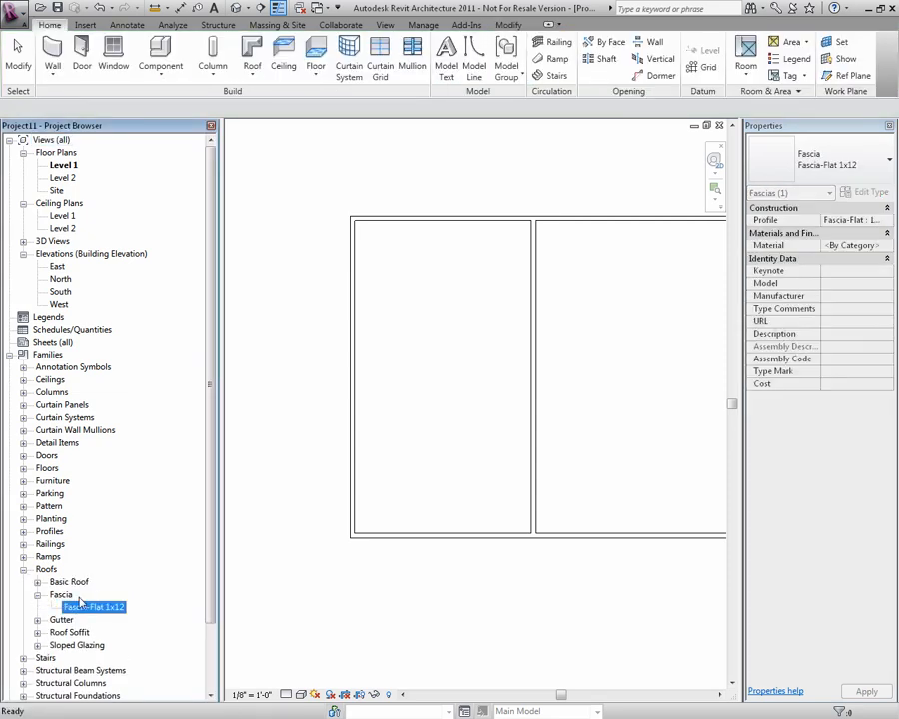
Duplicate the Fascia-Flat 1x12 type as a new Soffit Siding type
right_click(94, 608)
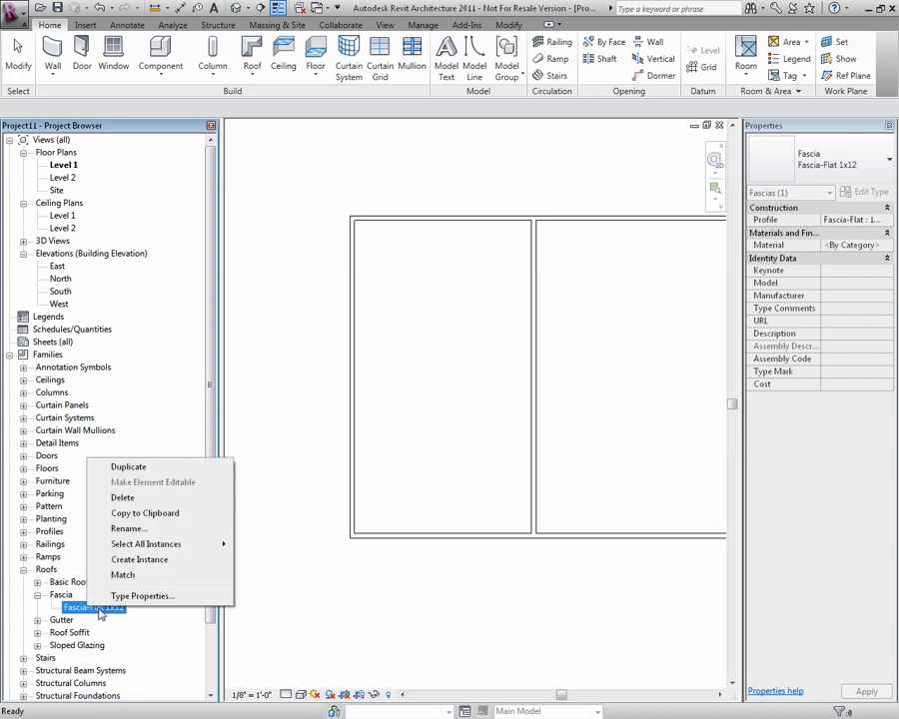
mouse_move(152, 482)
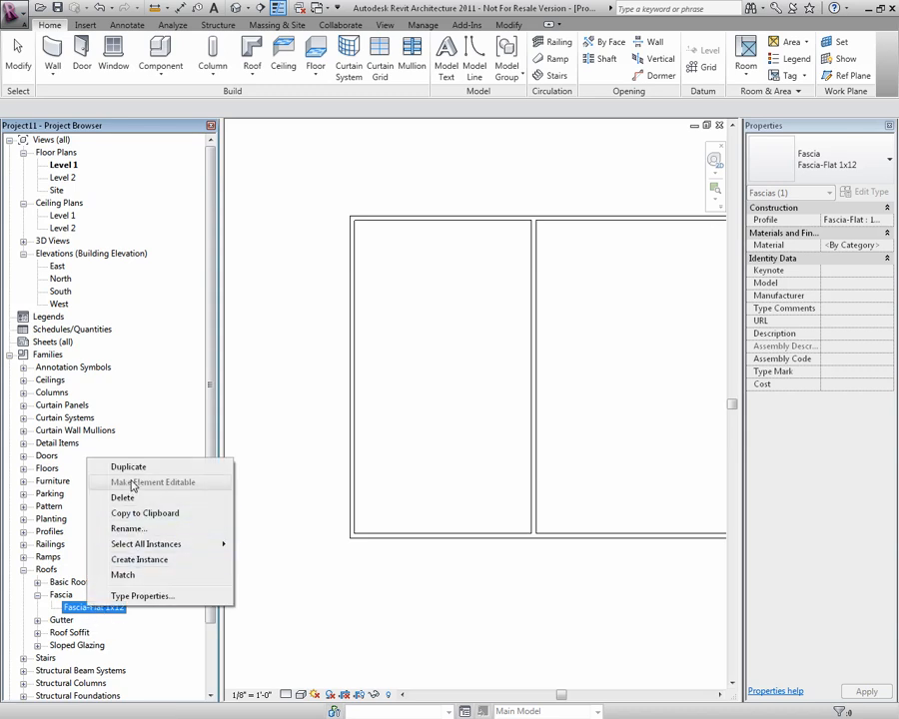
left_click(128, 468)
type("Soffit Siding")
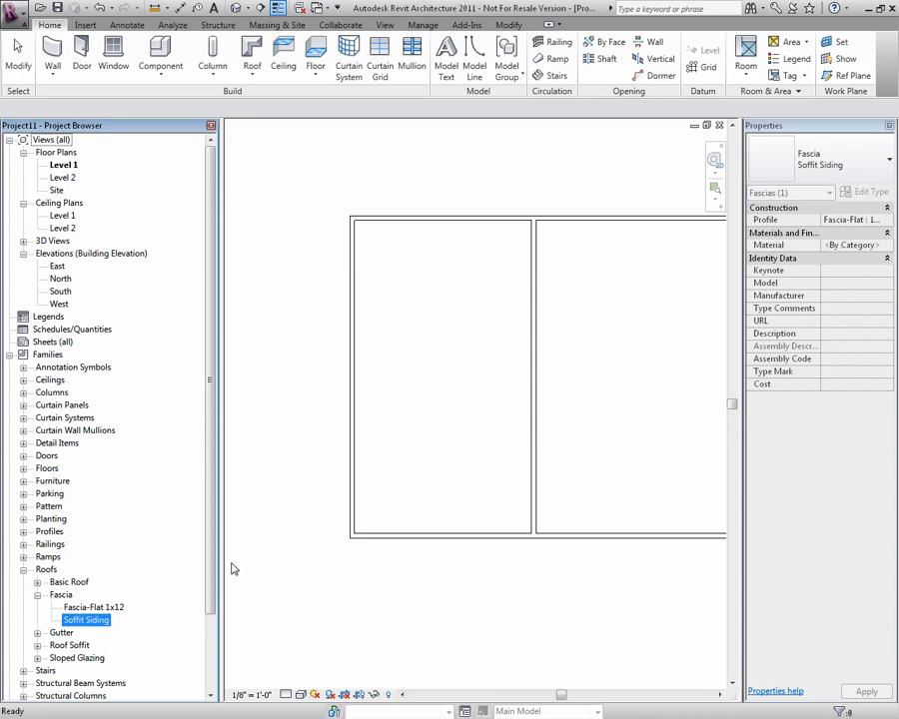
right_click(84, 619)
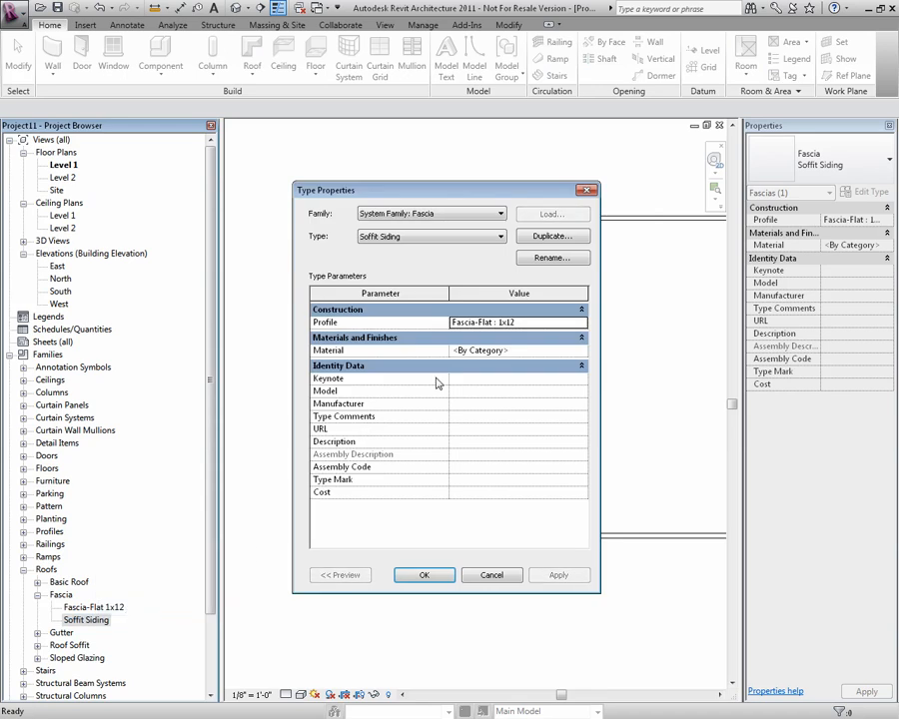
Set Soffit Siding's Profile to Fascia Profile : Type 1 in its type properties
left_click(579, 321)
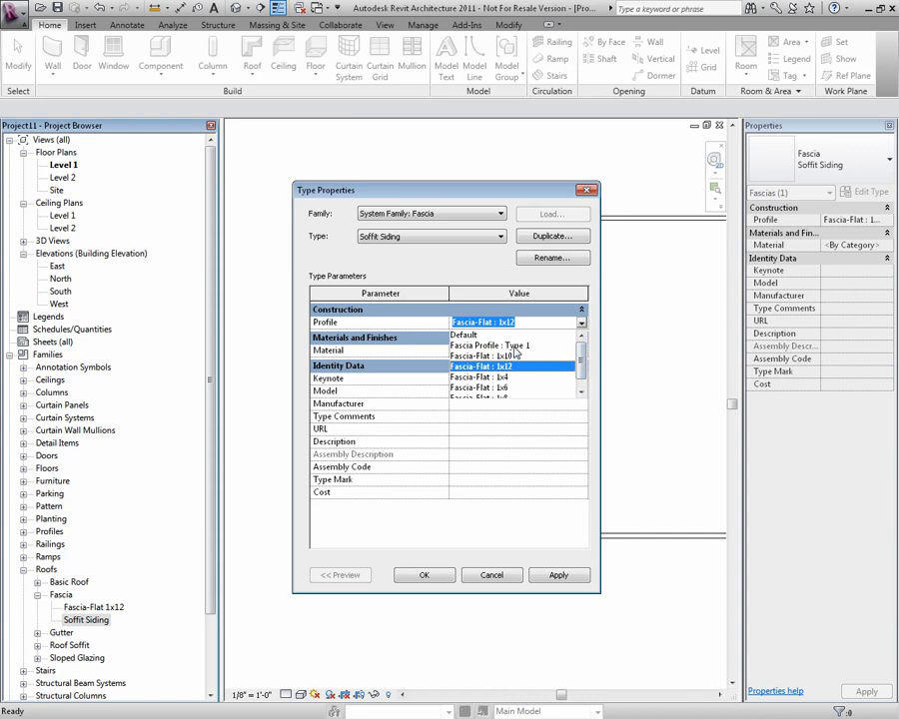
left_click(490, 344)
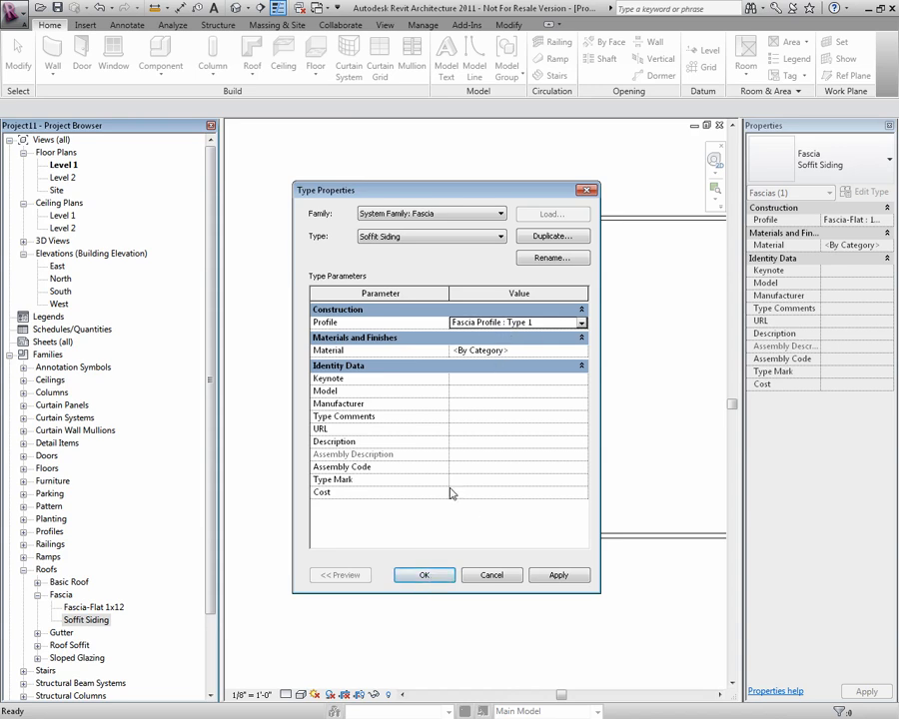
left_click(424, 576)
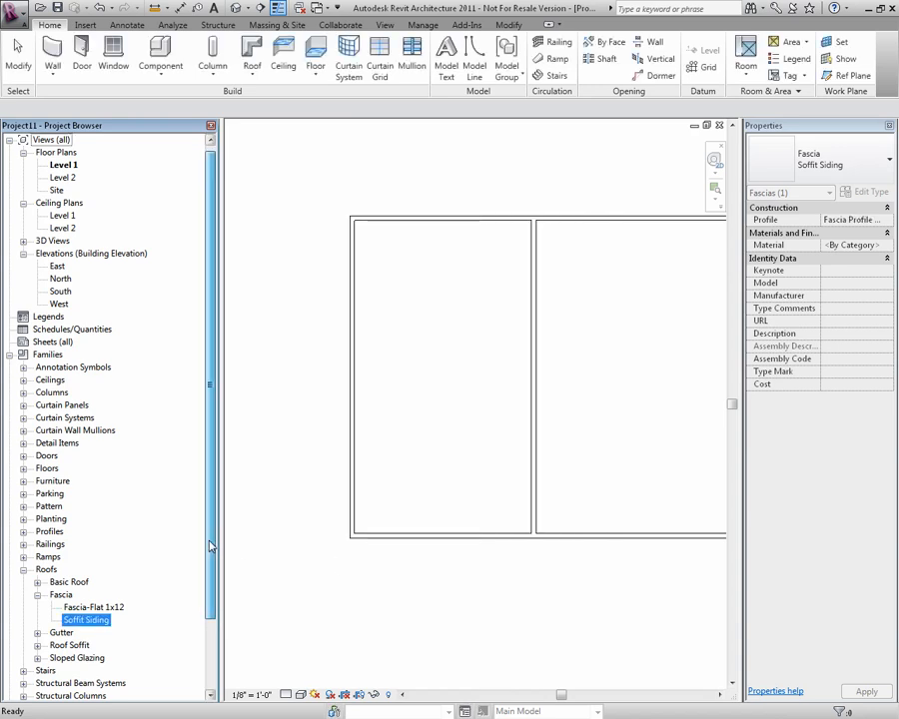
Rename the Fascia Profile family's Type 1 to 6"x3/4" in the Project Browser
scroll("down", 3)
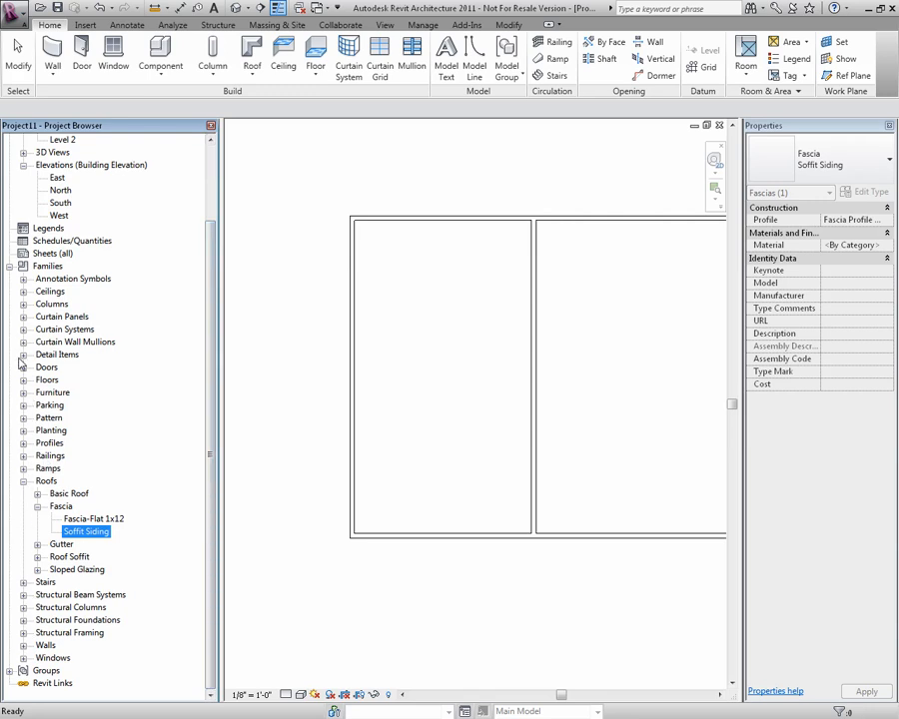
left_click(24, 444)
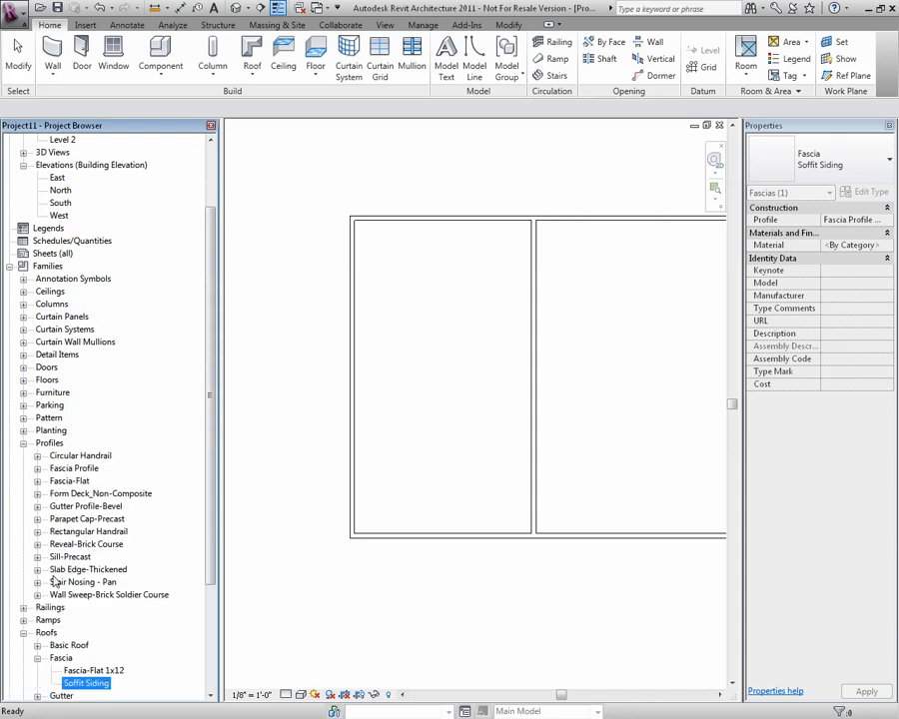
left_click(38, 467)
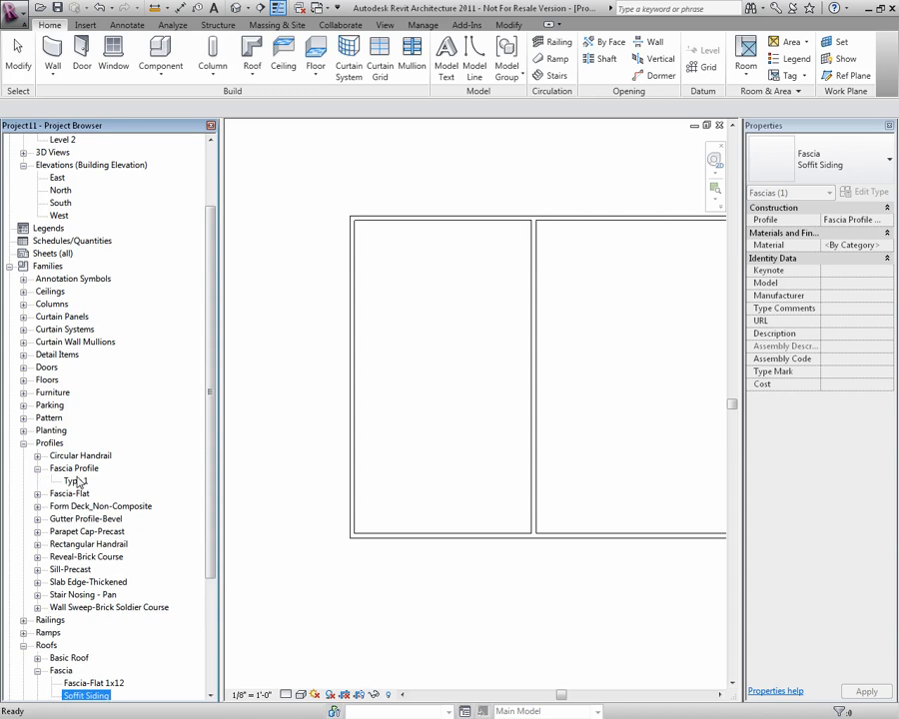
right_click(72, 479)
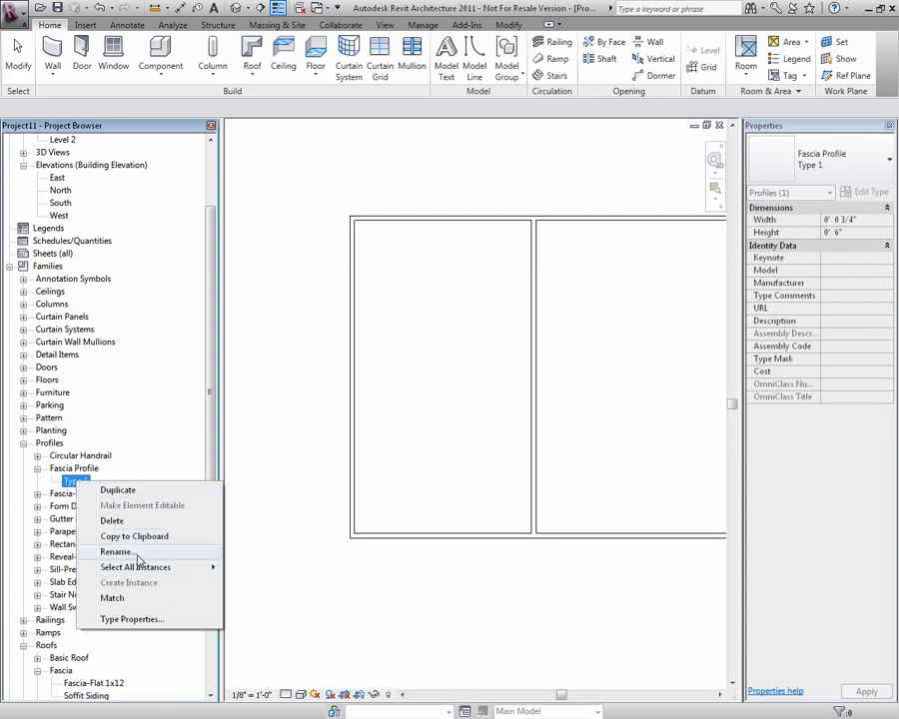
left_click(116, 551)
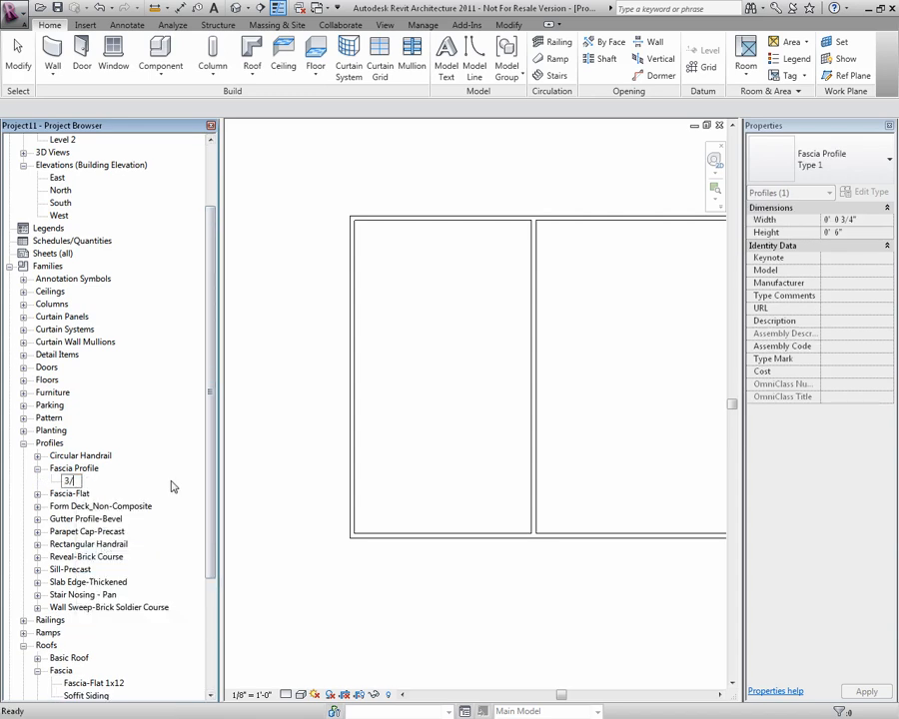
type("4\"")
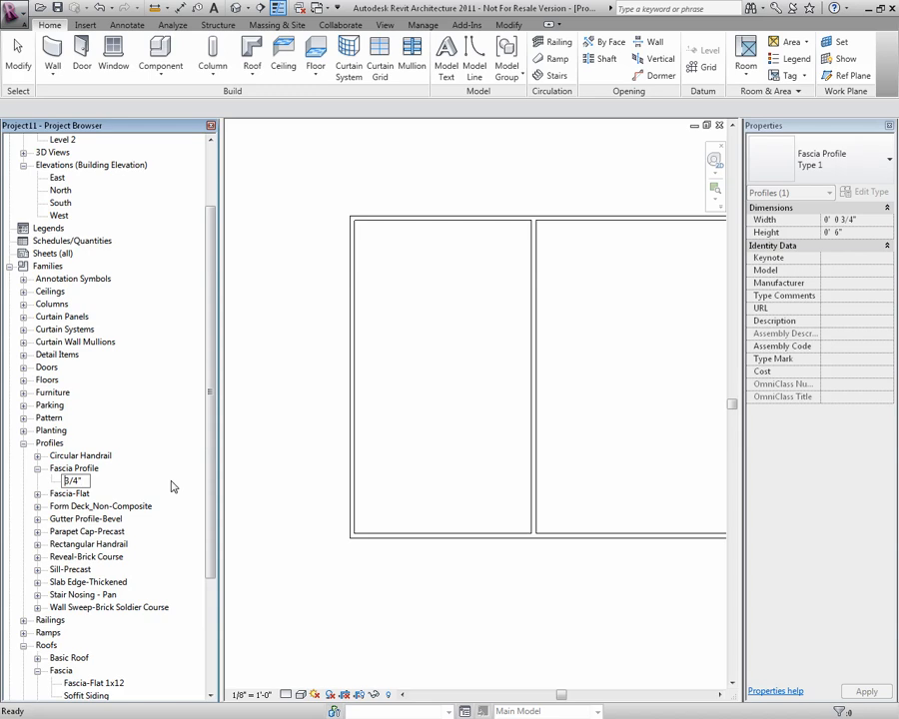
type("6x")
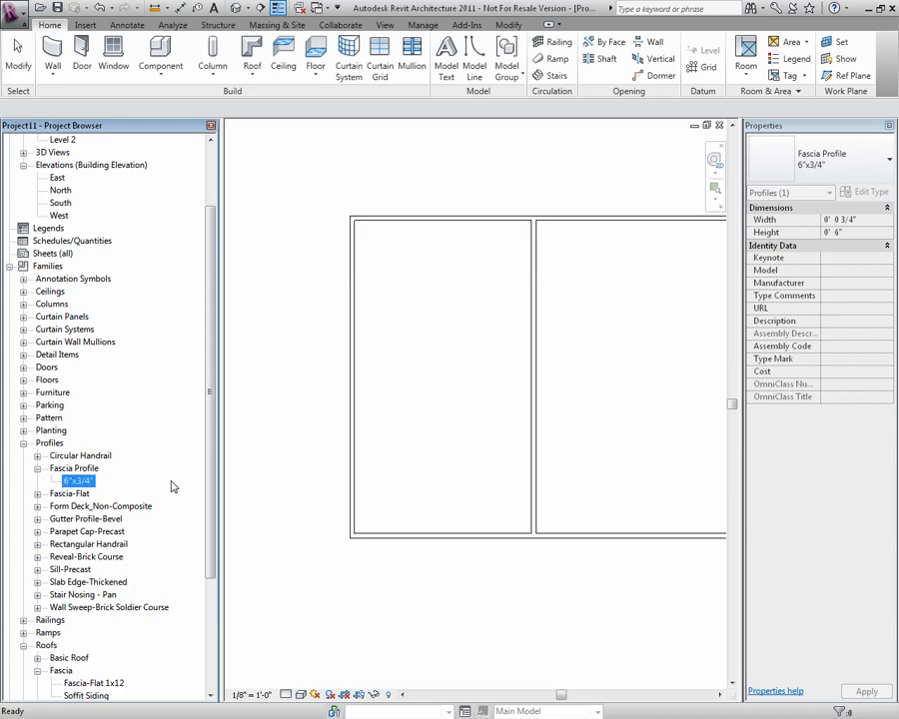
mouse_move(536, 318)
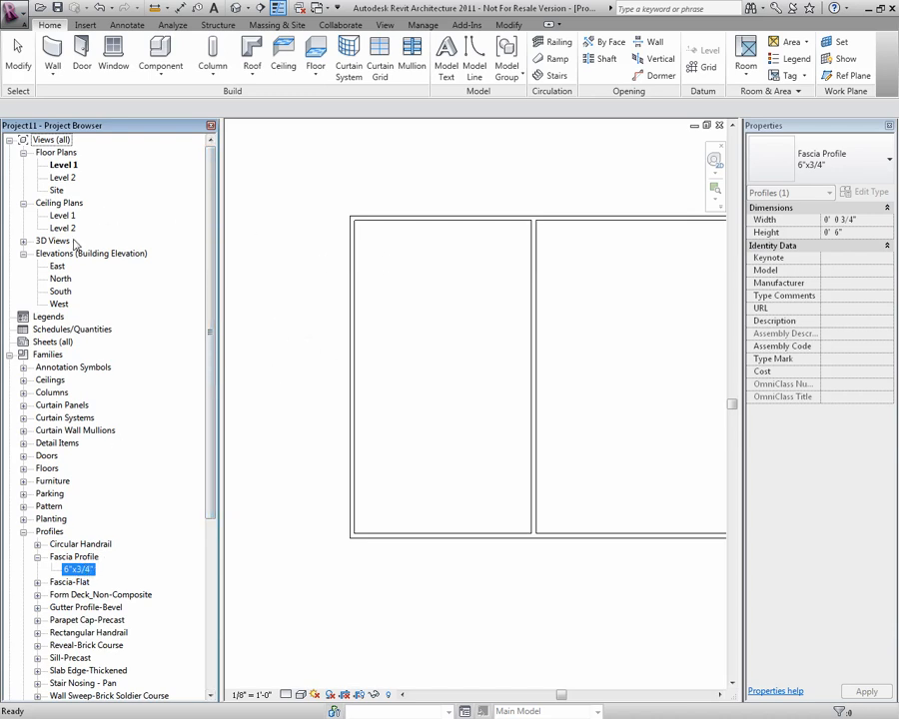
Show the {3D} view at Fine detail level with a shaded visual style
double_click(58, 251)
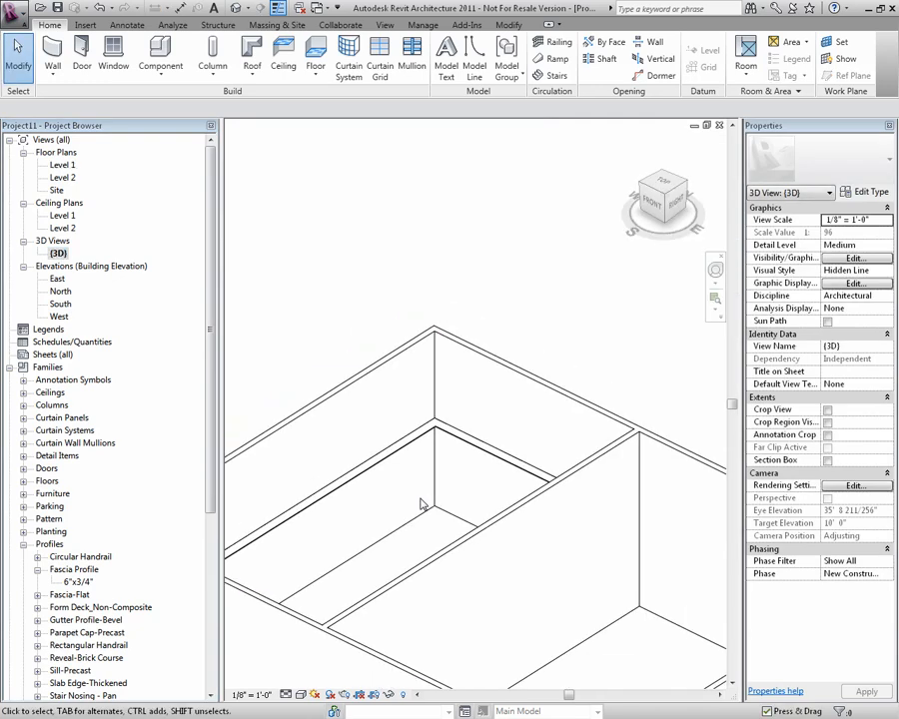
left_click(302, 696)
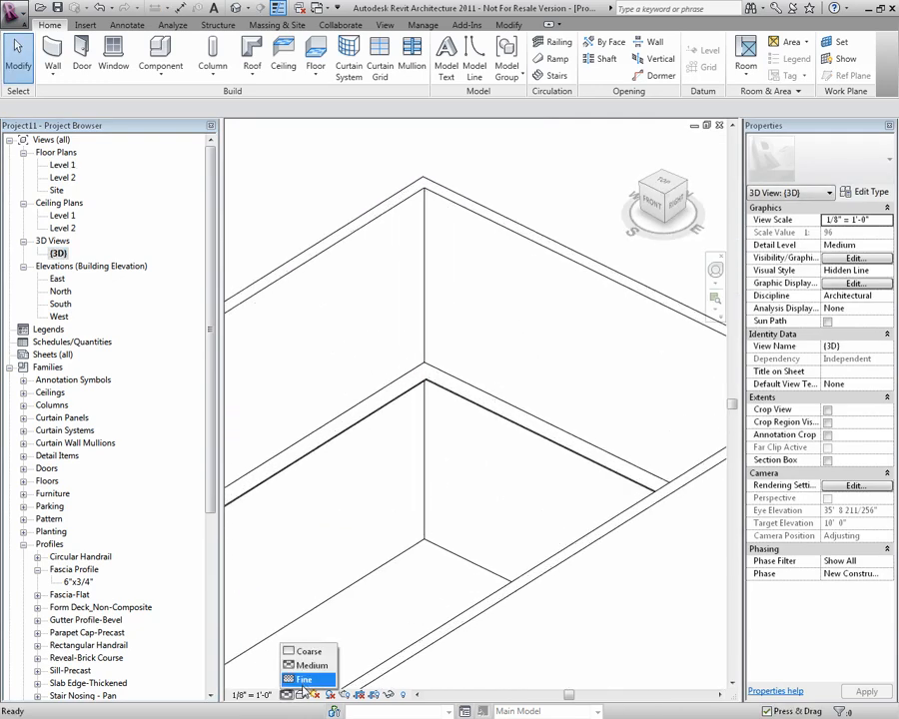
left_click(306, 679)
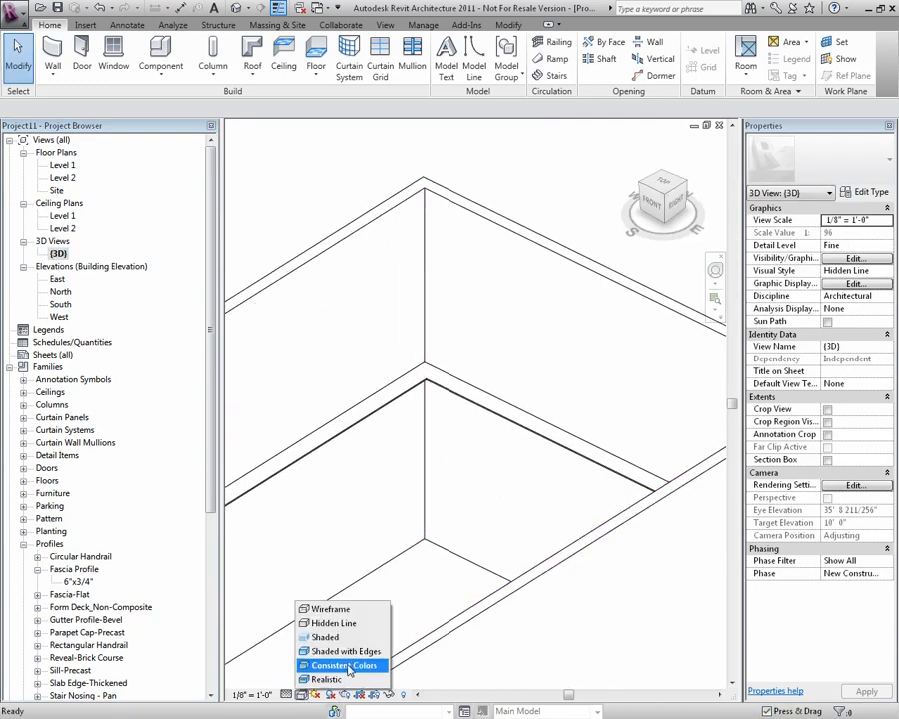
left_click(343, 652)
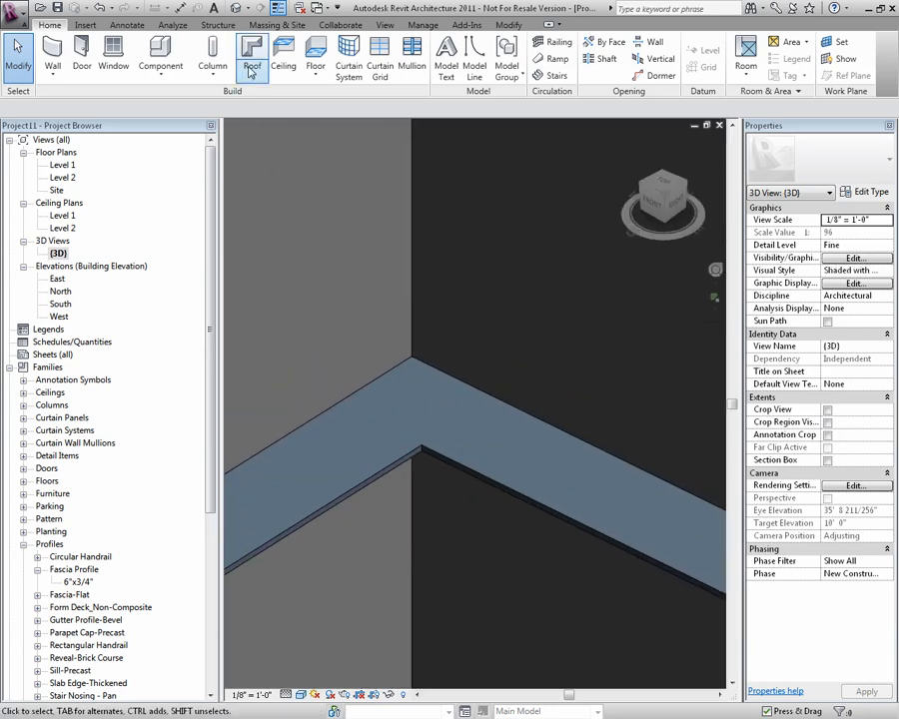
Place a Roof Fascia along the roof corner edge and start another fascia placement
left_click(252, 56)
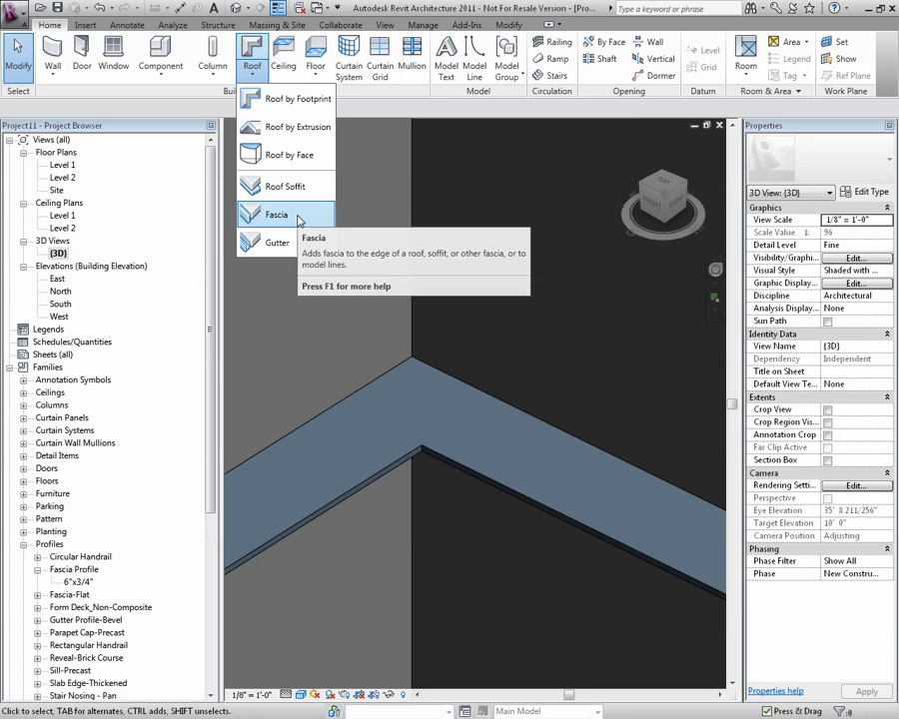
left_click(276, 214)
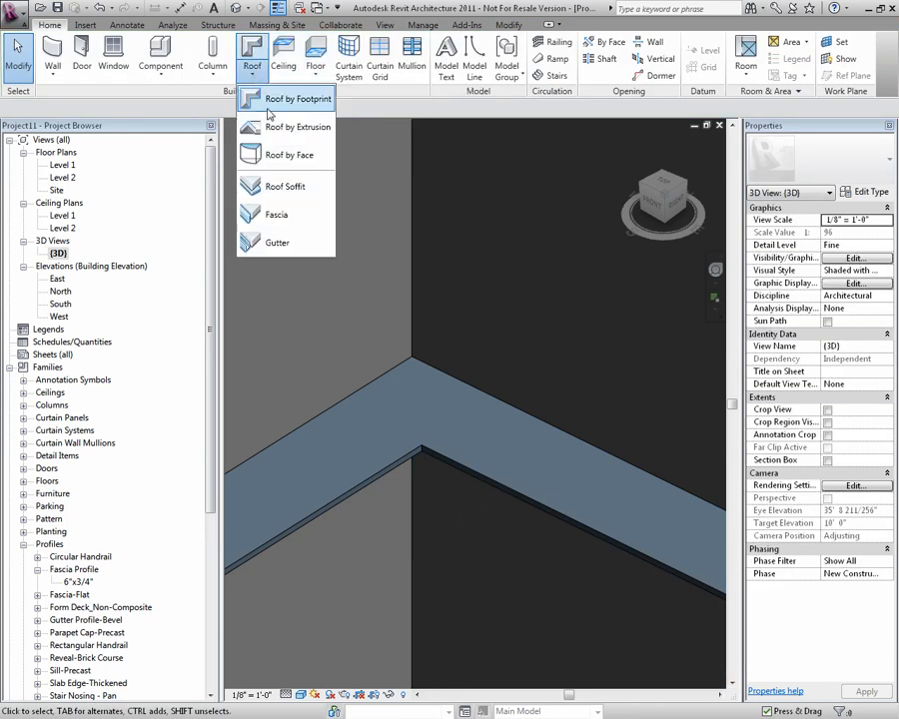
left_click(276, 214)
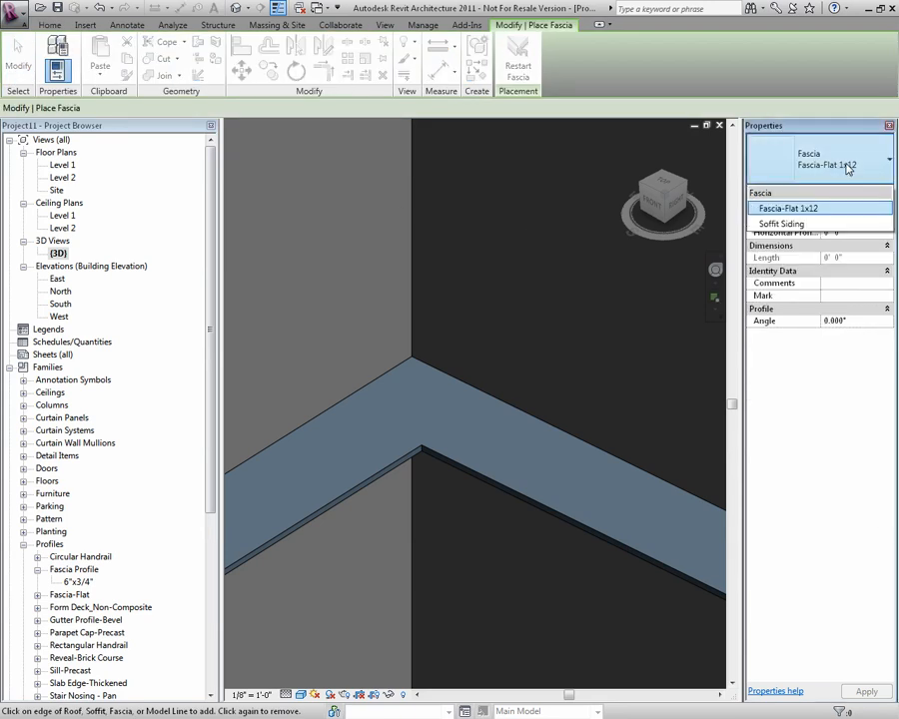
mouse_move(789, 224)
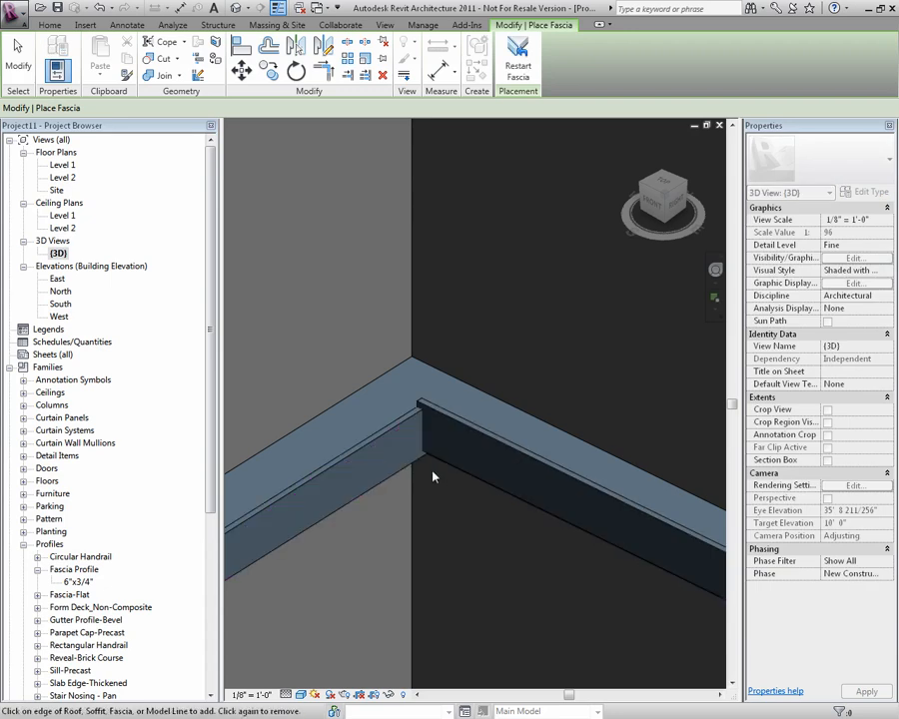
left_click(436, 450)
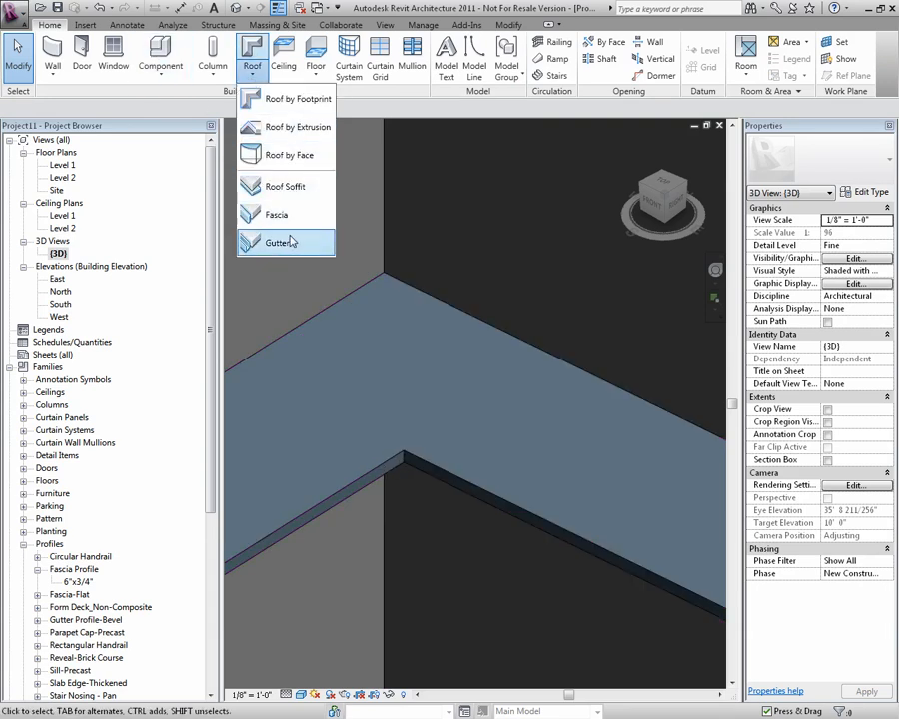
left_click(276, 213)
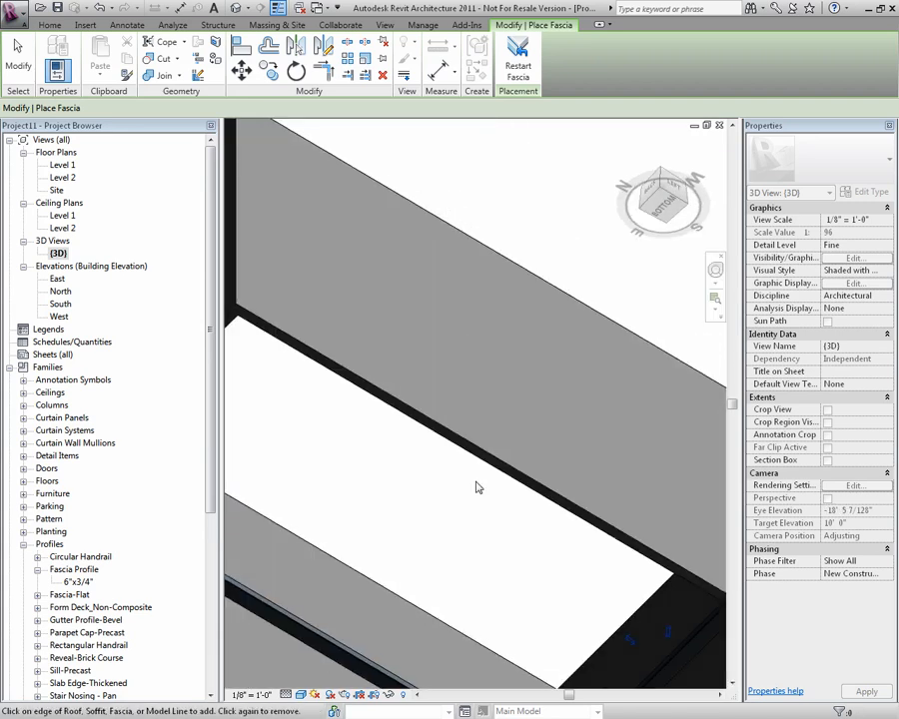
left_click_drag(475, 487, 457, 444)
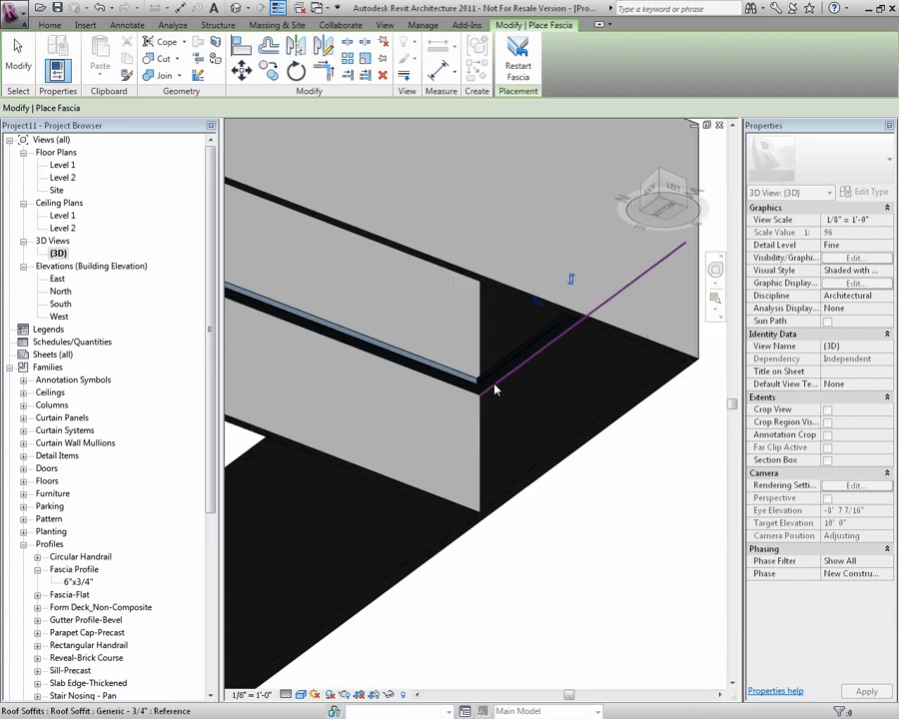
Attach the fascia to the soffit edge and return via the Level 2 plan to the 3D view
left_click(62, 164)
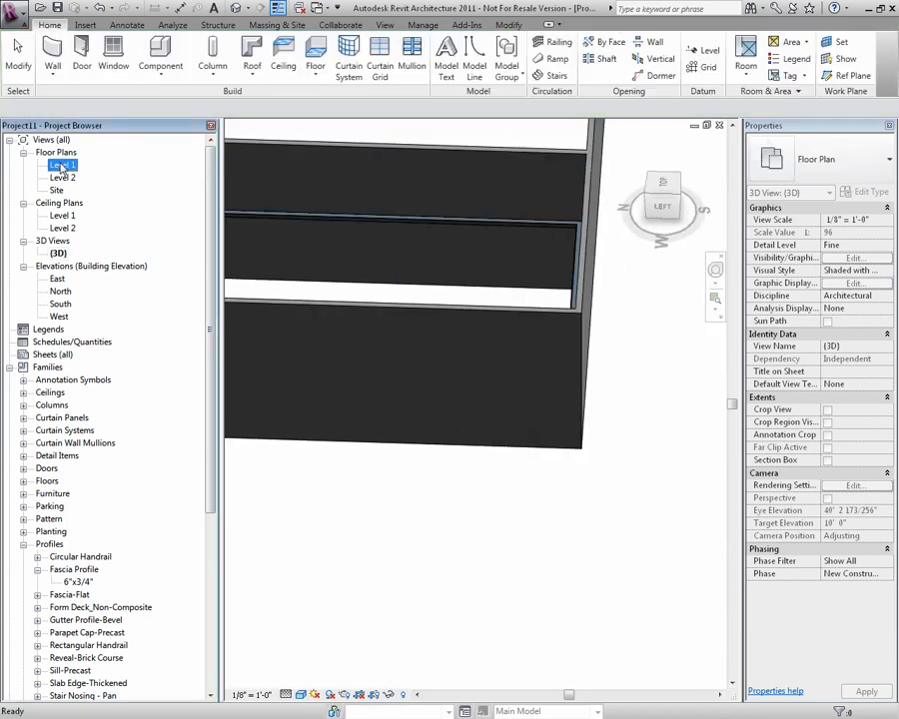
double_click(62, 164)
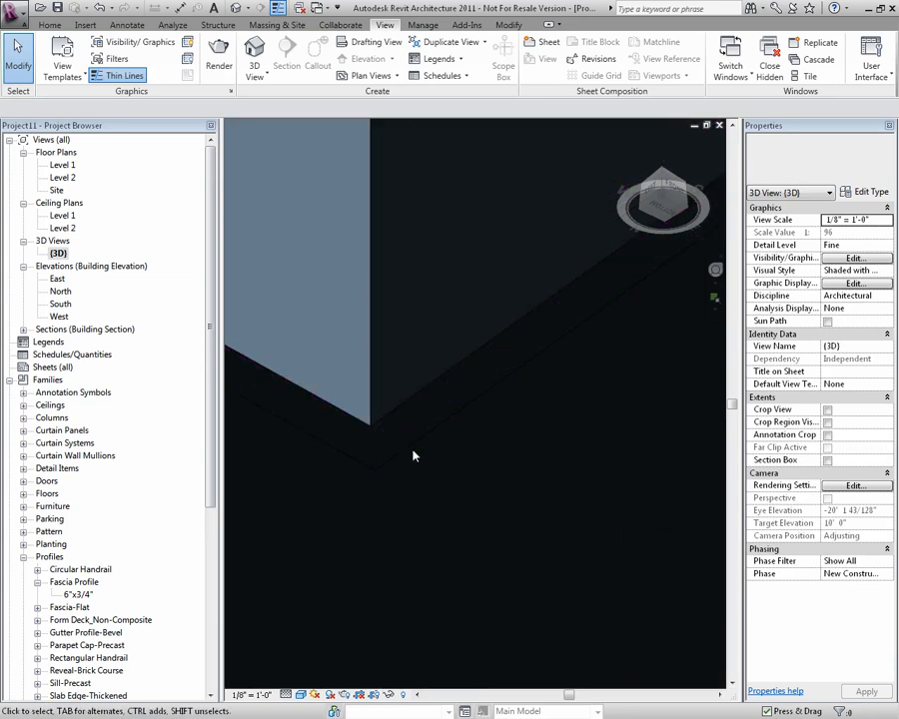
Switch the 3D view to Hidden Line display and start a Join Geometry on the soffit
left_click(302, 695)
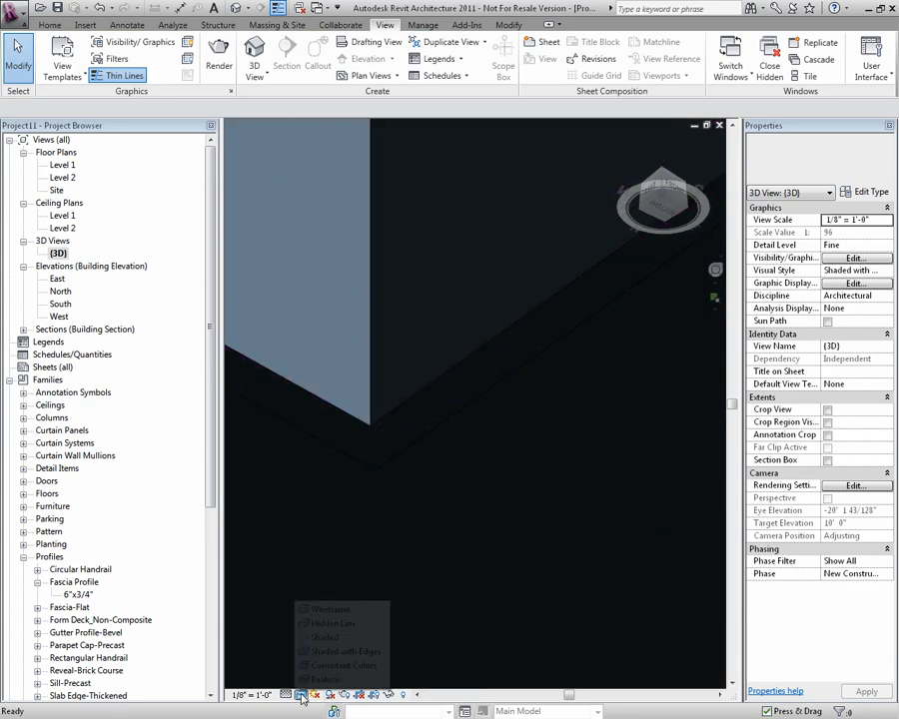
mouse_move(335, 623)
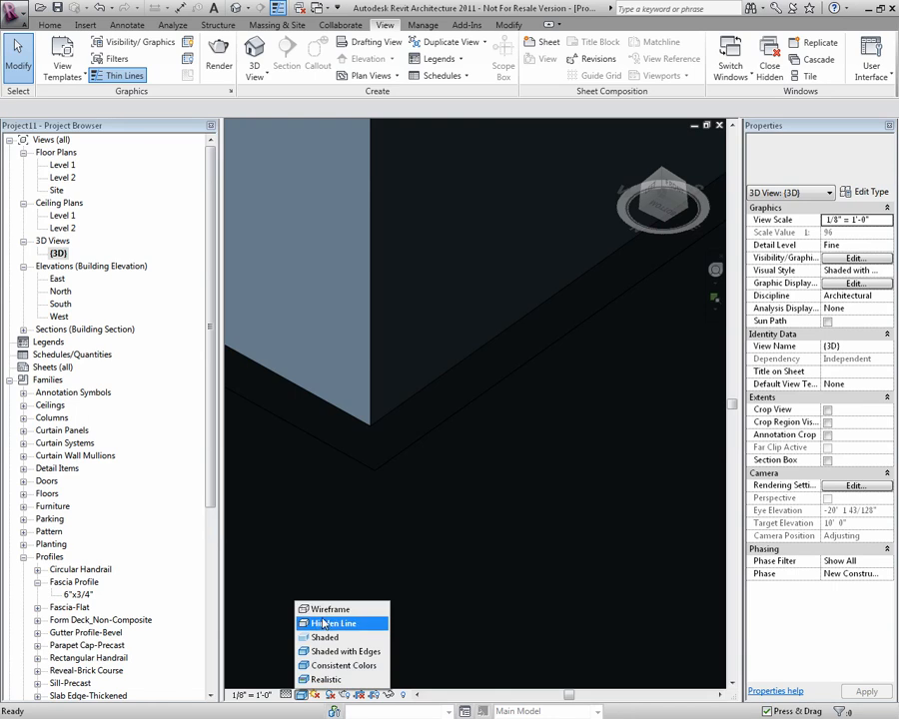
left_click(336, 624)
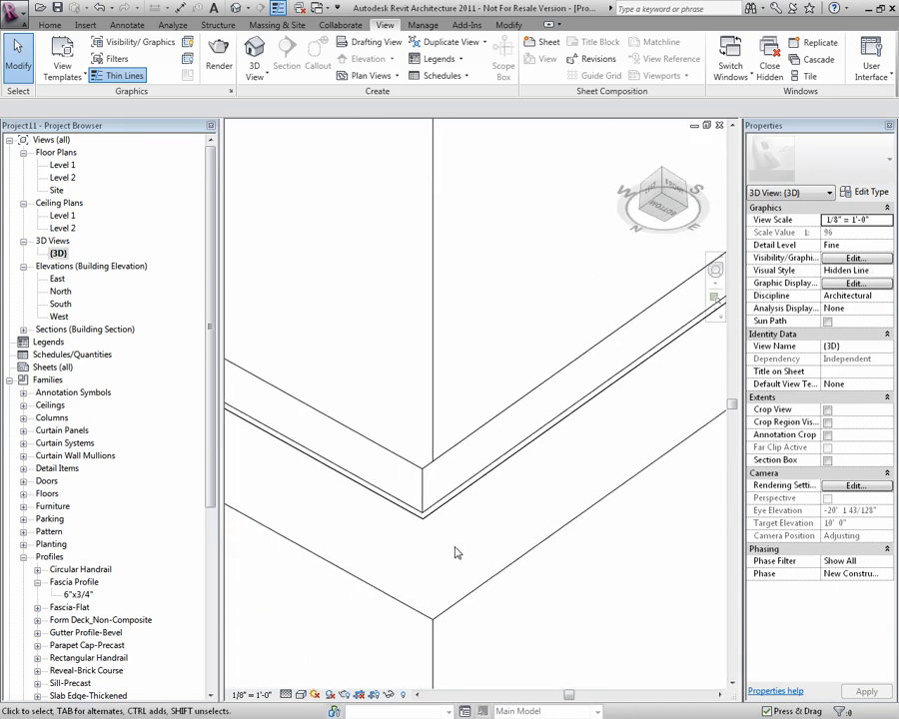
left_click(436, 463)
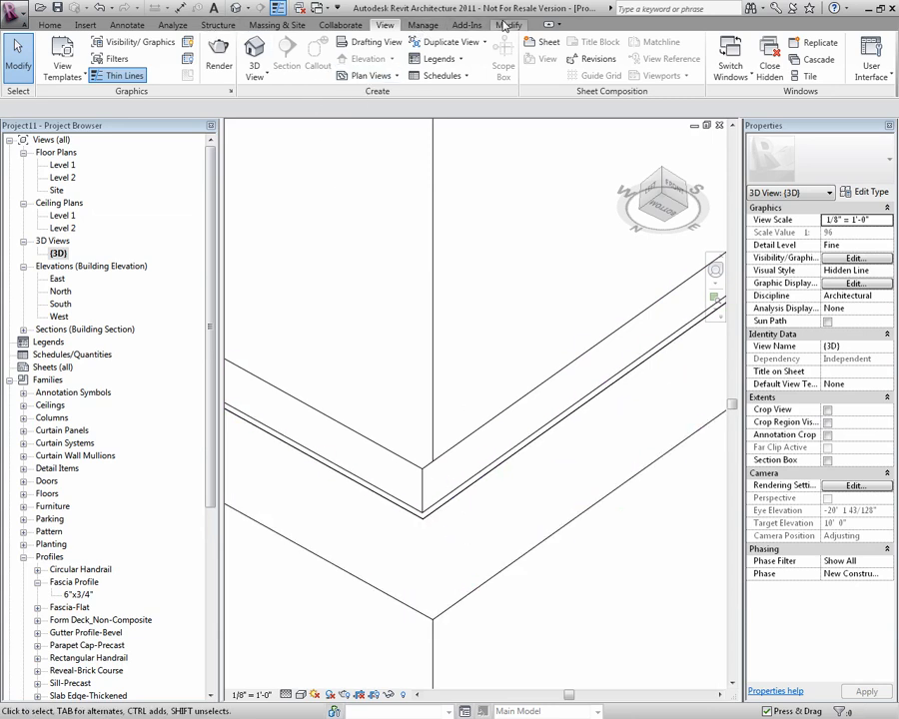
left_click(509, 24)
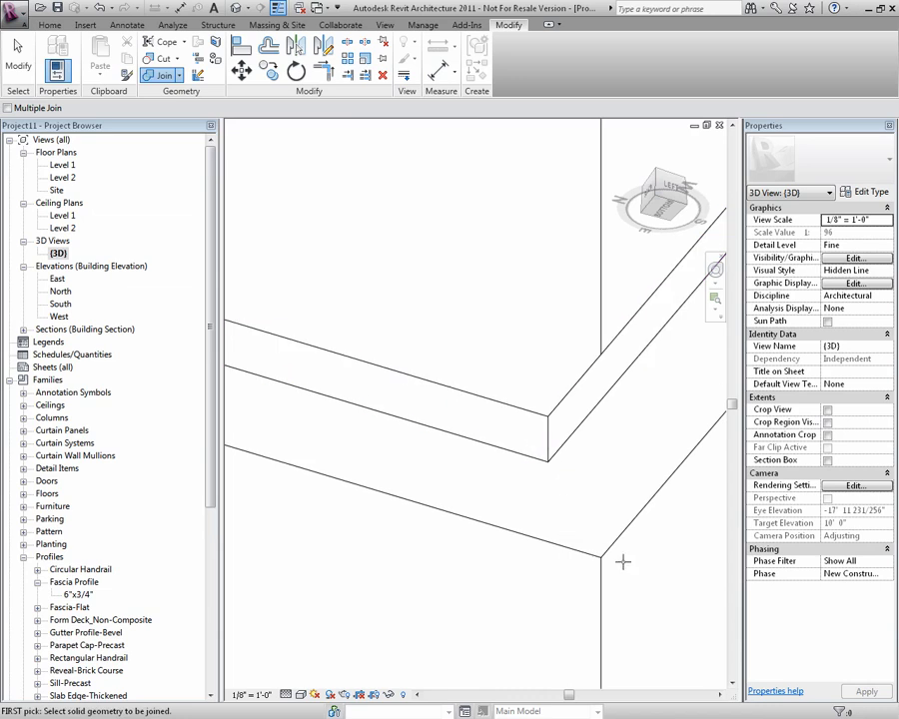
left_click_drag(624, 564, 564, 503)
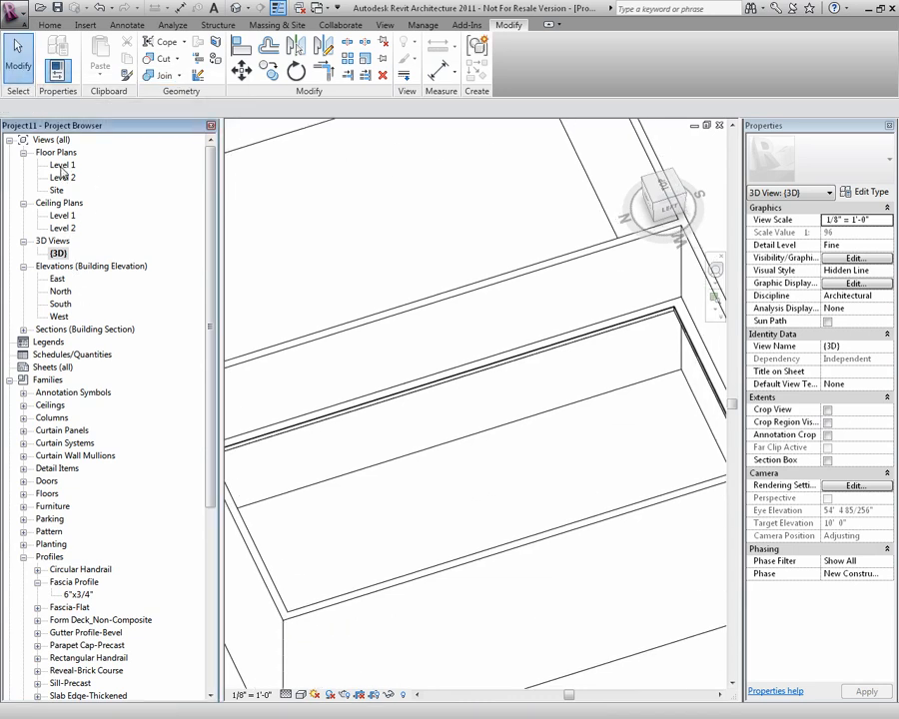
Reopen the soffit boundary from the Level 1 plan, viewed from Top, and sketch crossing boundary lines
double_click(62, 164)
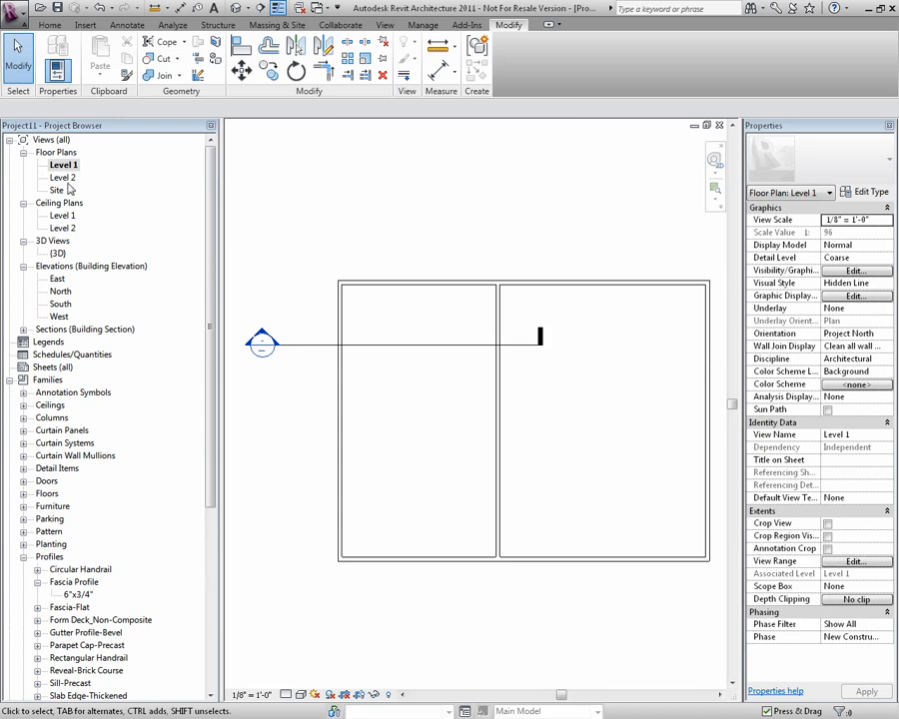
mouse_move(848, 572)
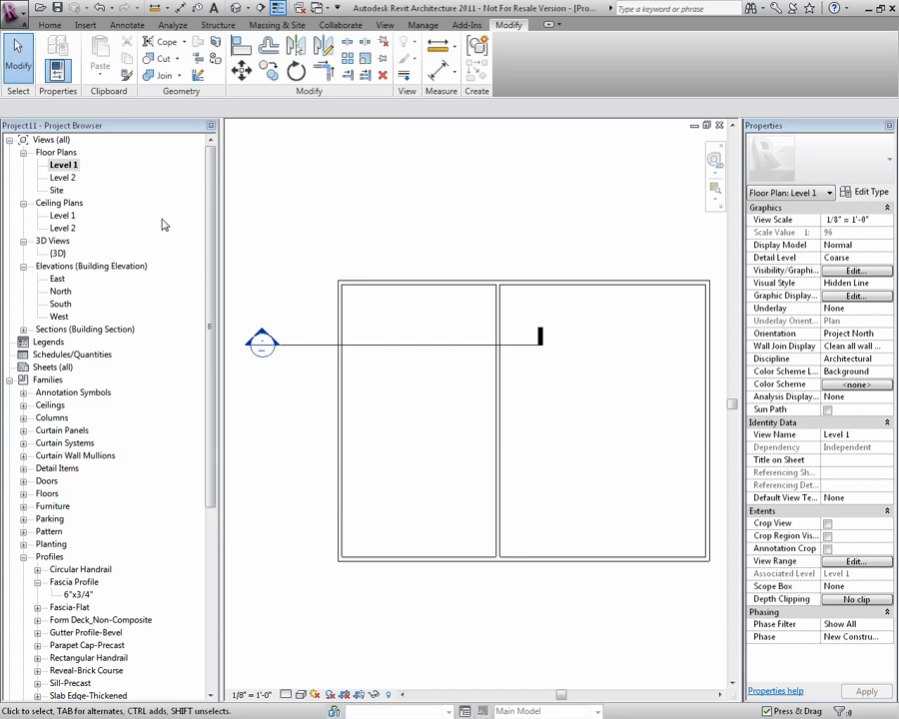
mouse_move(350, 383)
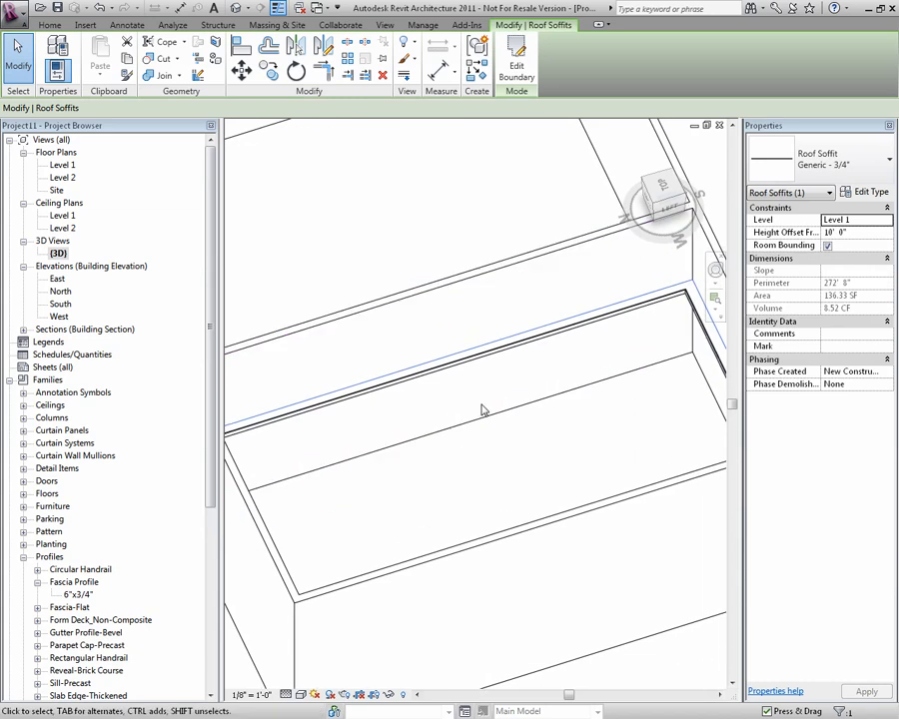
left_click(516, 56)
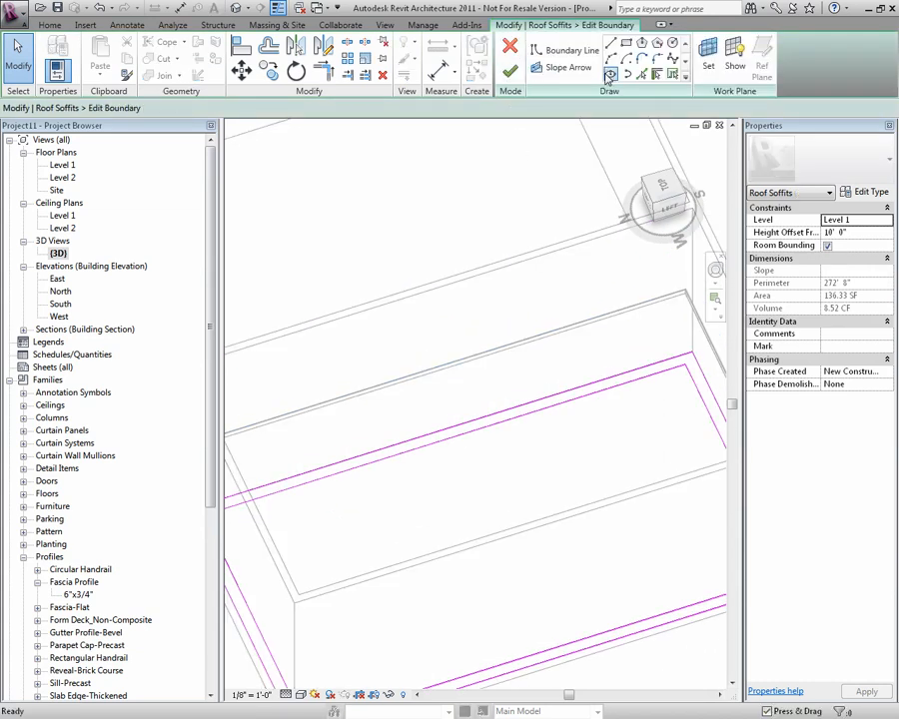
left_click(664, 200)
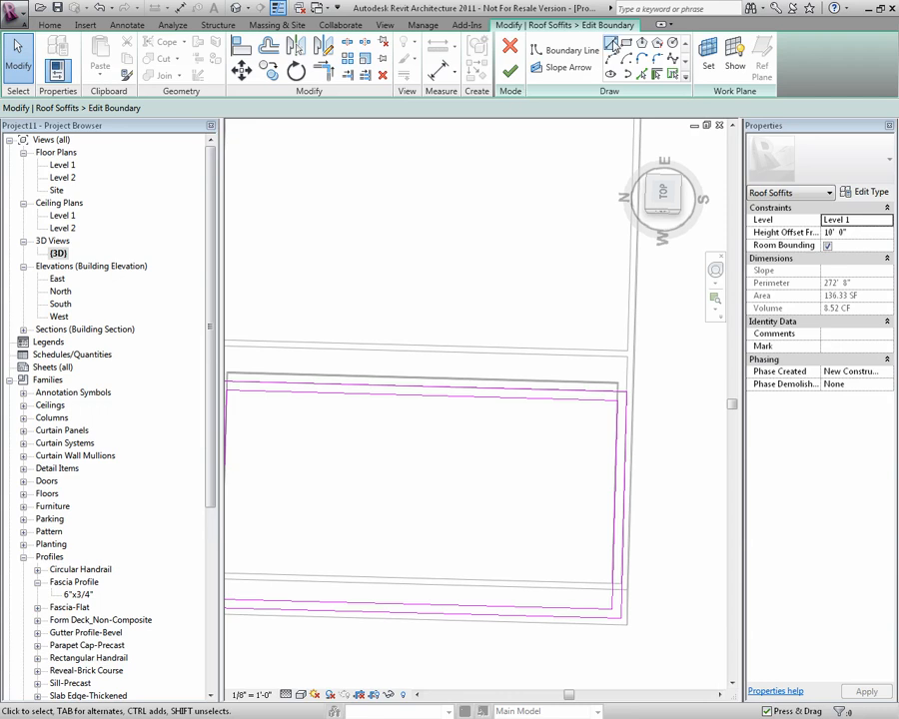
left_click(570, 50)
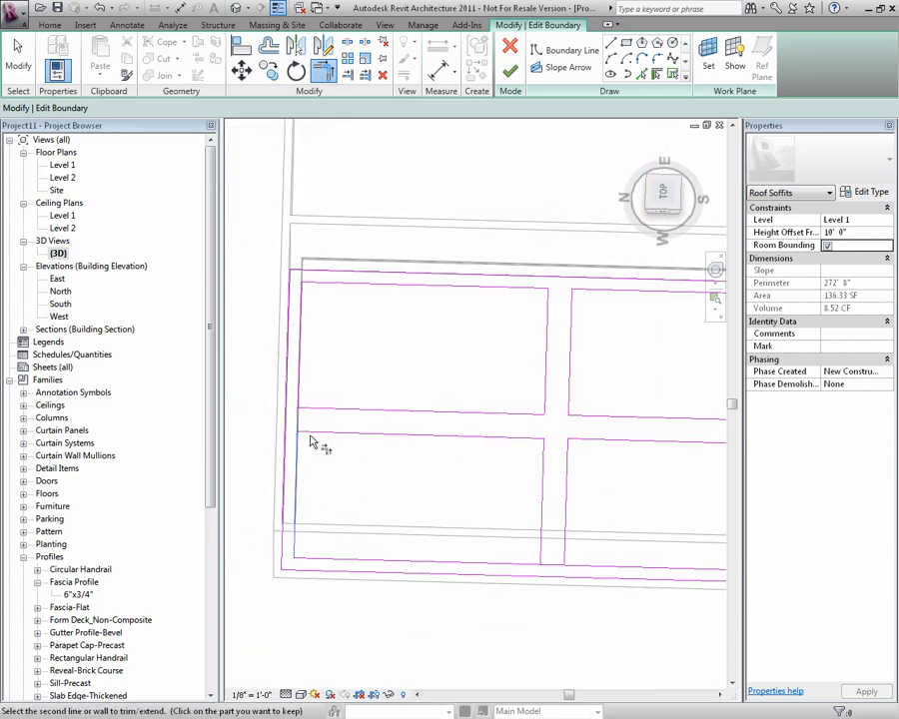
Trim the crossing lines, add a centre circle at the intersection and delete the line pieces inside it
left_click(519, 441)
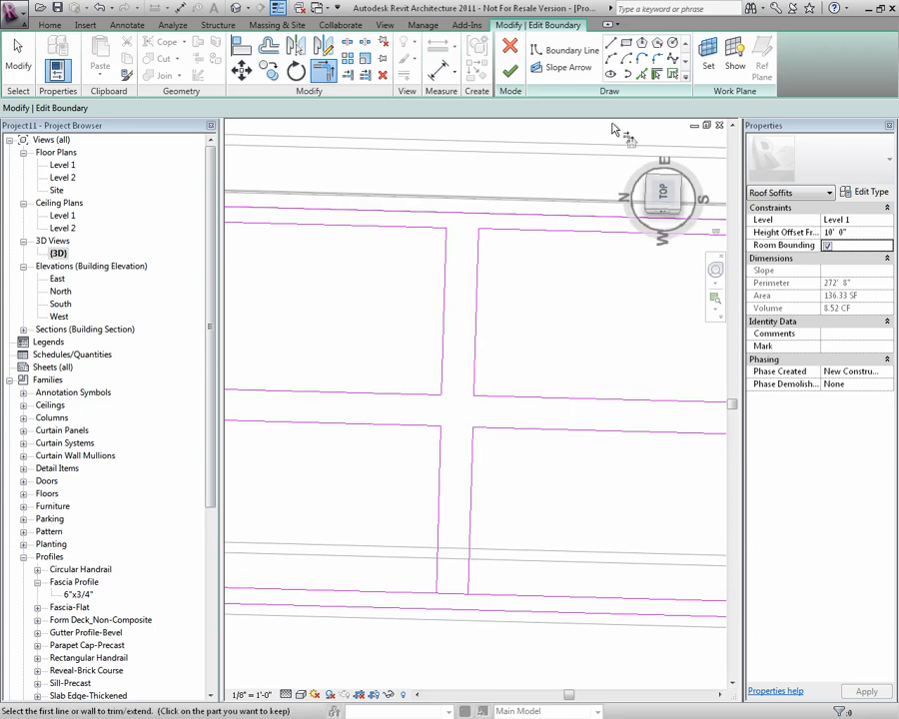
mouse_move(676, 44)
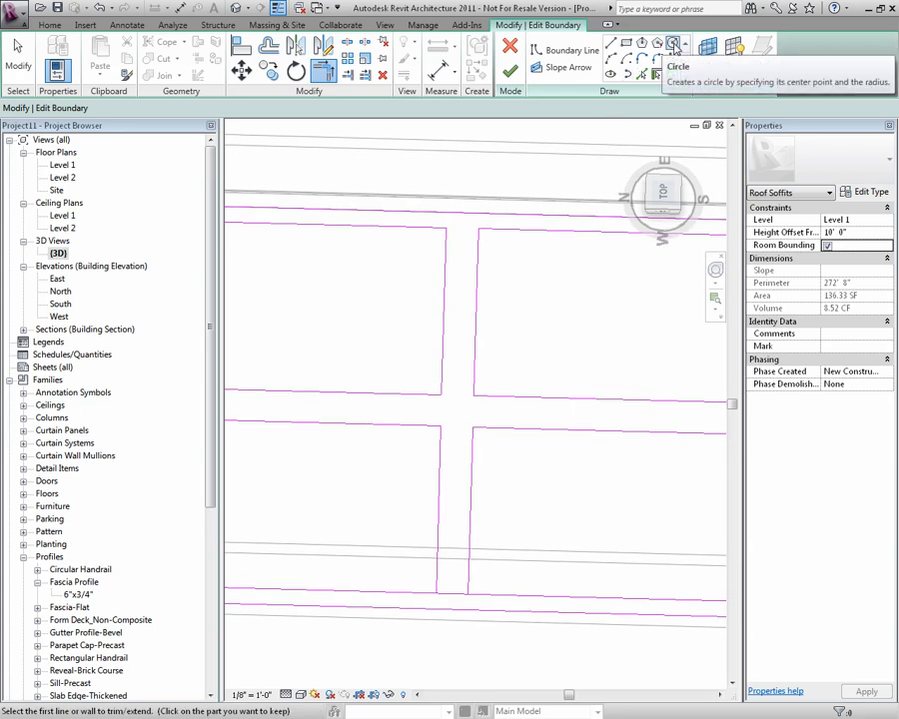
left_click(676, 44)
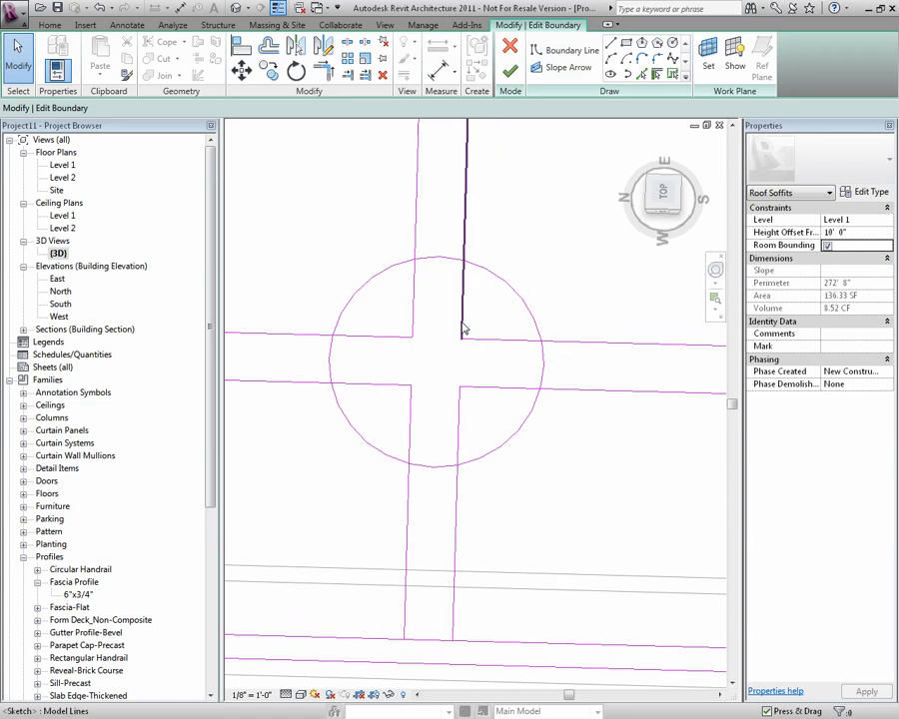
mouse_move(347, 44)
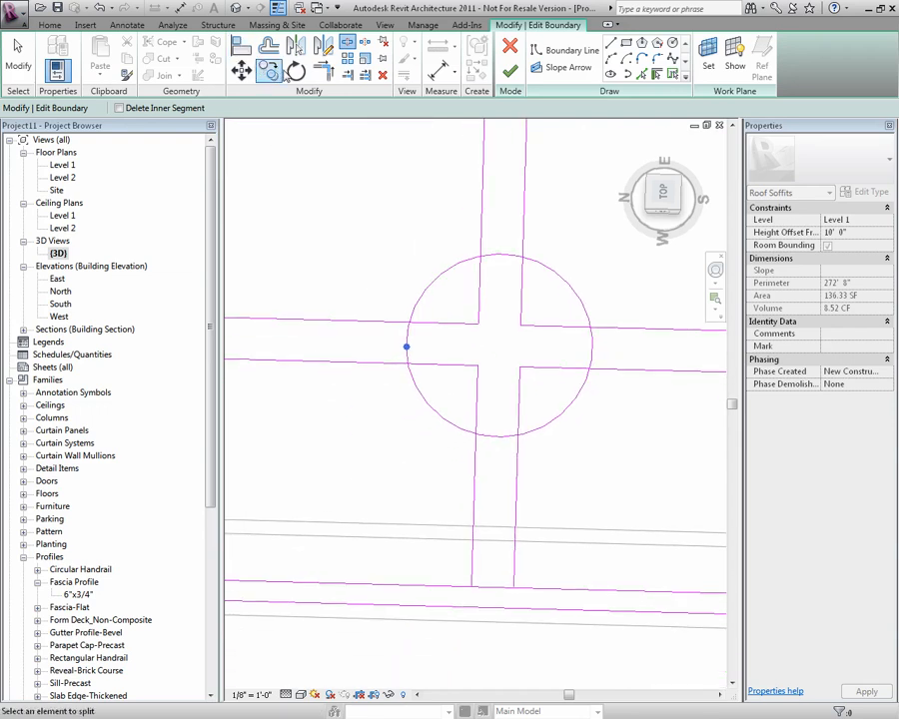
left_click(399, 366)
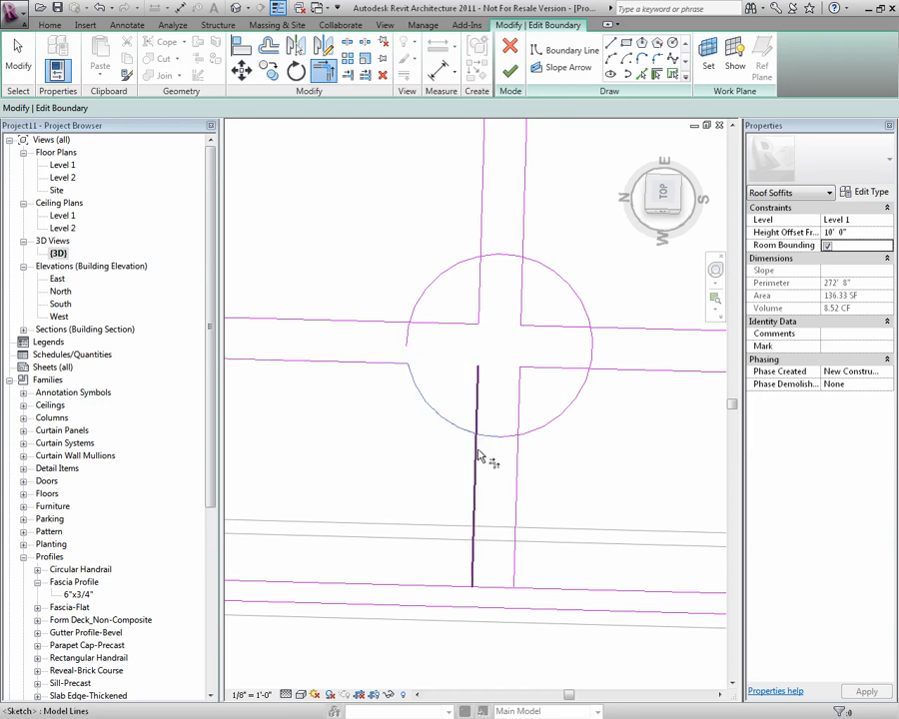
left_click(480, 456)
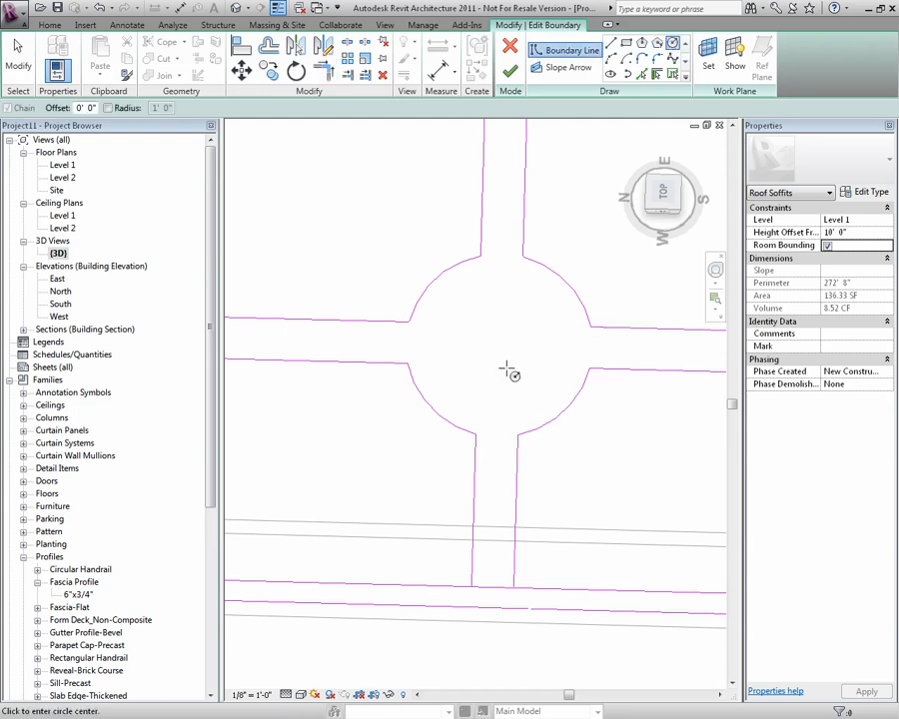
Add a second concentric circle forming a ring, and select the top-left panel corner arc
left_click(509, 373)
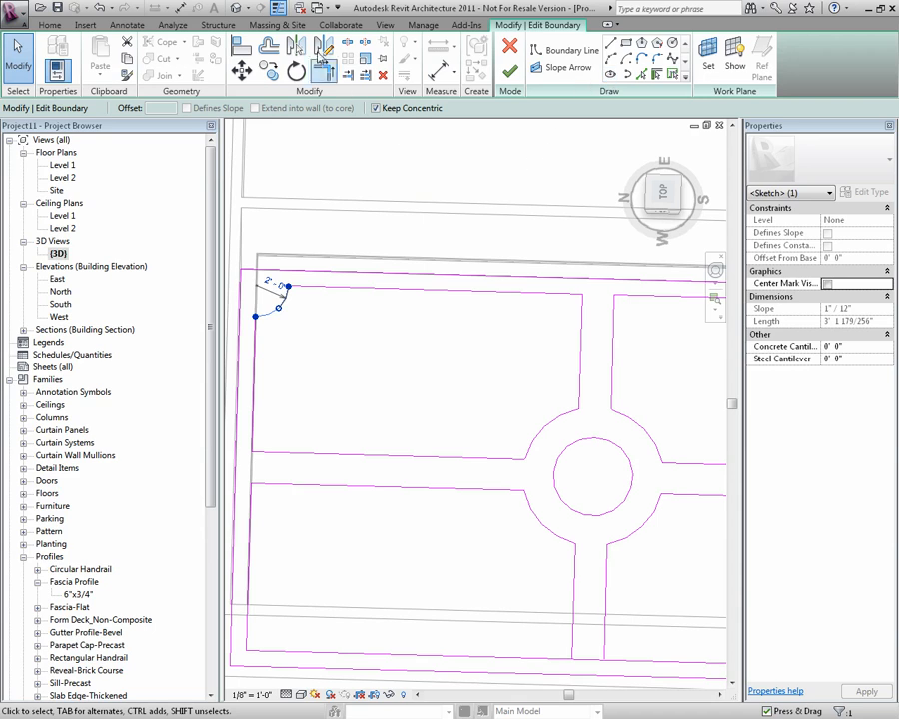
mouse_move(324, 47)
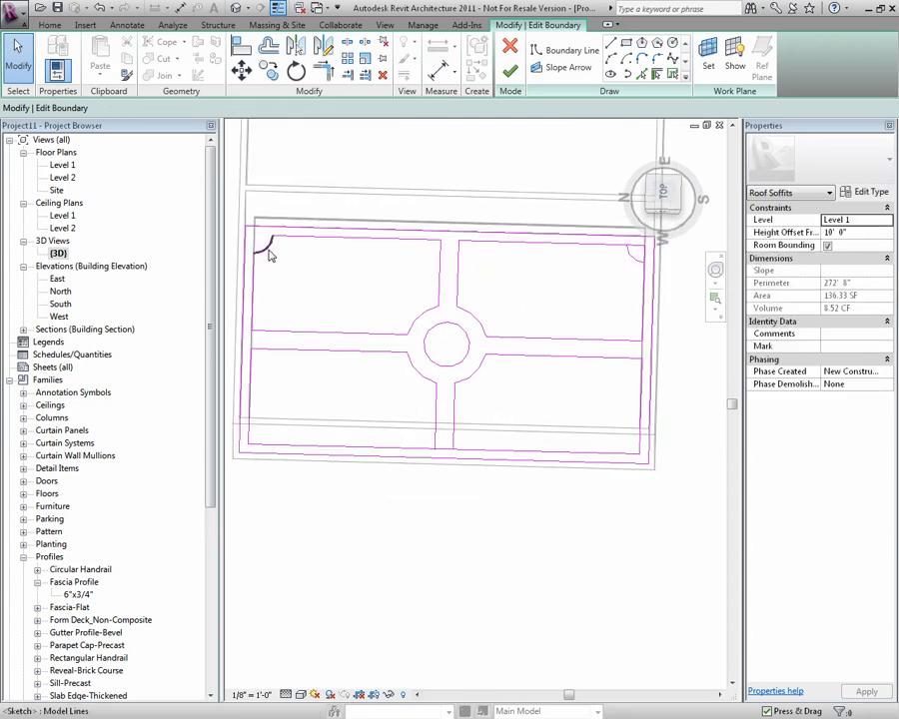
left_click(264, 248)
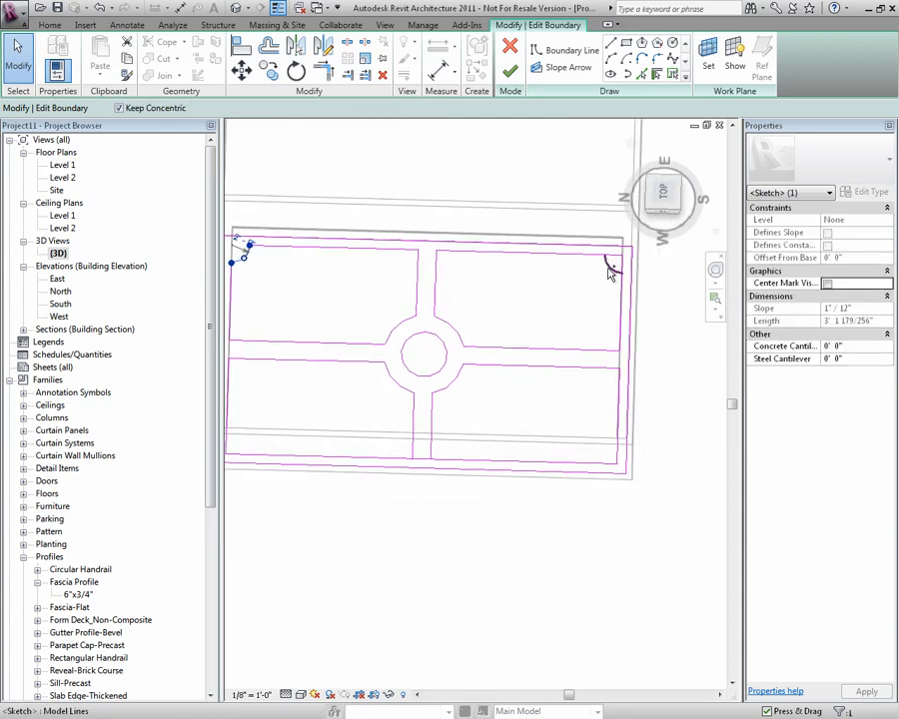
Repeat the corner arc at the remaining panel corners so all four panels are rounded
left_click(323, 48)
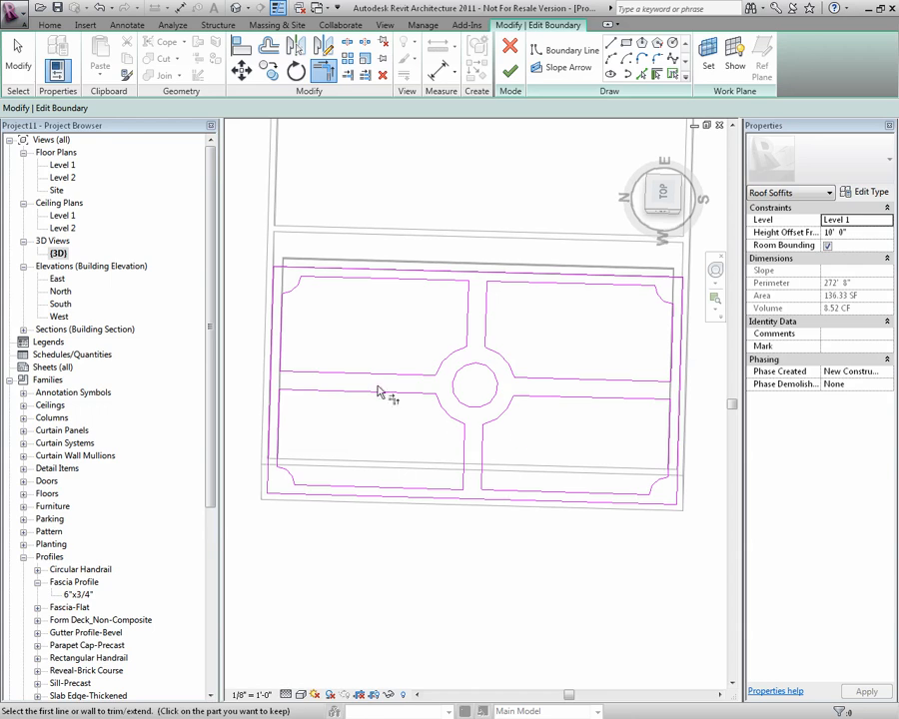
mouse_move(512, 72)
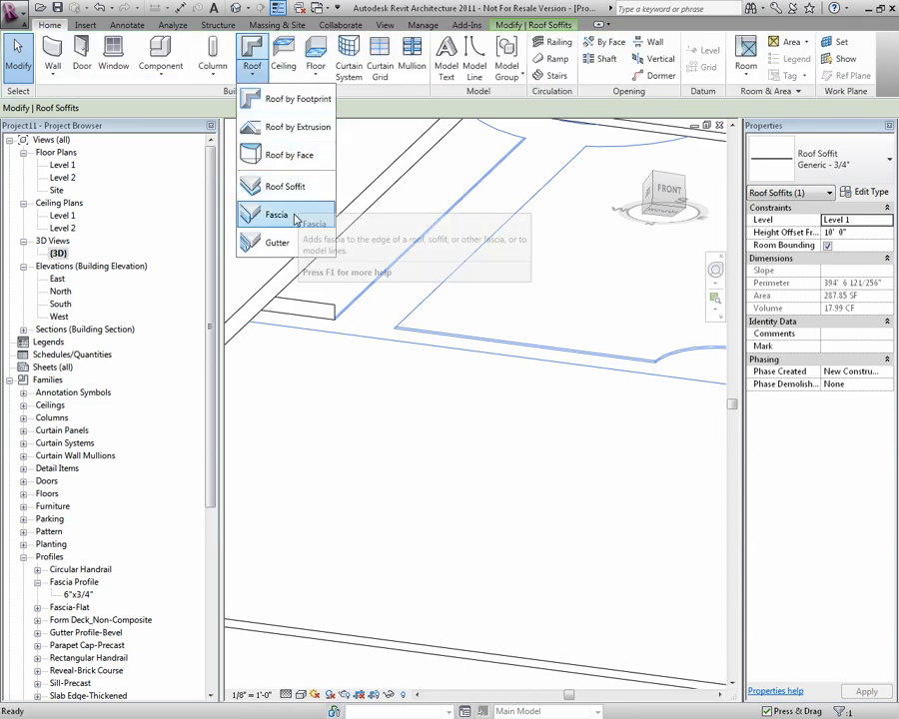
Place a Fascia along the soffit's curved panel edges and inspect it in 3D
left_click(276, 216)
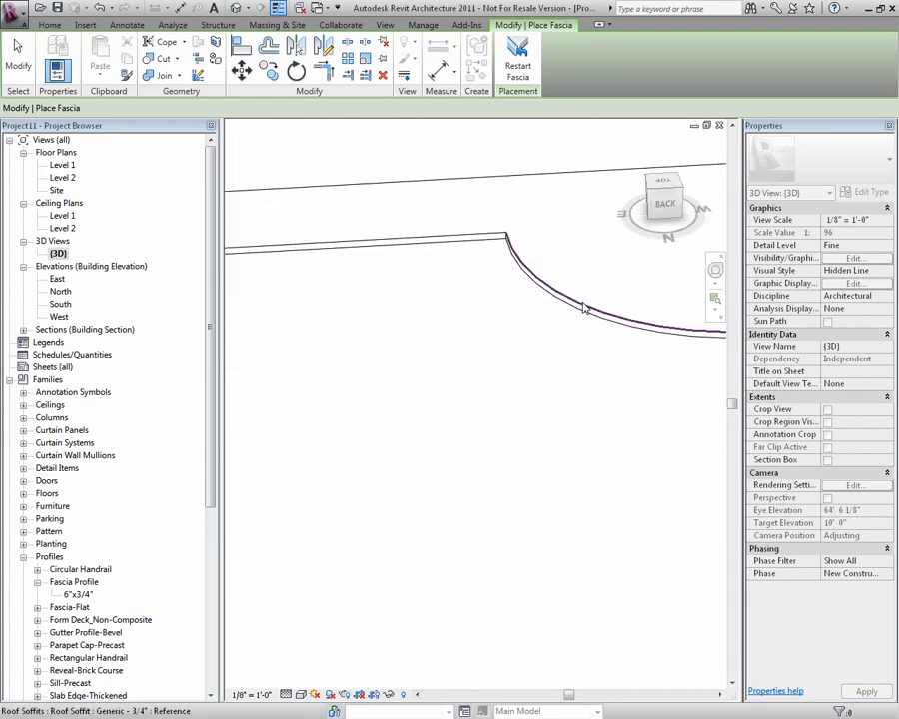
left_click_drag(584, 309, 600, 343)
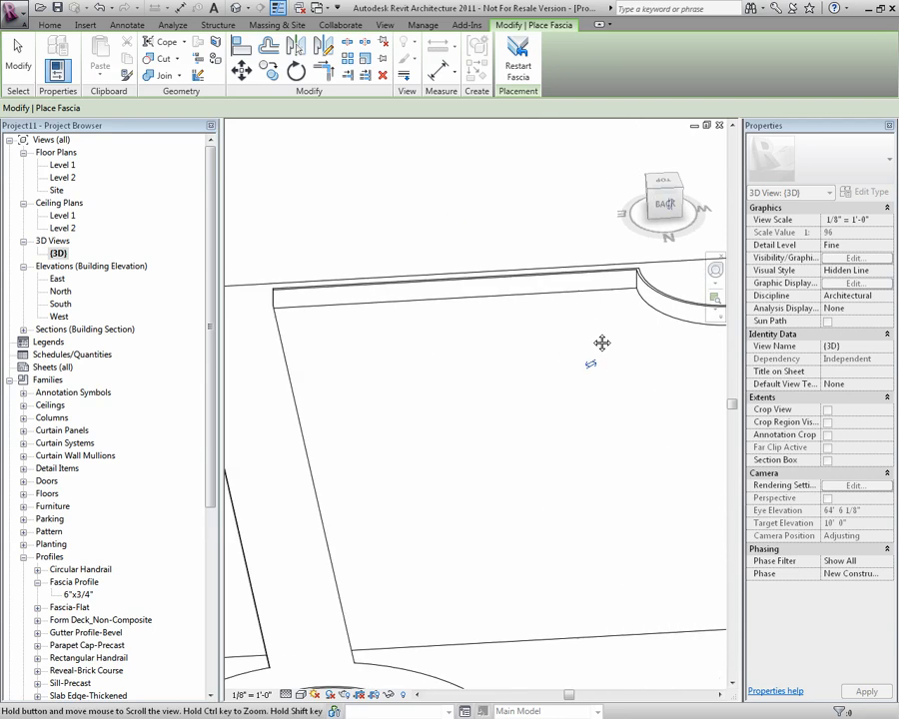
left_click_drag(603, 343, 575, 519)
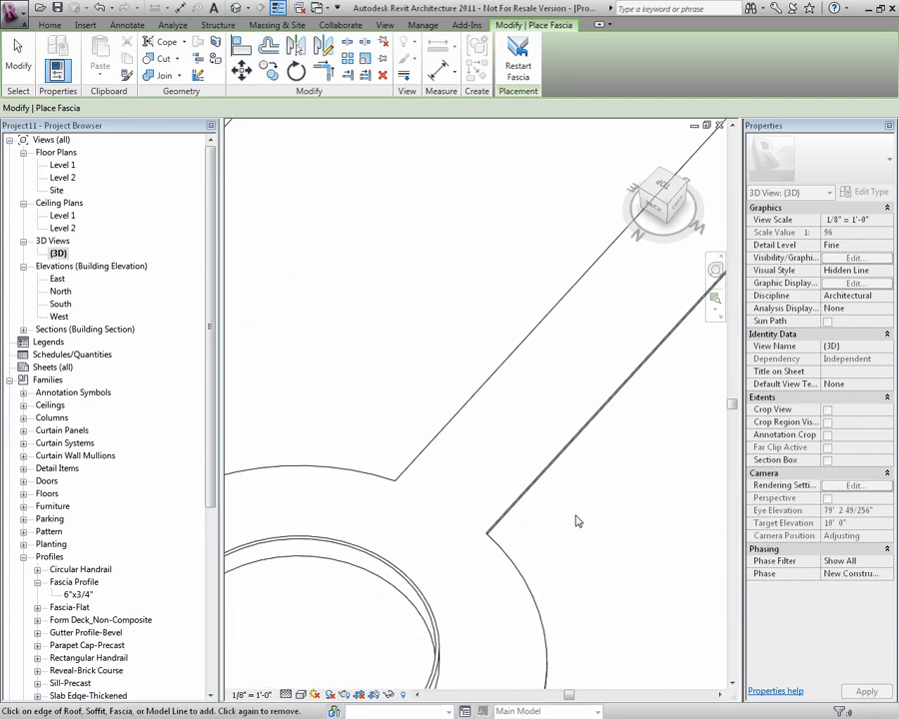